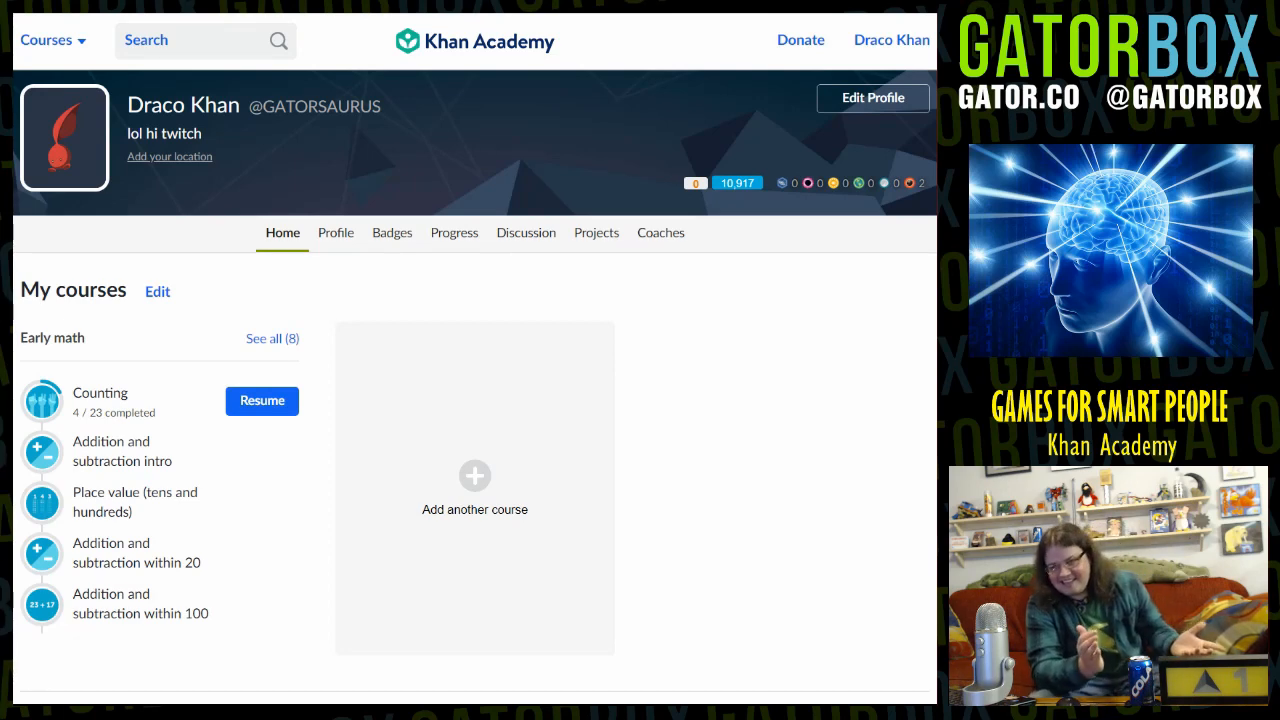
Show the full Courses catalogue of subjects and grades from the top-left menu
{"action": "left_click", "coordinate": [46, 40]}
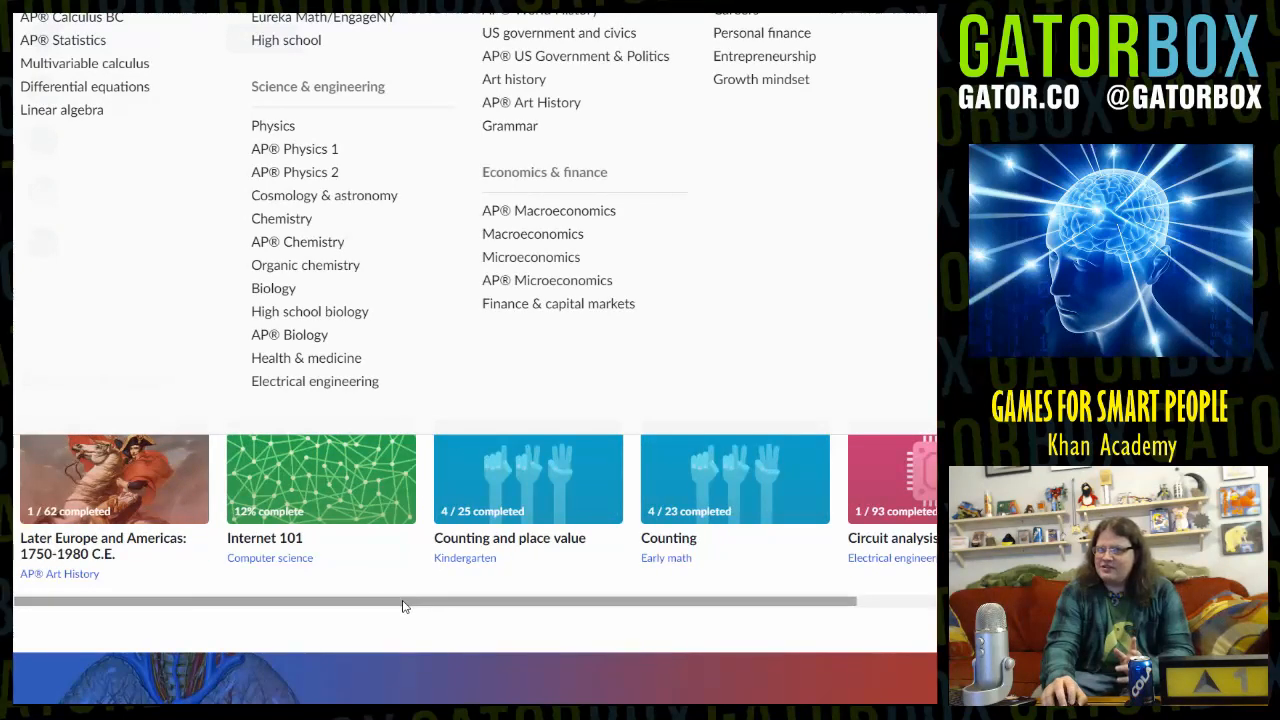
{"action": "mouse_move", "coordinate": [336, 588]}
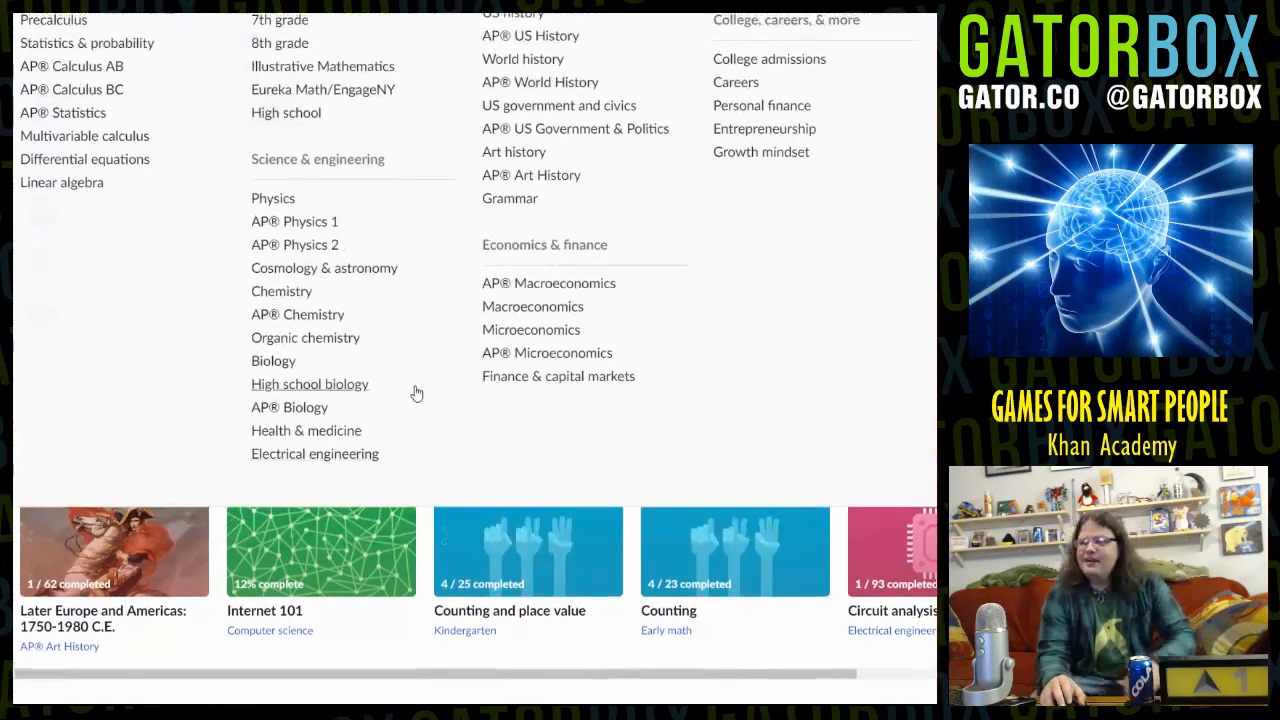
{"action": "scroll", "scroll_direction": "up", "scroll_amount": 3}
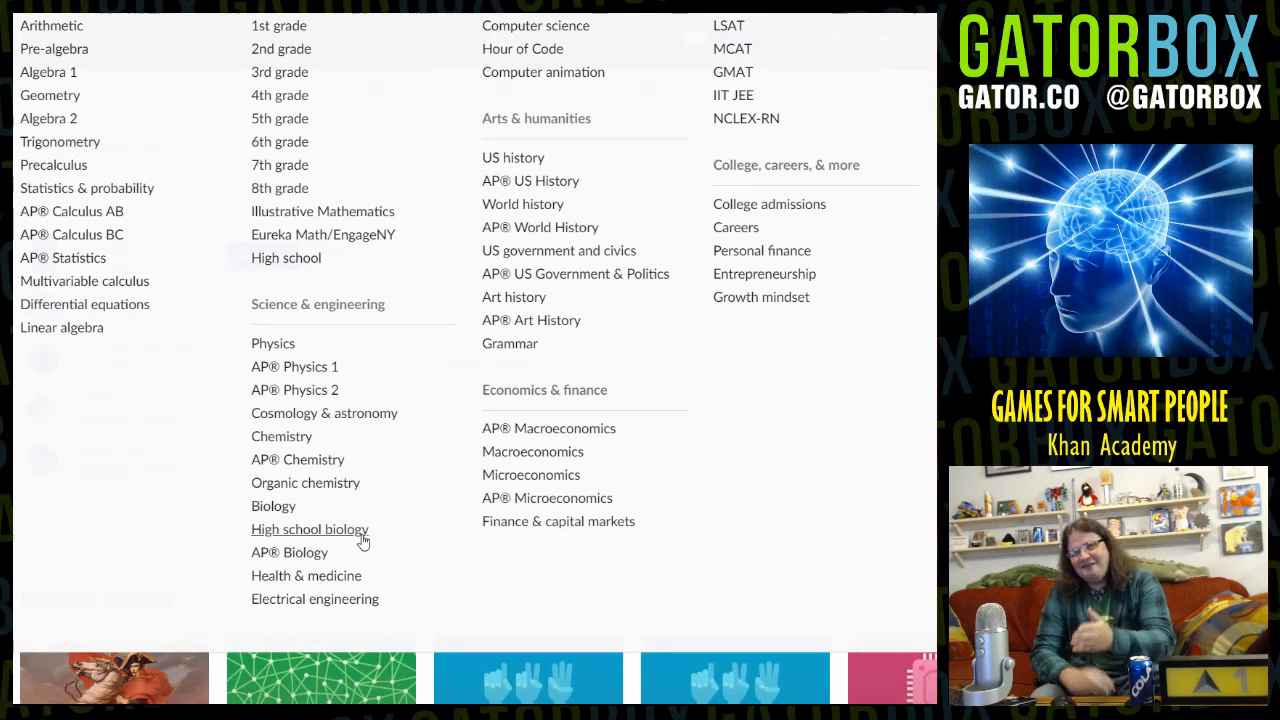
Go into High school biology and bring up the Biology foundations unit test overview
{"action": "left_click", "coordinate": [308, 528]}
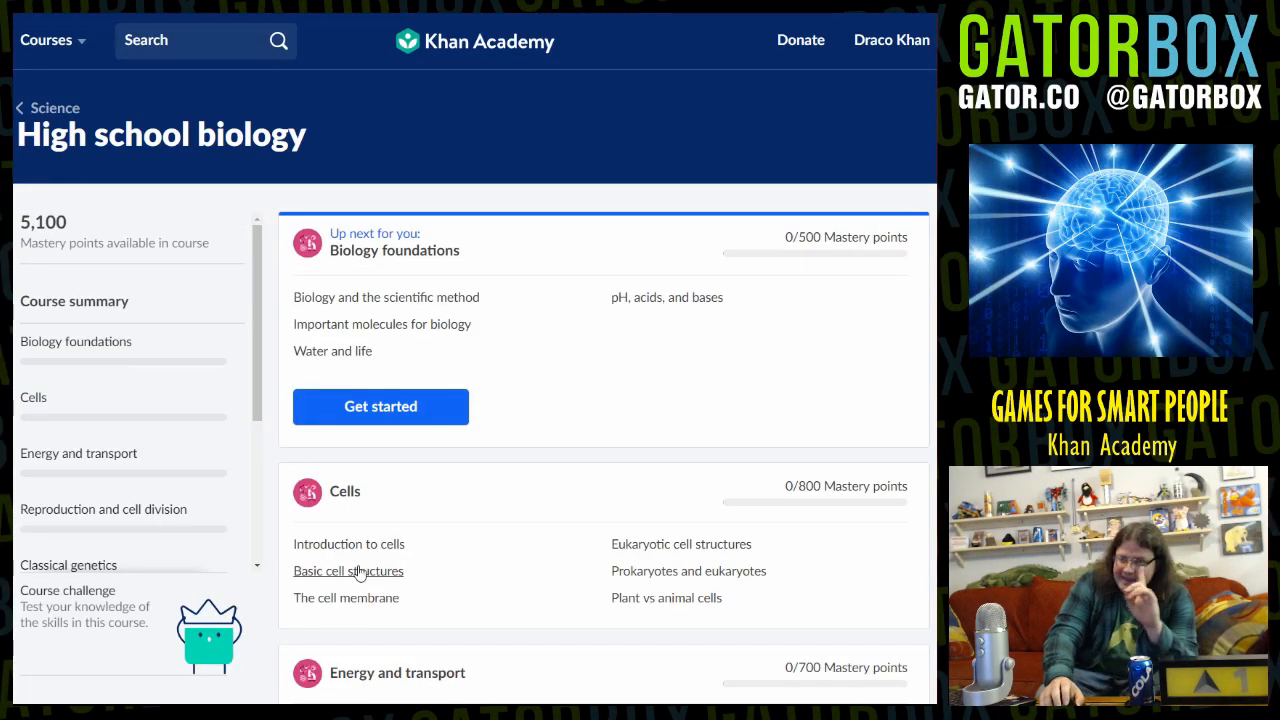
{"action": "mouse_move", "coordinate": [504, 524]}
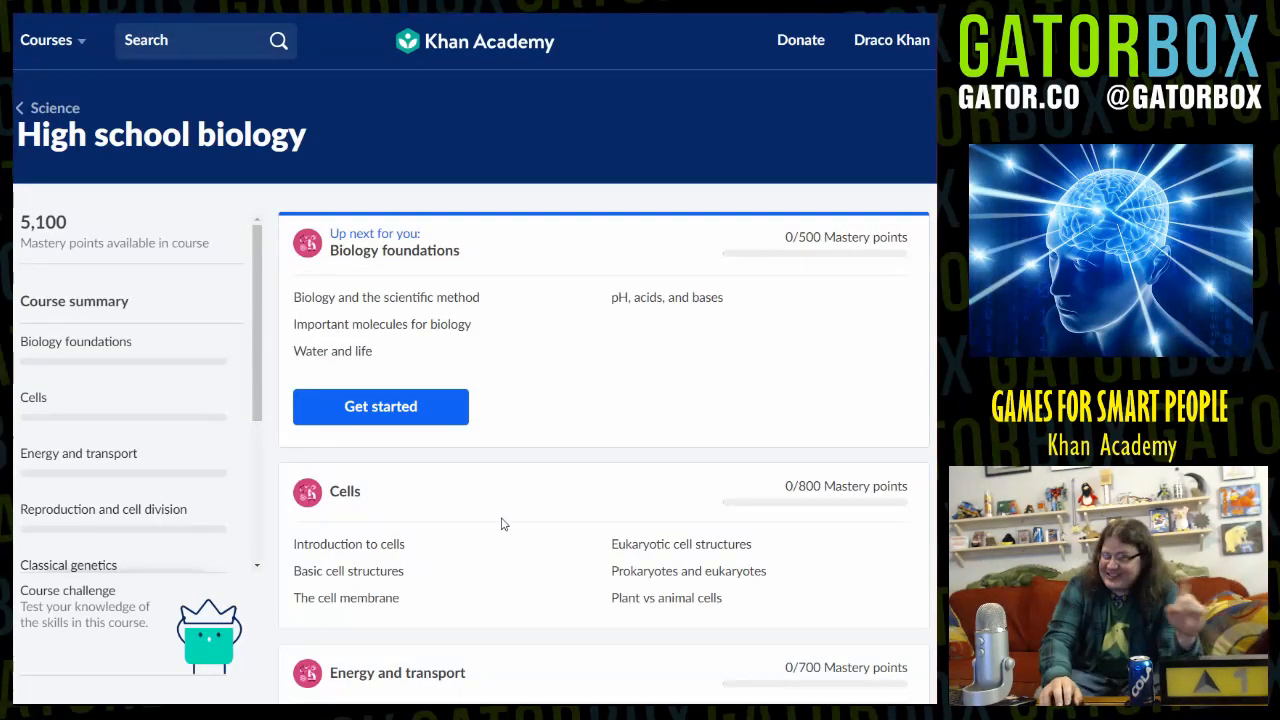
{"action": "left_click", "coordinate": [380, 406]}
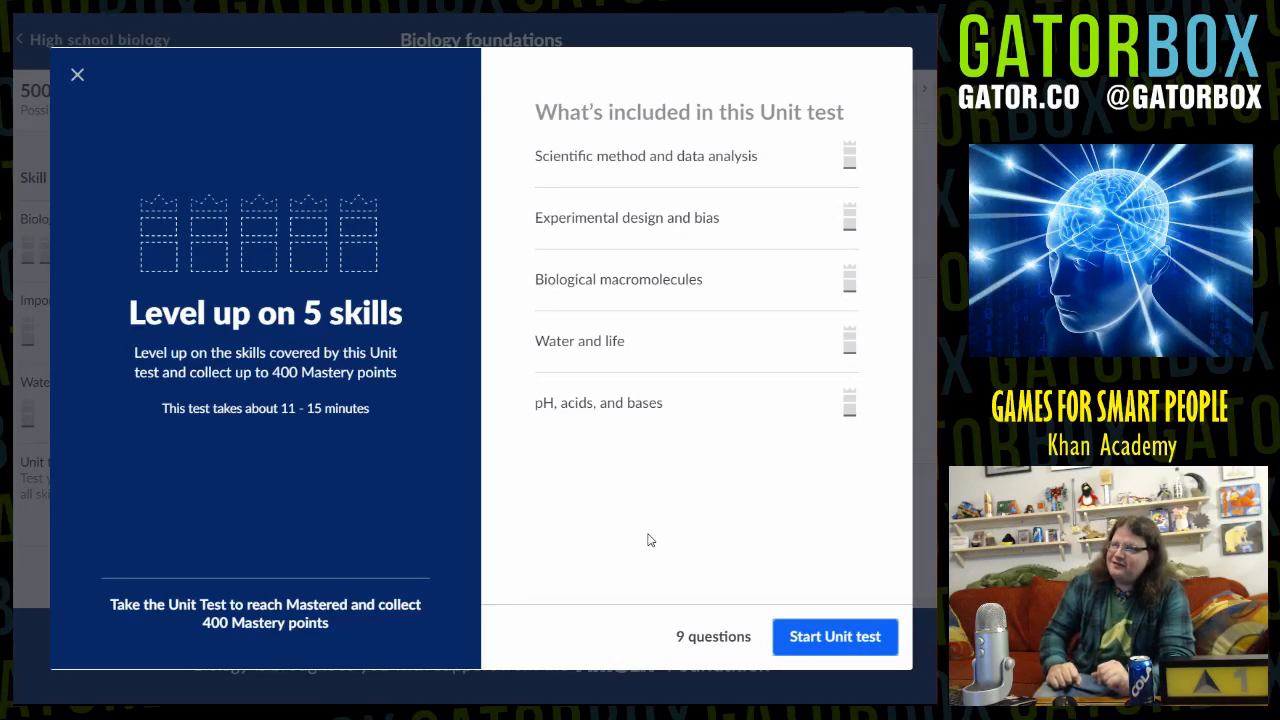
Start the unit test and choose the H–O–H structure as the water molecule
{"action": "left_click", "coordinate": [834, 636]}
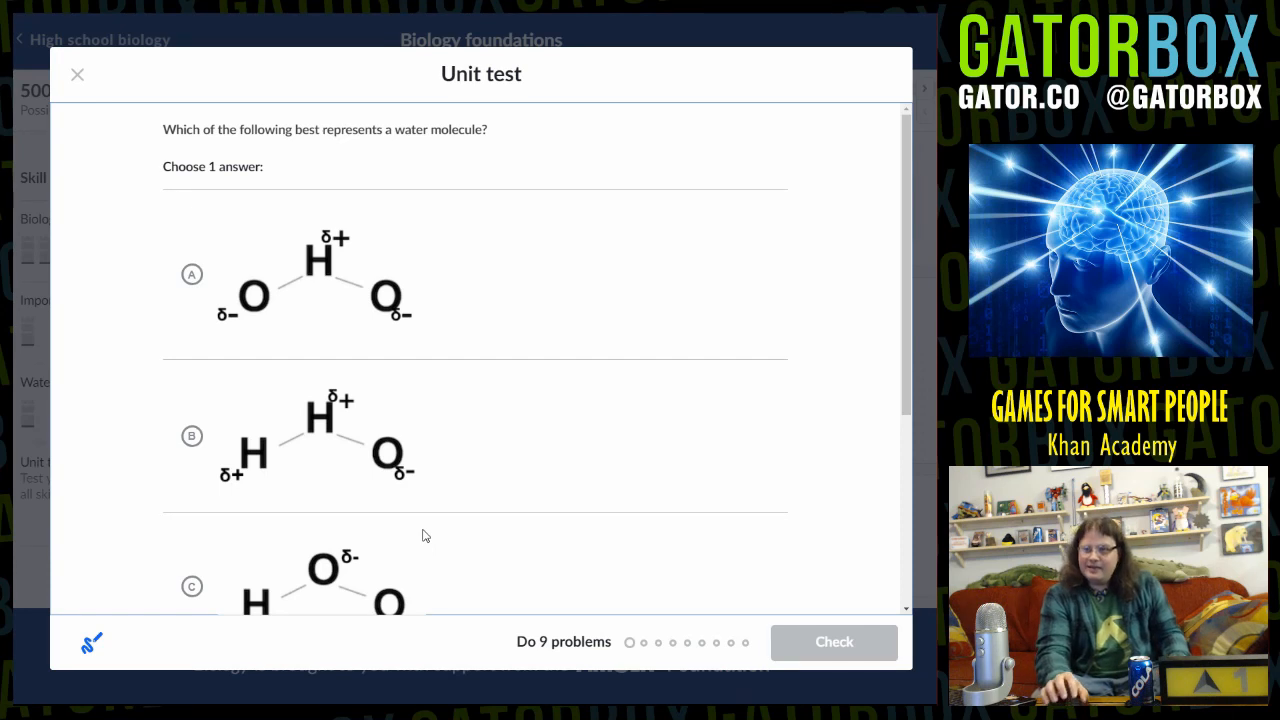
{"action": "mouse_move", "coordinate": [428, 496]}
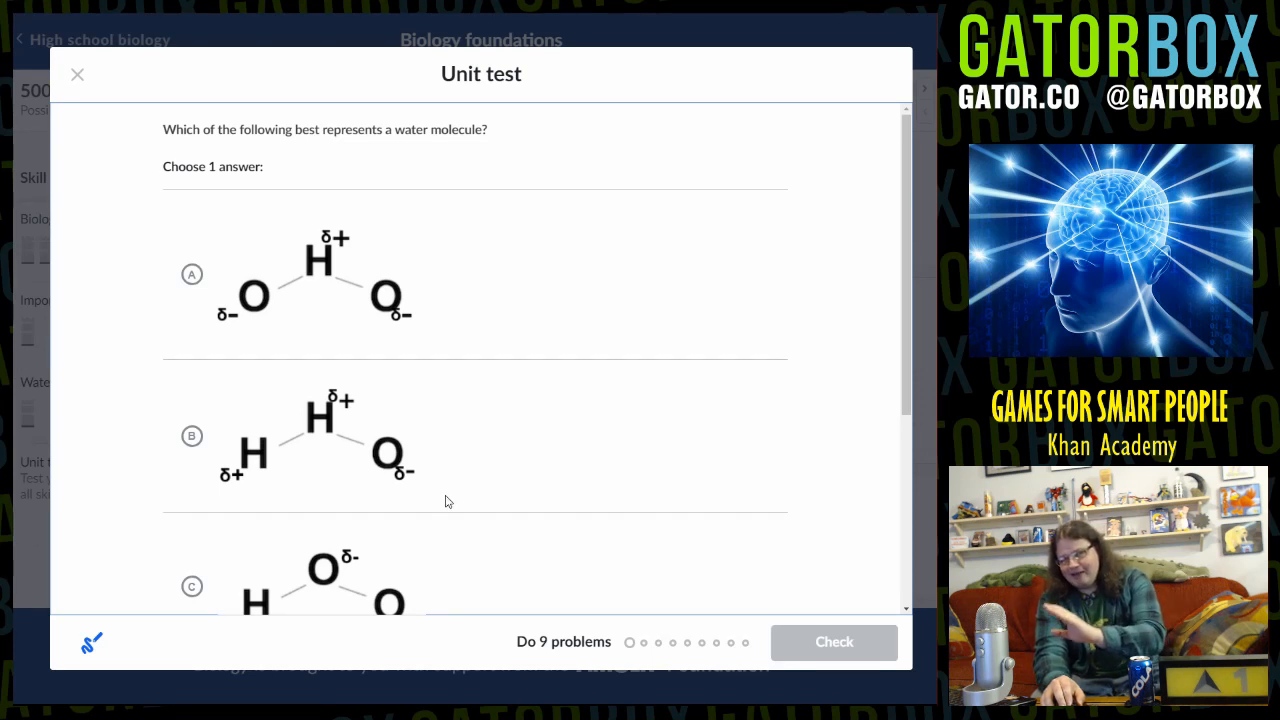
{"action": "mouse_move", "coordinate": [436, 440]}
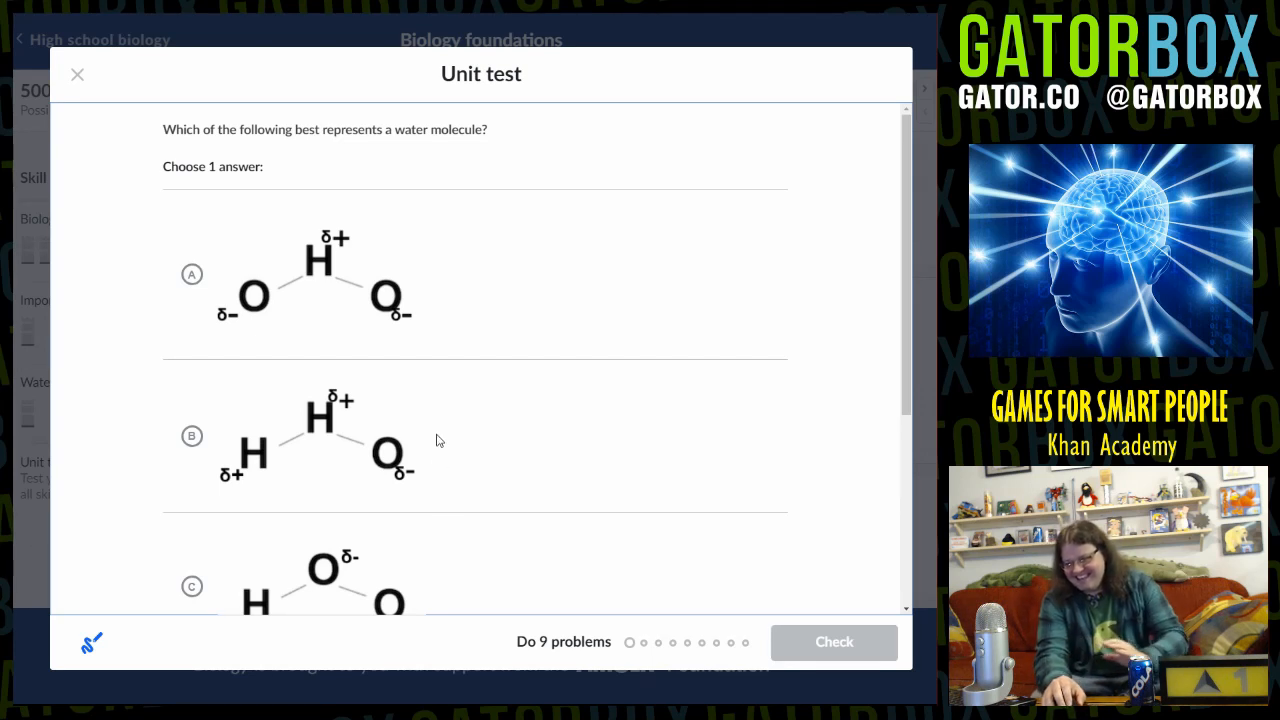
{"action": "mouse_move", "coordinate": [358, 316]}
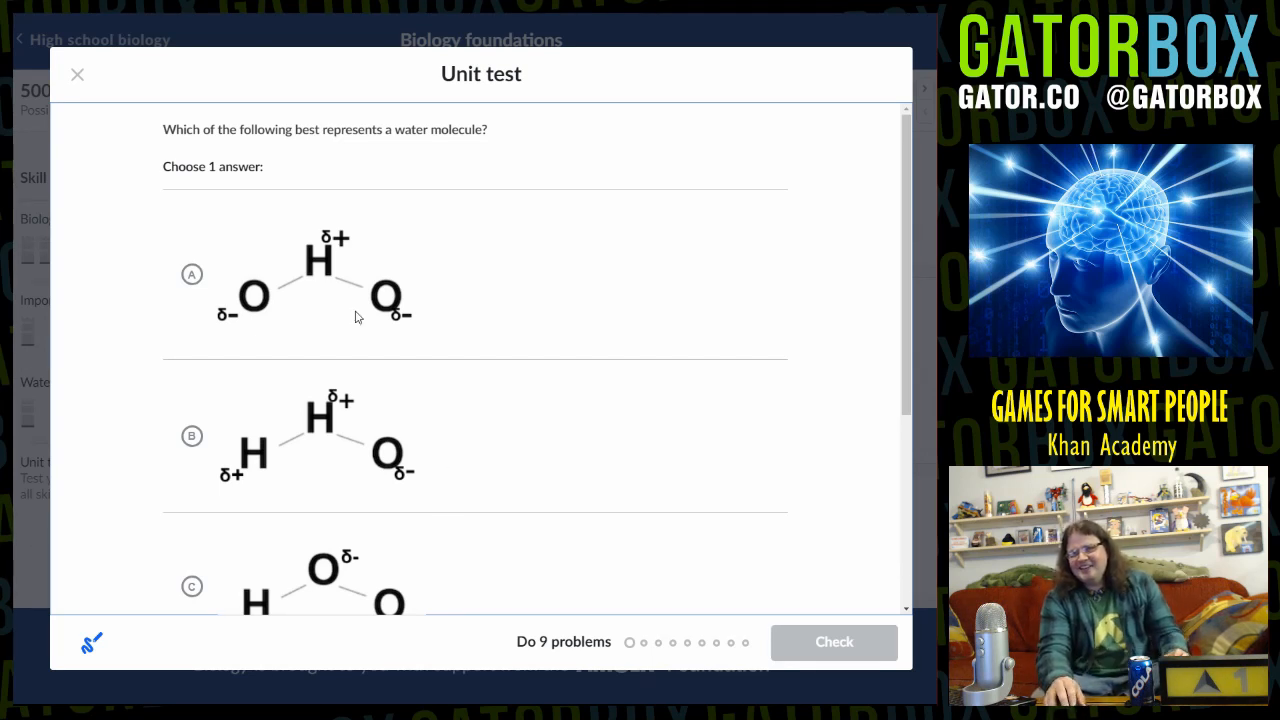
{"action": "mouse_move", "coordinate": [322, 258]}
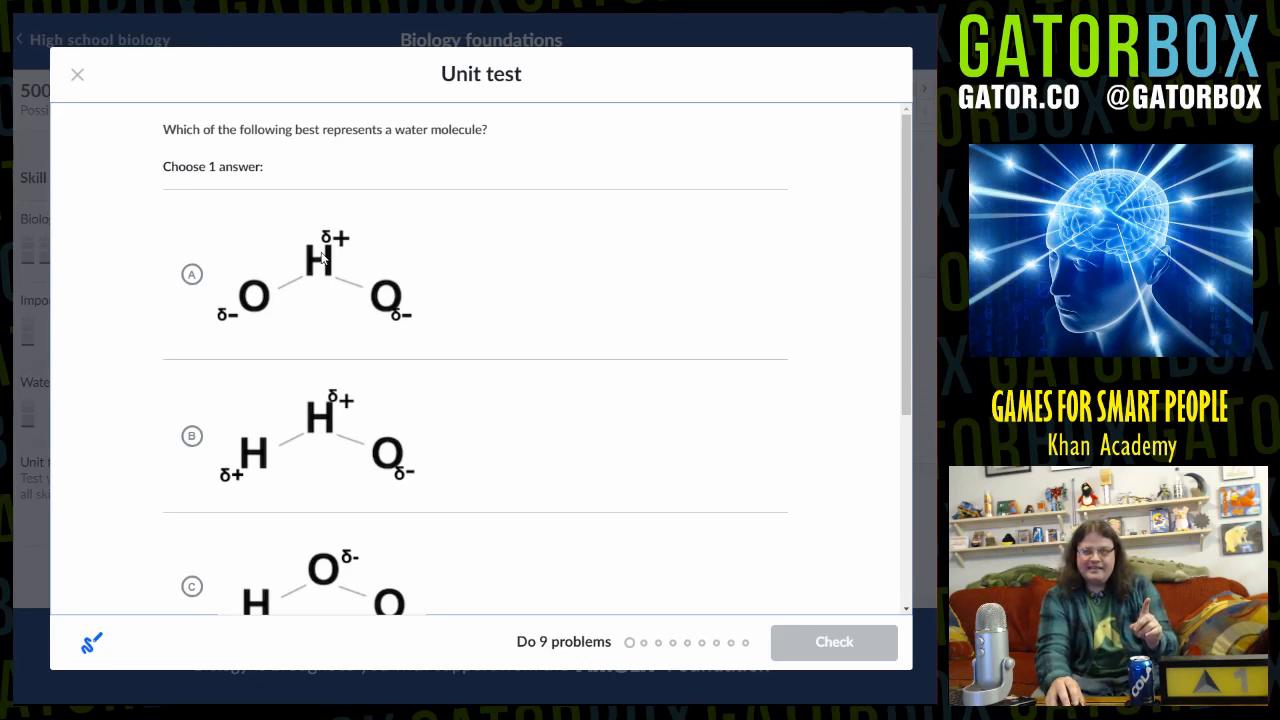
{"action": "mouse_move", "coordinate": [330, 290]}
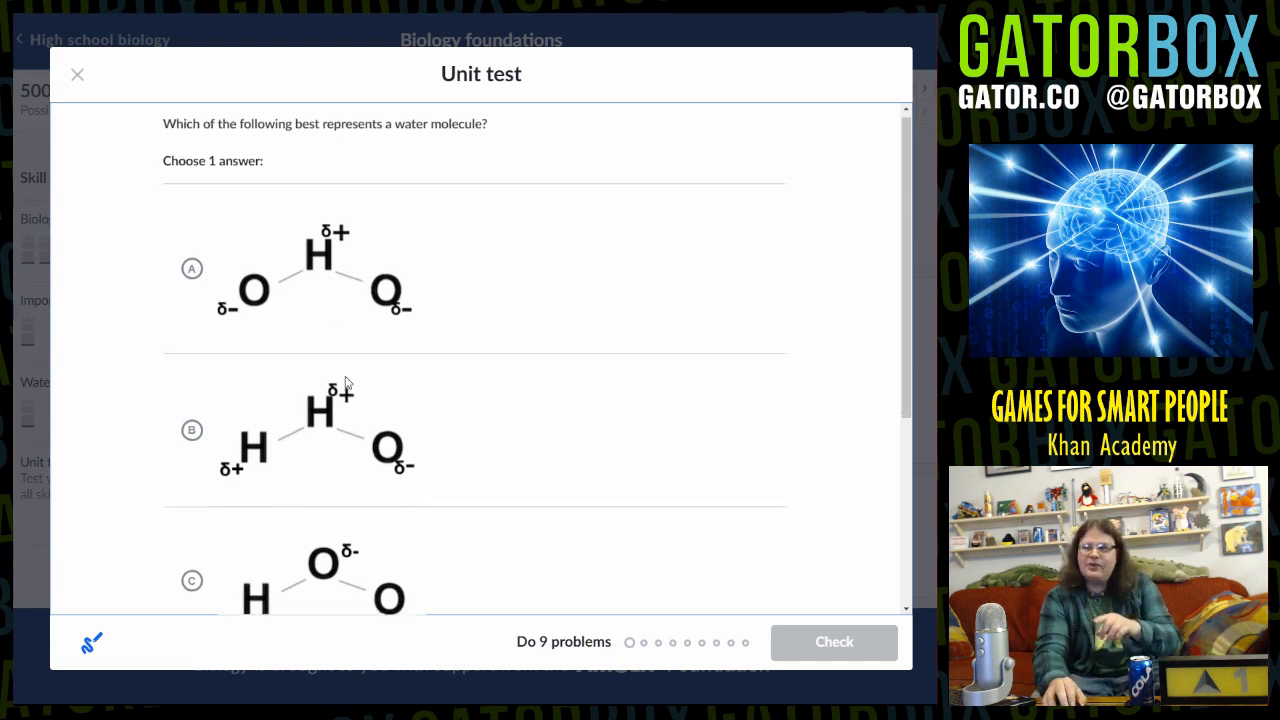
{"action": "scroll", "scroll_direction": "down", "scroll_amount": 3}
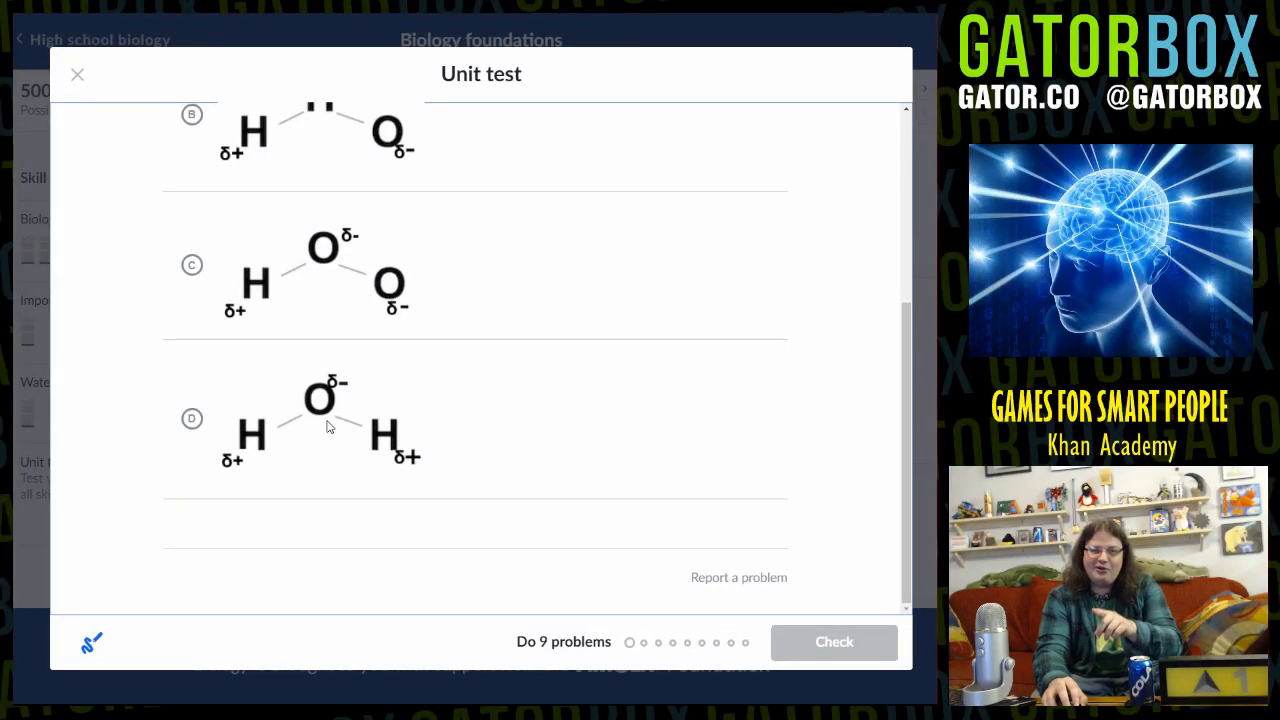
{"action": "left_click", "coordinate": [192, 418]}
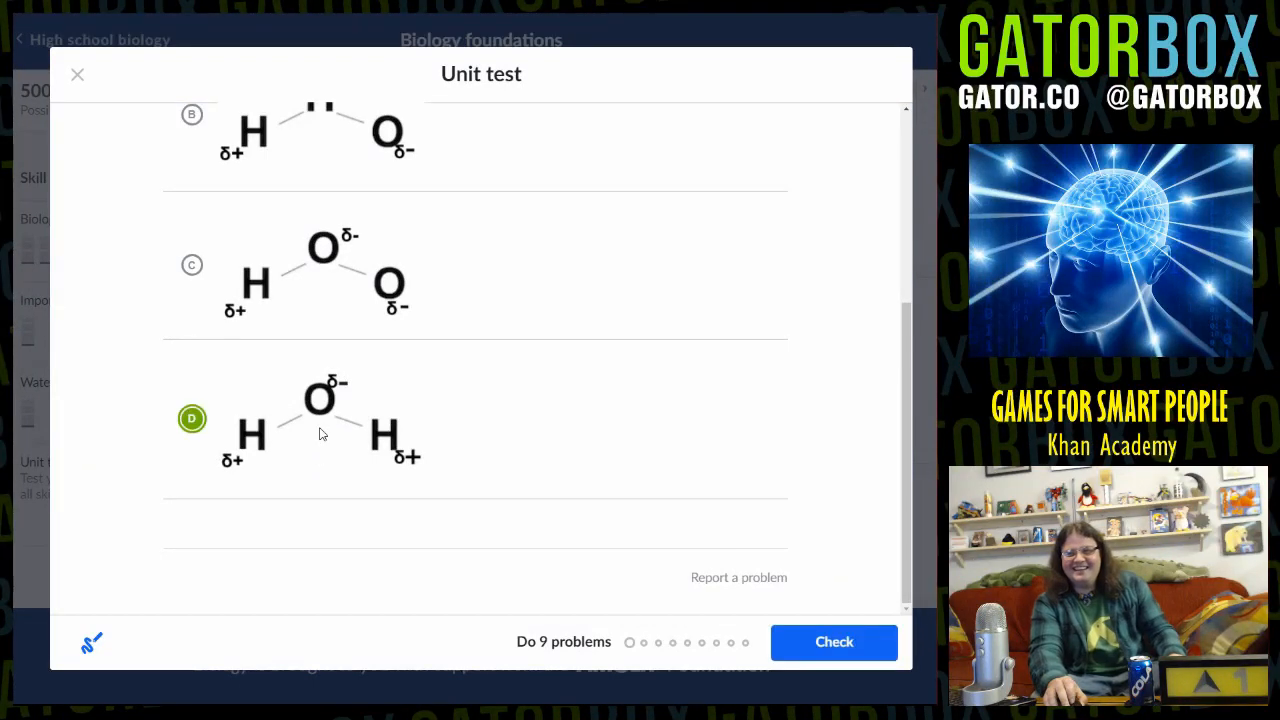
{"action": "scroll", "scroll_direction": "up", "scroll_amount": 3}
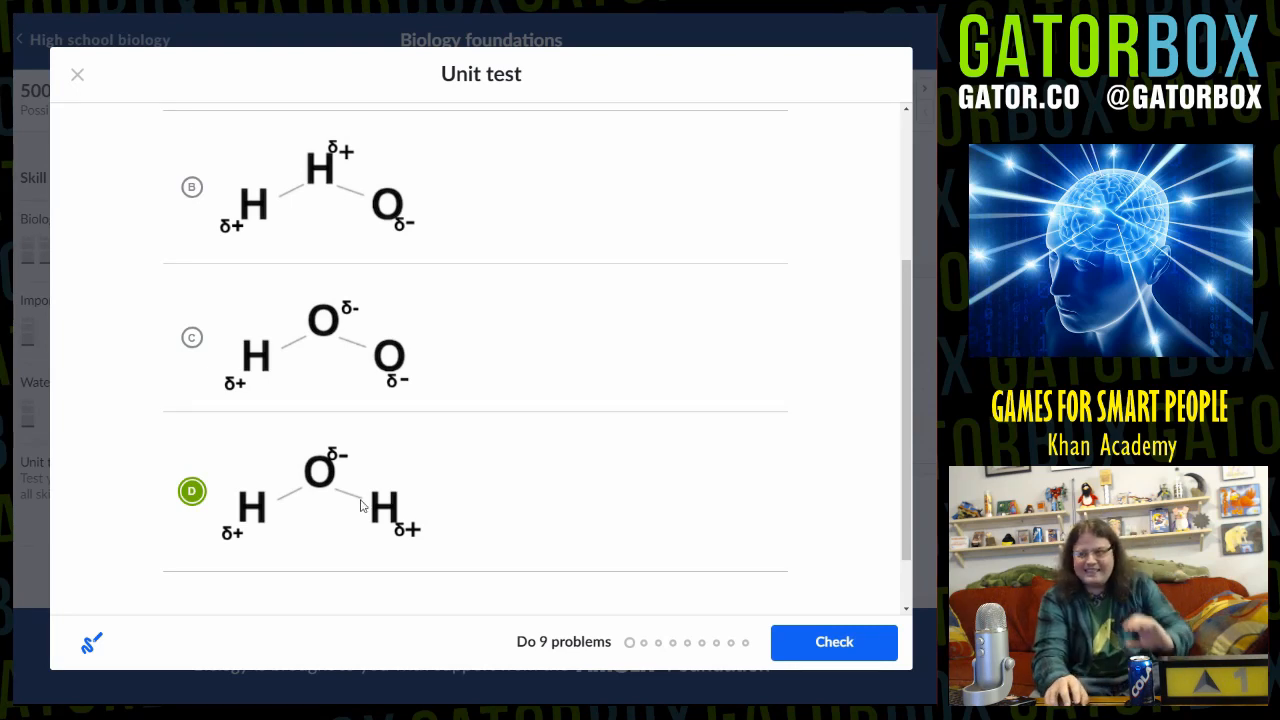
{"action": "mouse_move", "coordinate": [590, 588]}
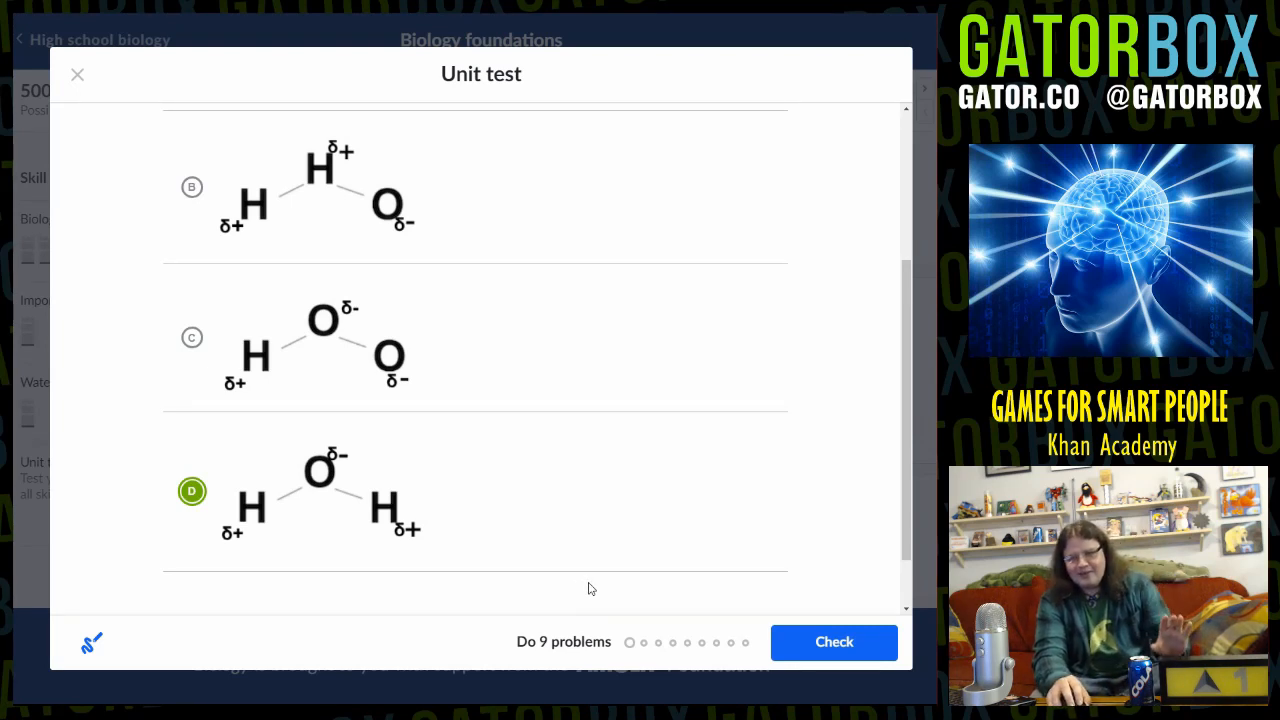
{"action": "mouse_move", "coordinate": [866, 648]}
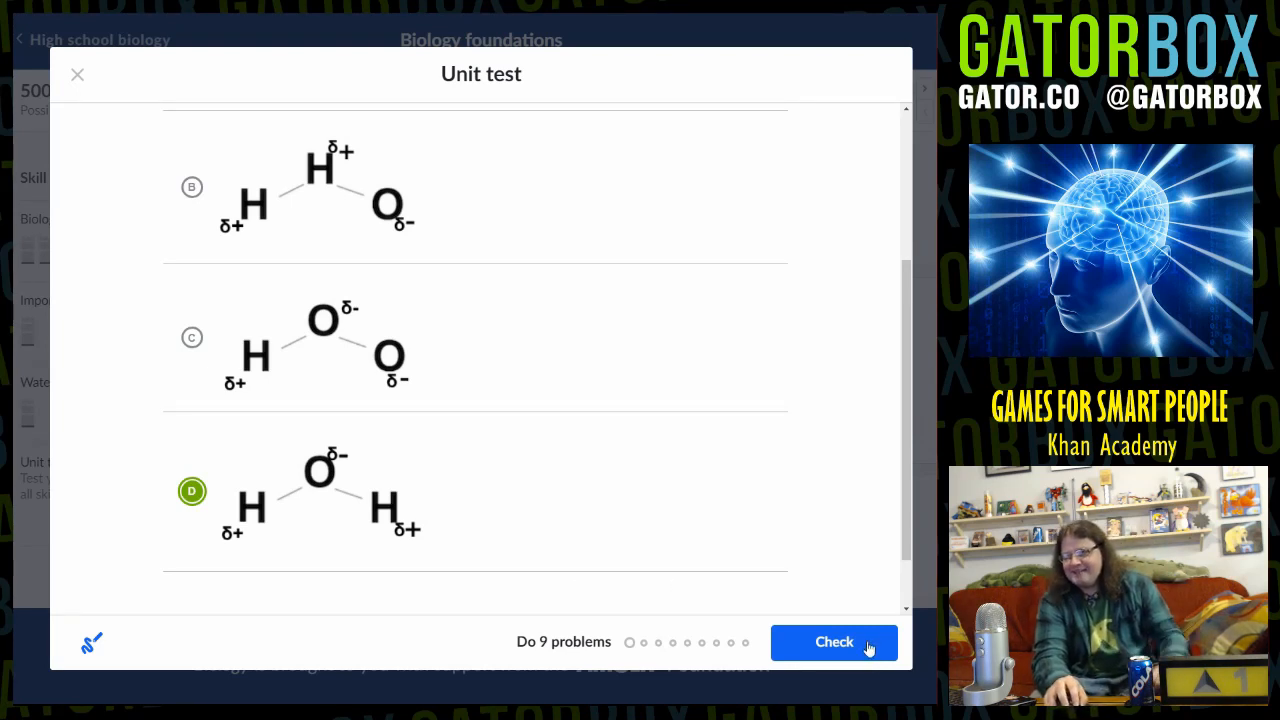
Check the water answer and choose 'The amount of fertilizer' as the independent variable on question 2
{"action": "left_click", "coordinate": [834, 642]}
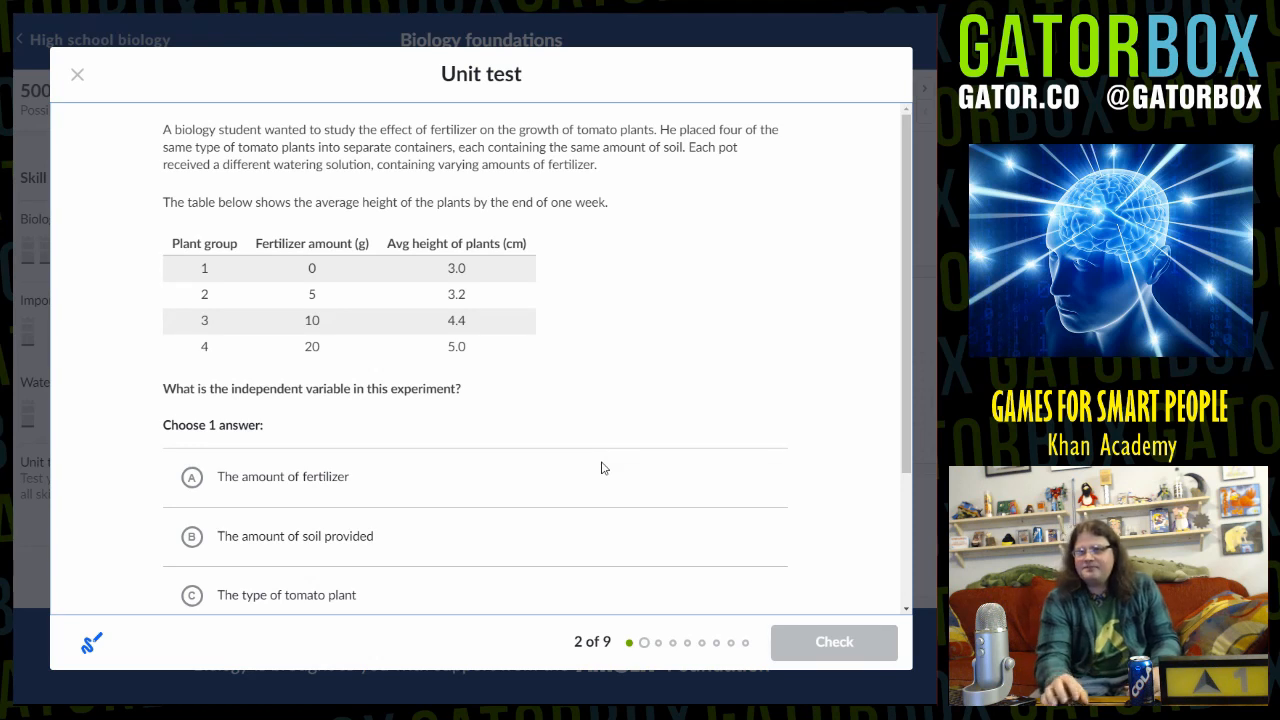
{"action": "mouse_move", "coordinate": [208, 270]}
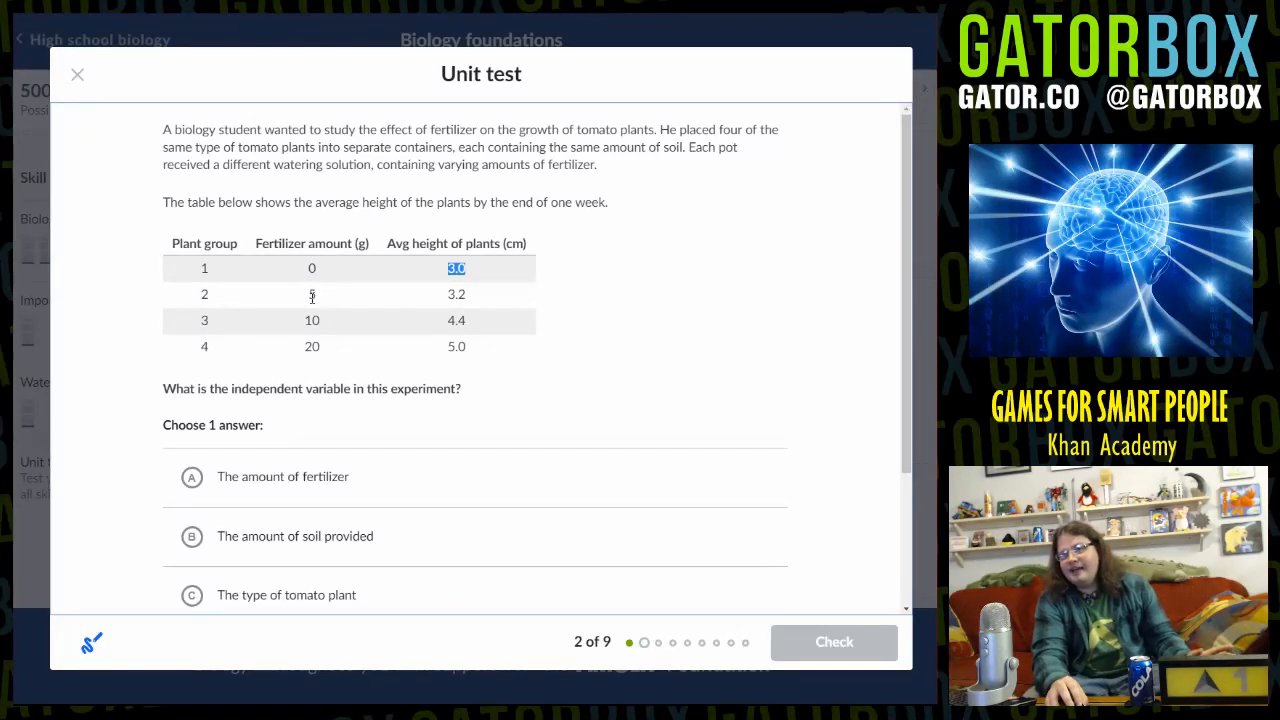
{"action": "left_click", "coordinate": [312, 294]}
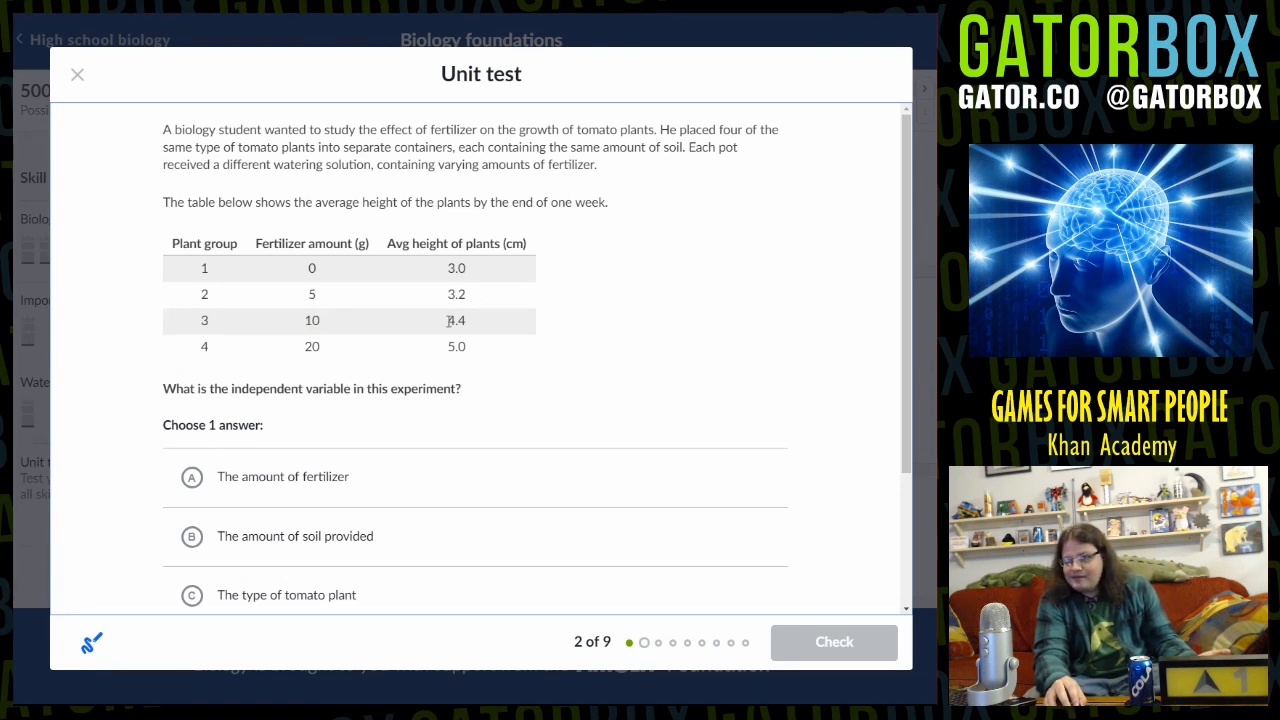
{"action": "double_click", "coordinate": [456, 346]}
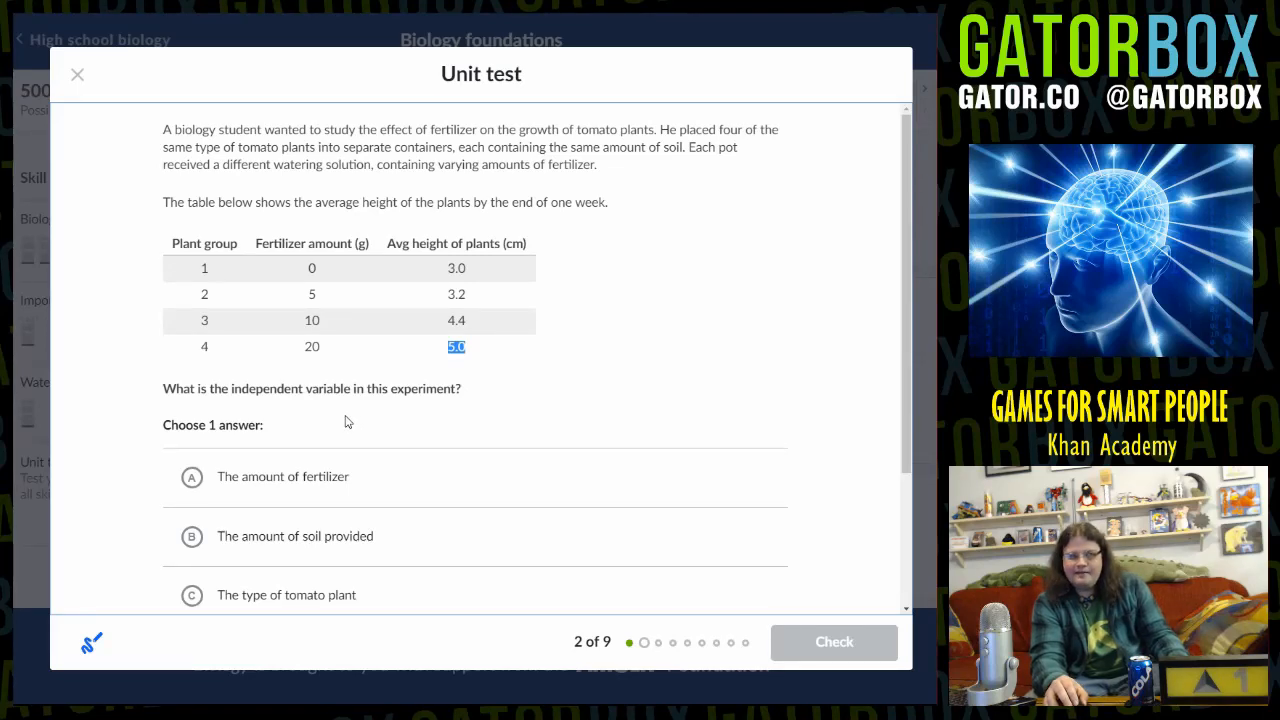
{"action": "scroll", "scroll_direction": "down", "scroll_amount": 3}
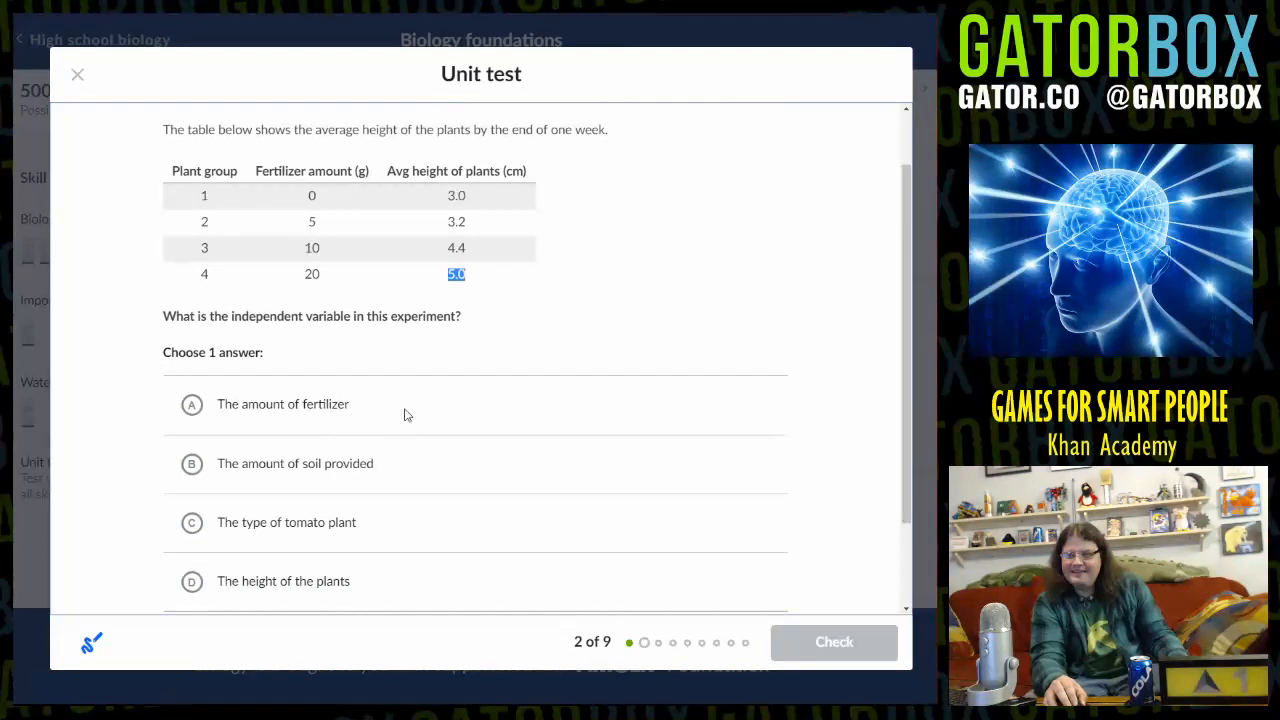
{"action": "left_click", "coordinate": [192, 404]}
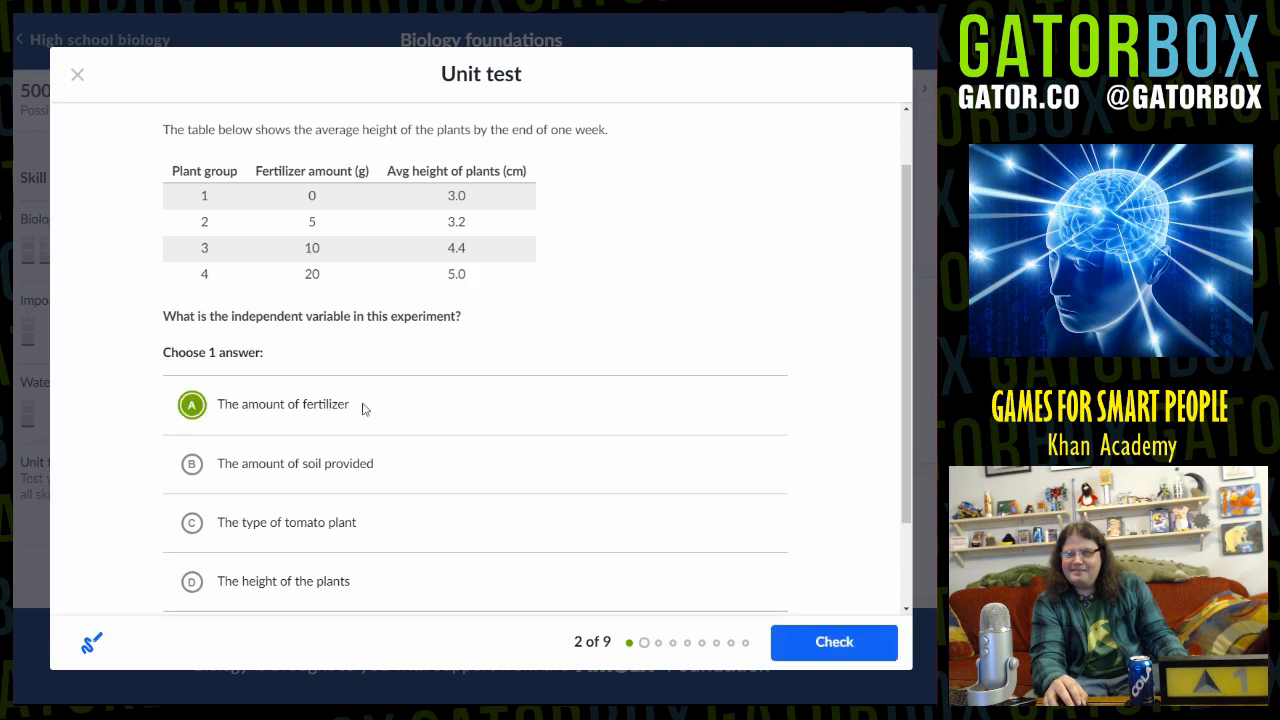
{"action": "mouse_move", "coordinate": [446, 410]}
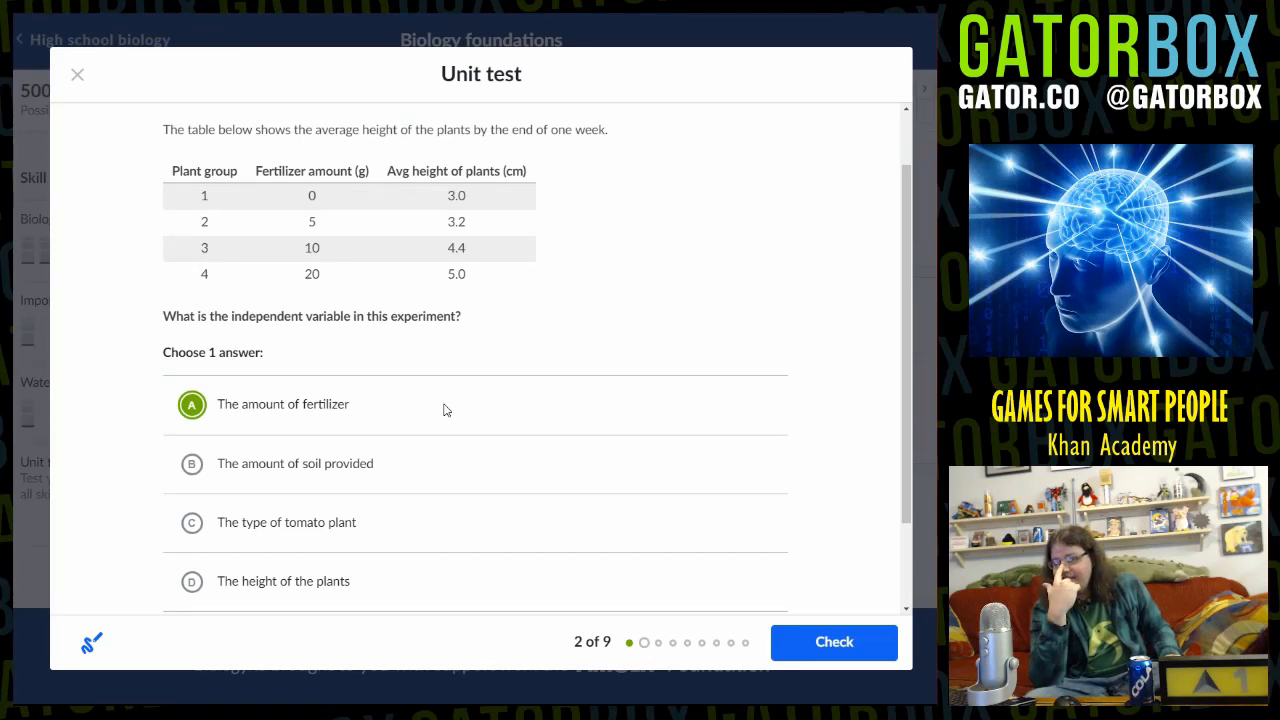
{"action": "mouse_move", "coordinate": [316, 538]}
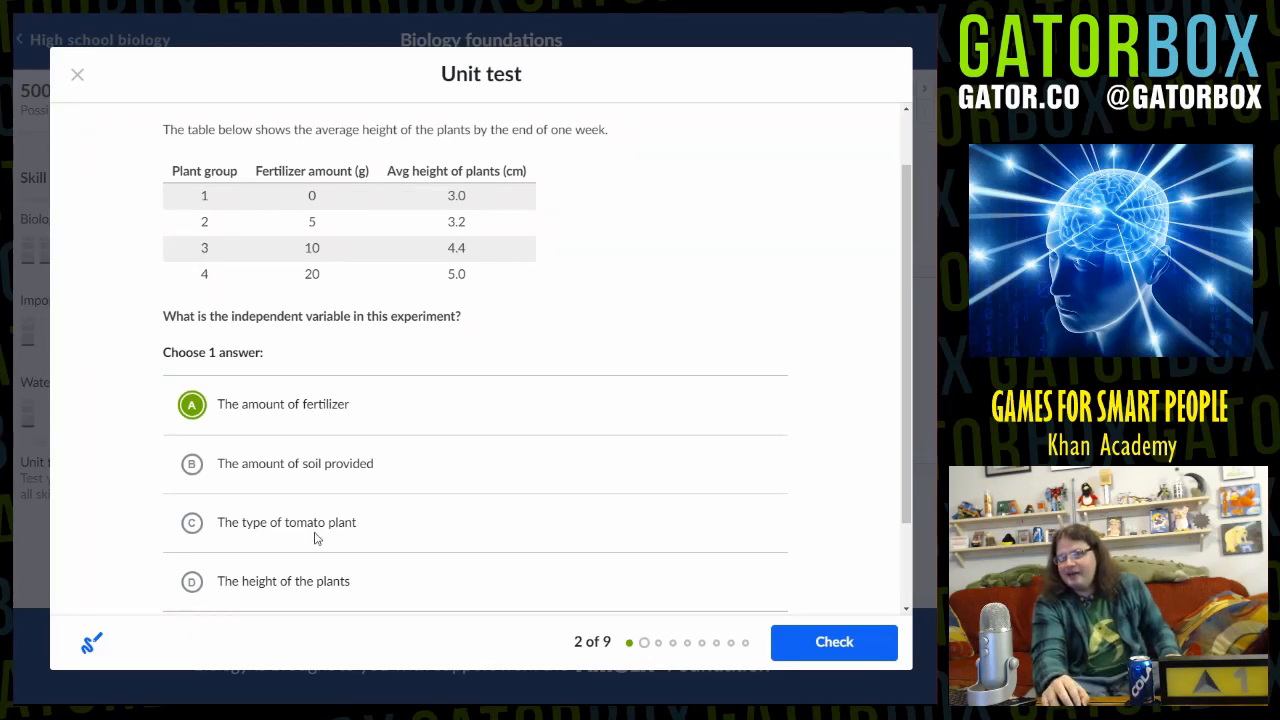
{"action": "mouse_move", "coordinate": [340, 476]}
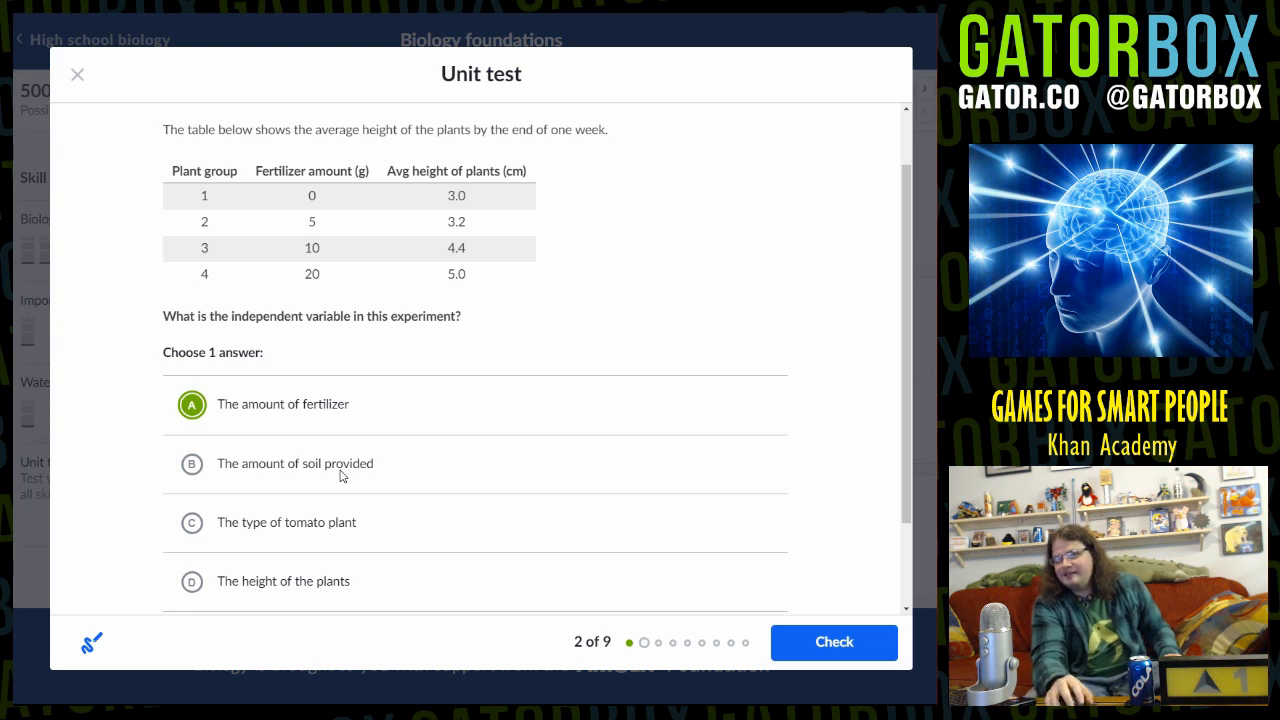
{"action": "mouse_move", "coordinate": [296, 508]}
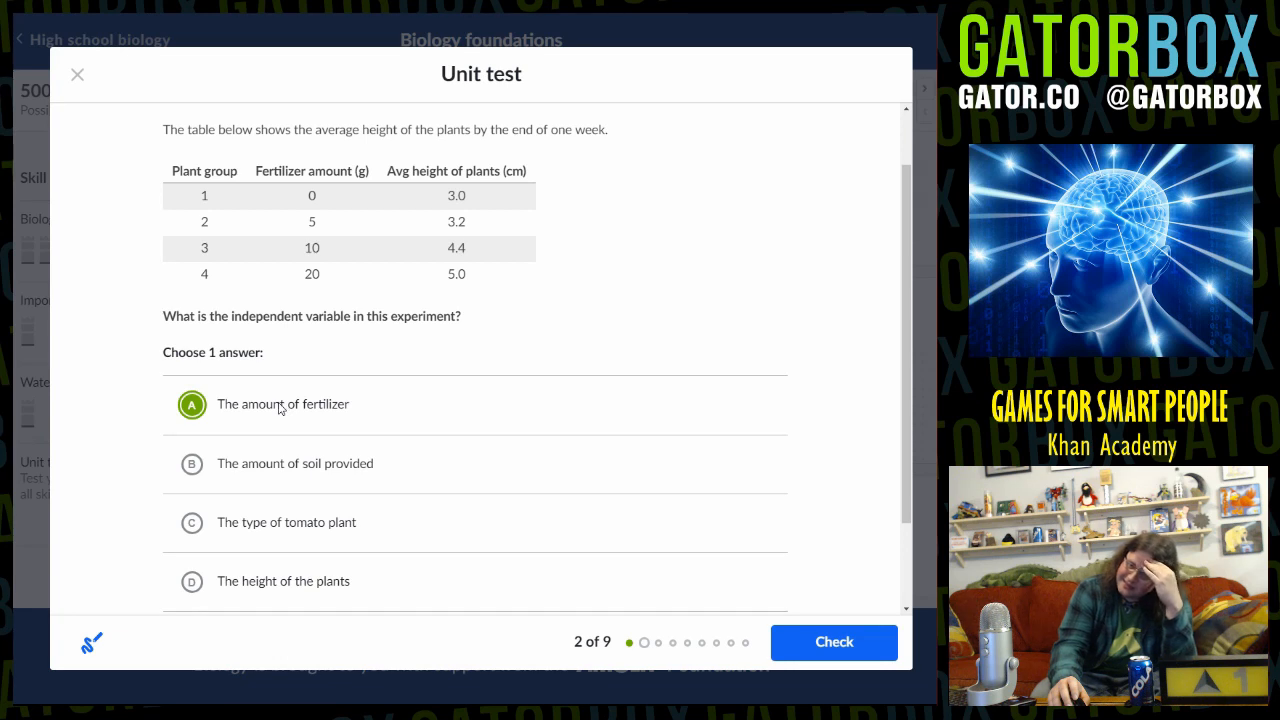
{"action": "mouse_move", "coordinate": [576, 482]}
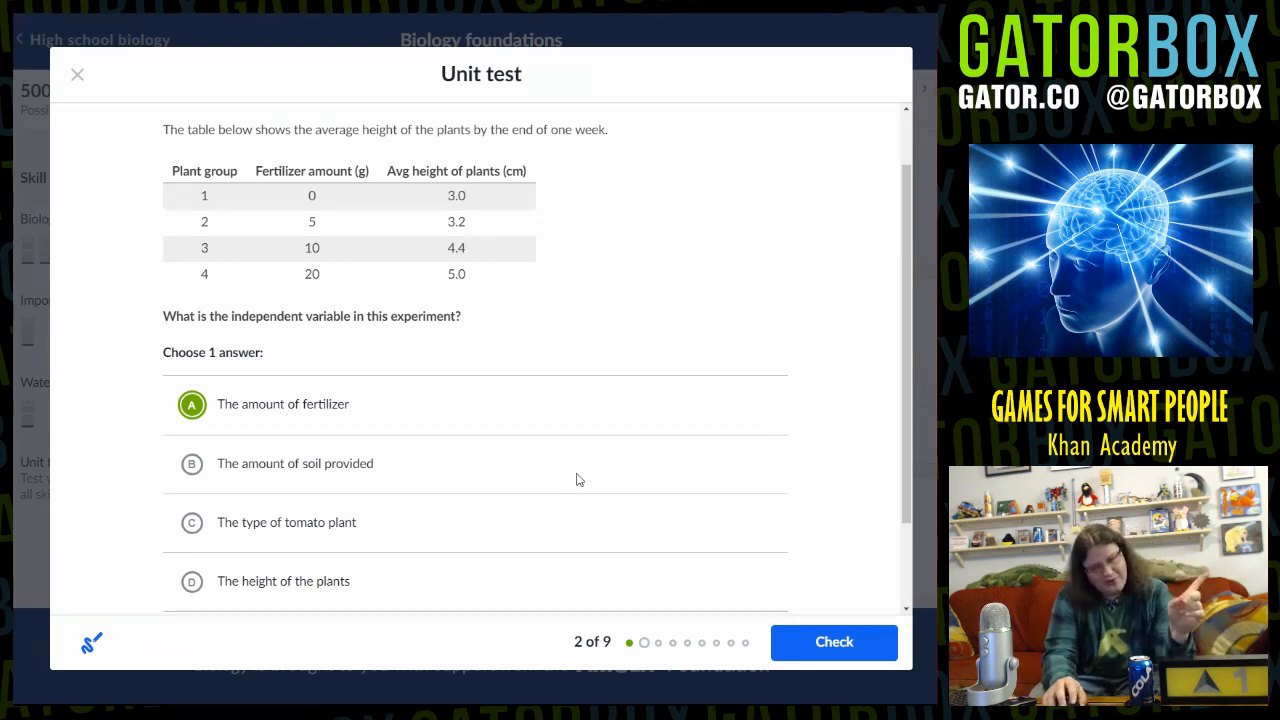
Check the fertilizer answer for question 2 and advance to question 3
{"action": "left_click", "coordinate": [834, 642]}
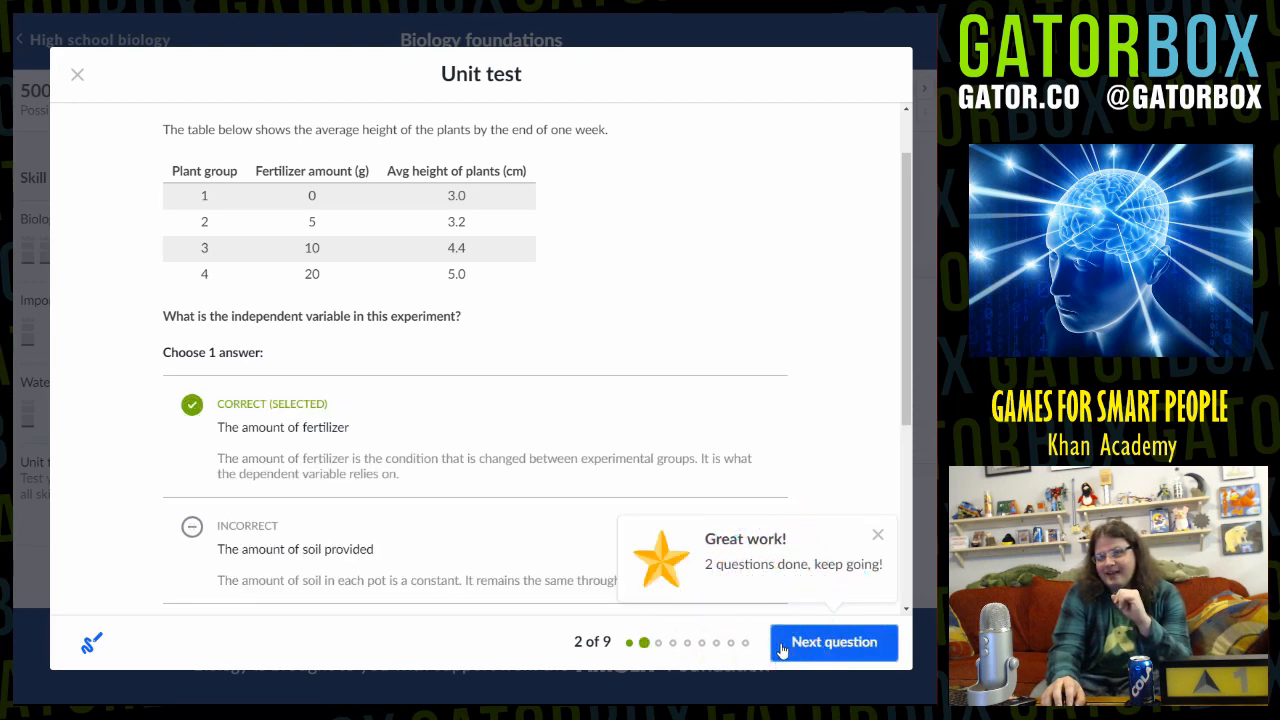
{"action": "scroll", "scroll_direction": "down", "scroll_amount": 3}
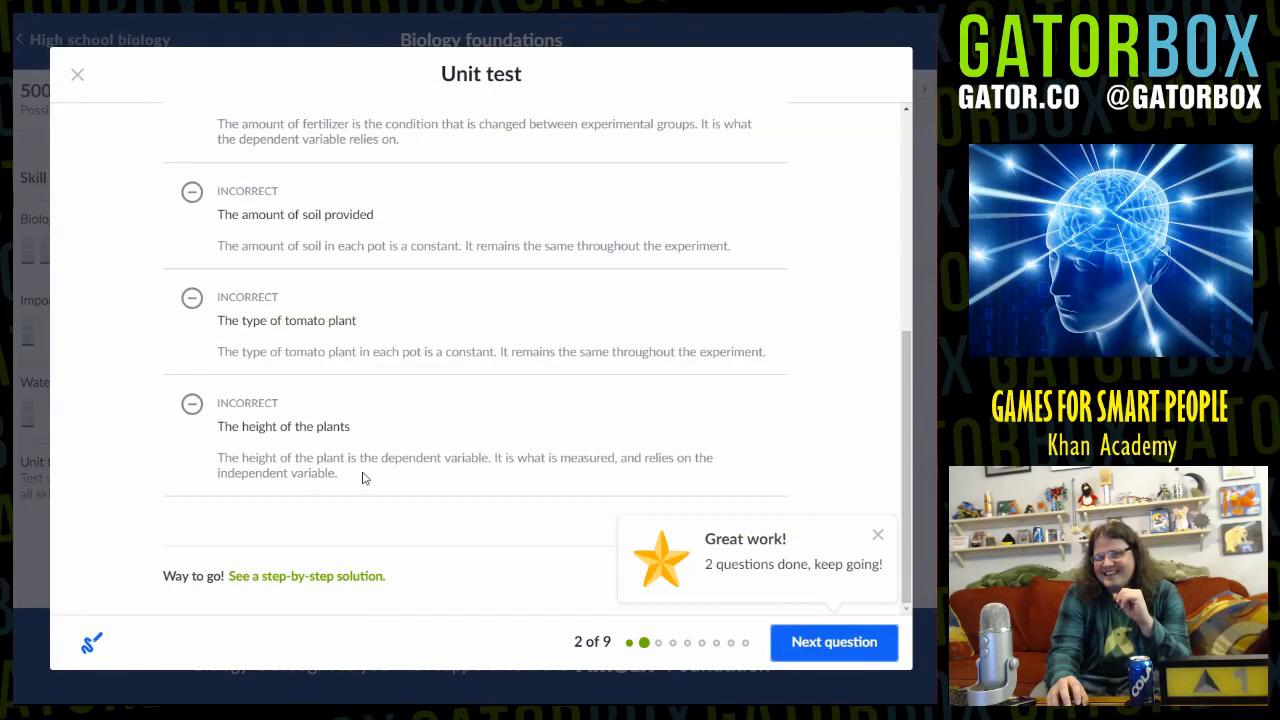
{"action": "mouse_move", "coordinate": [380, 474]}
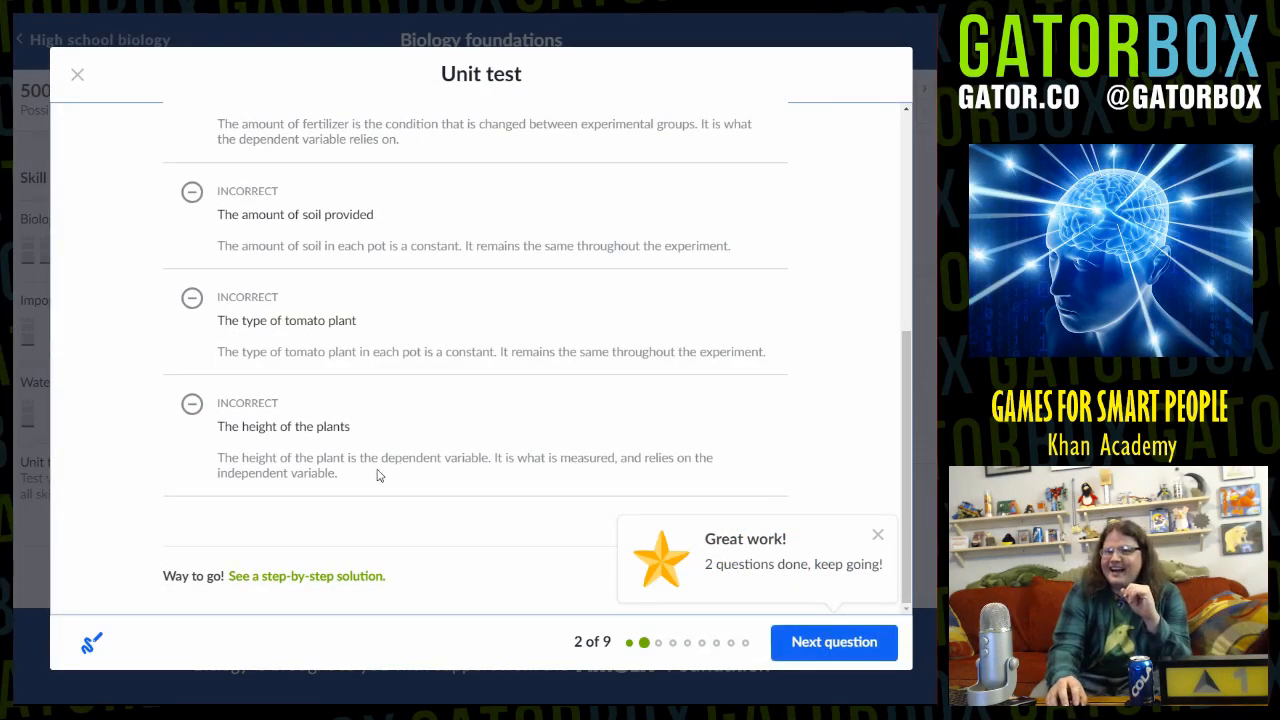
{"action": "mouse_move", "coordinate": [352, 508]}
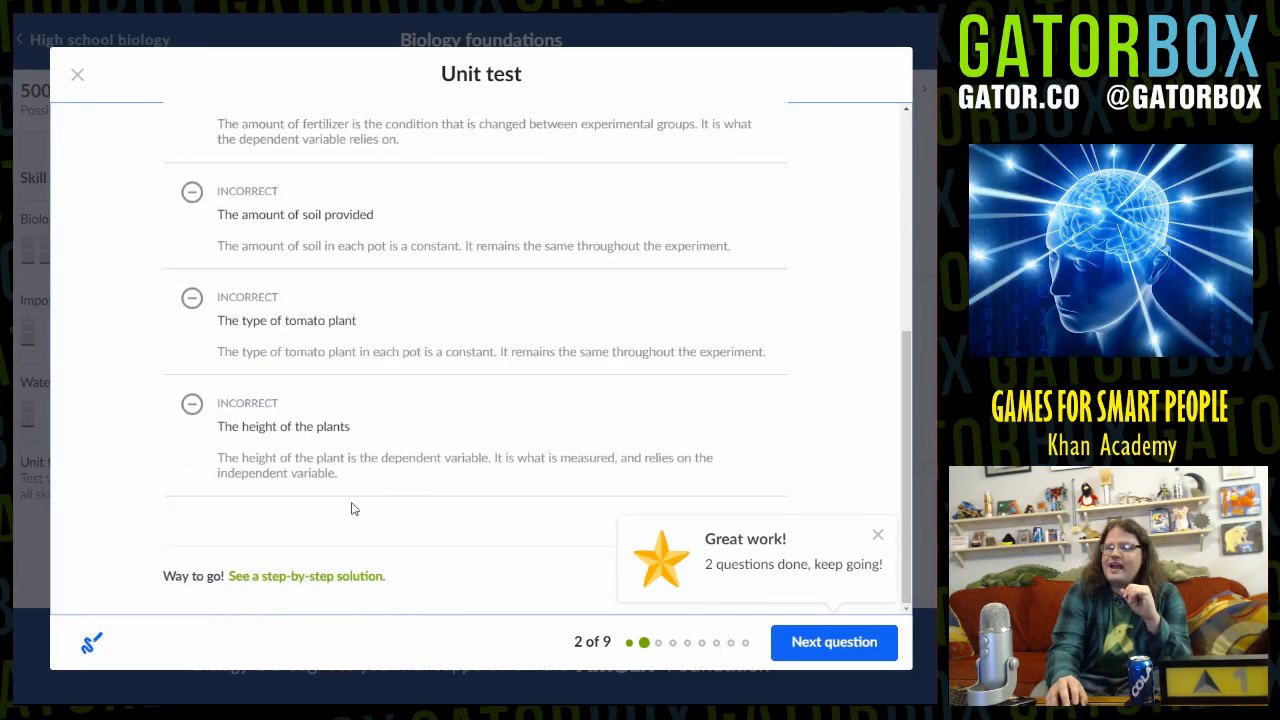
{"action": "mouse_move", "coordinate": [464, 476]}
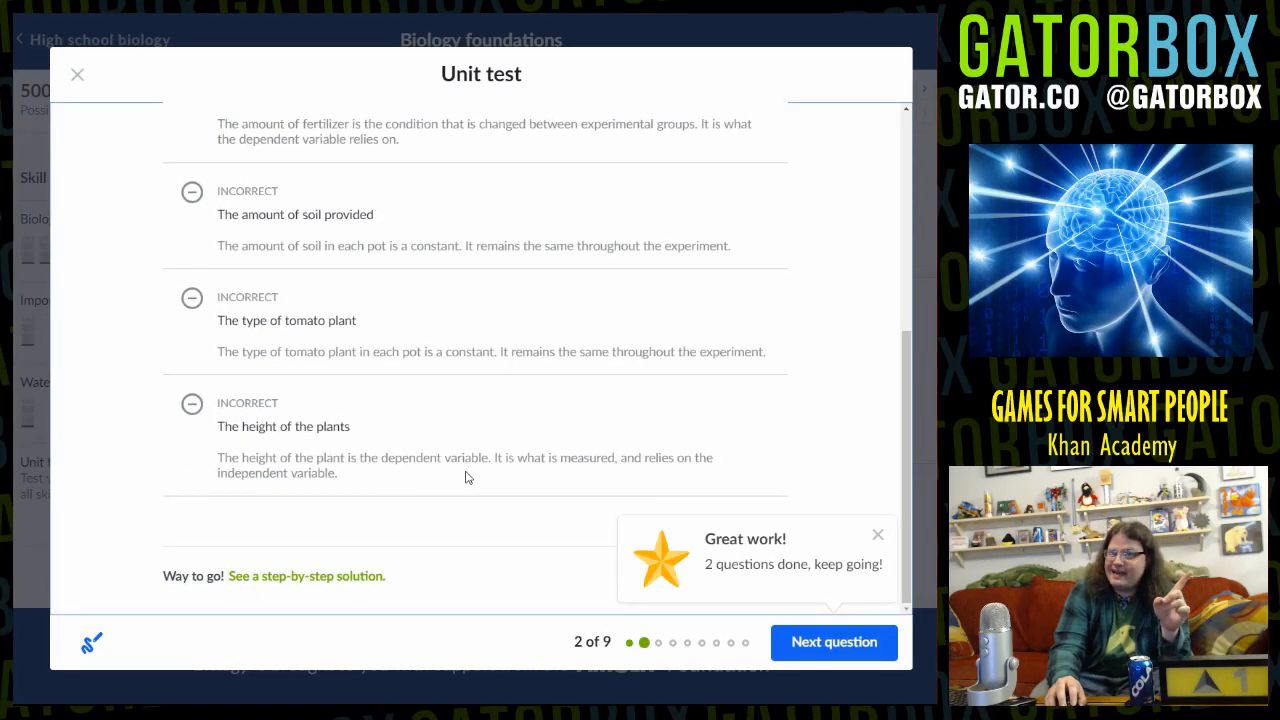
{"action": "left_click", "coordinate": [832, 642]}
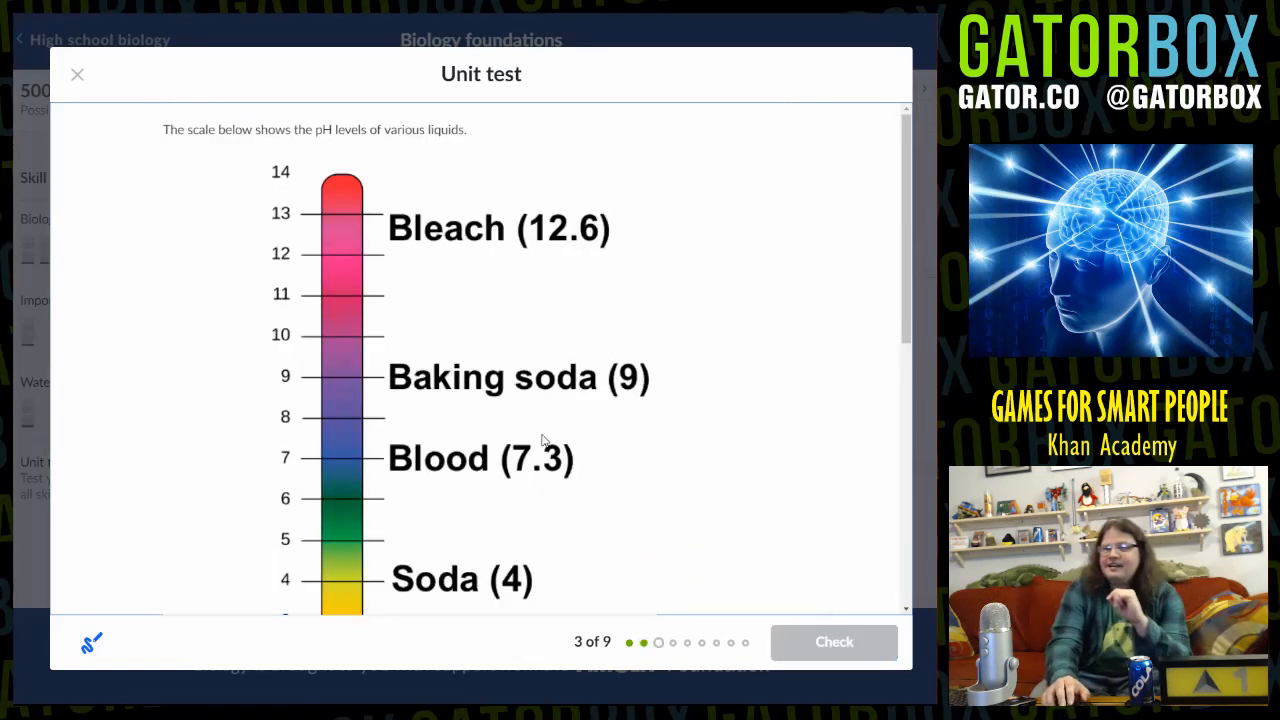
{"action": "mouse_move", "coordinate": [512, 448]}
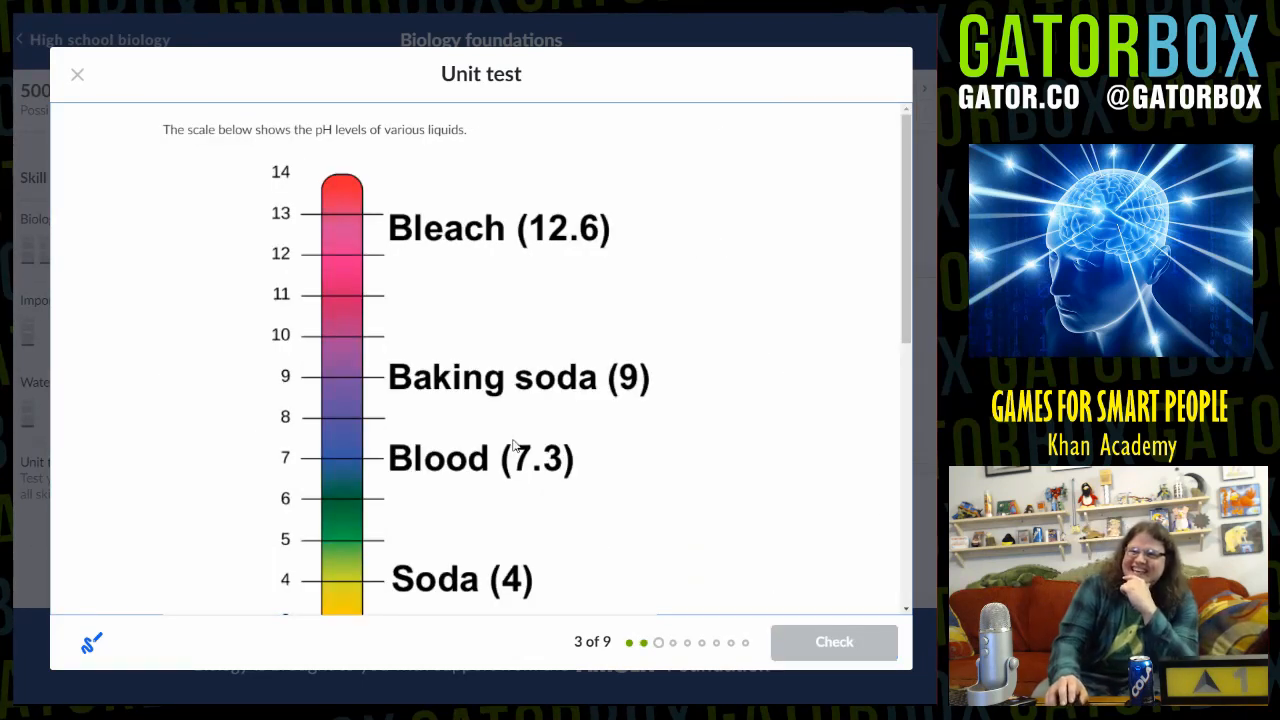
{"action": "mouse_move", "coordinate": [496, 432]}
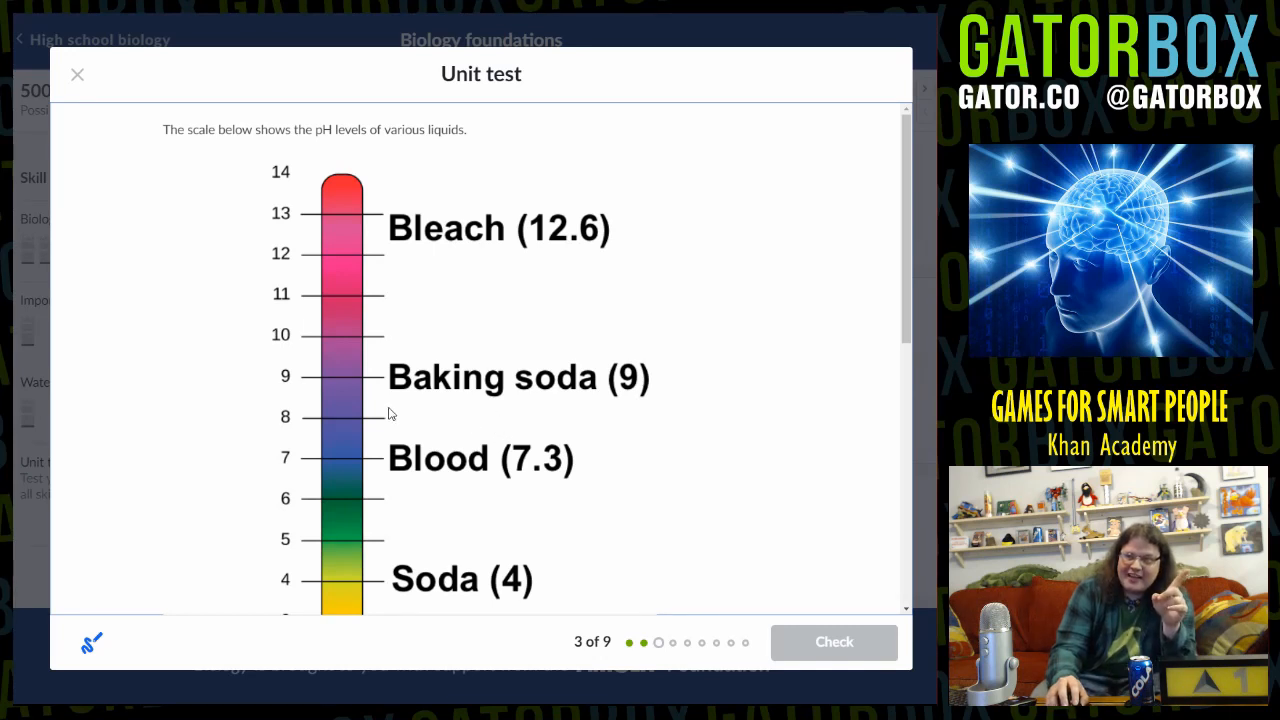
{"action": "mouse_move", "coordinate": [372, 392]}
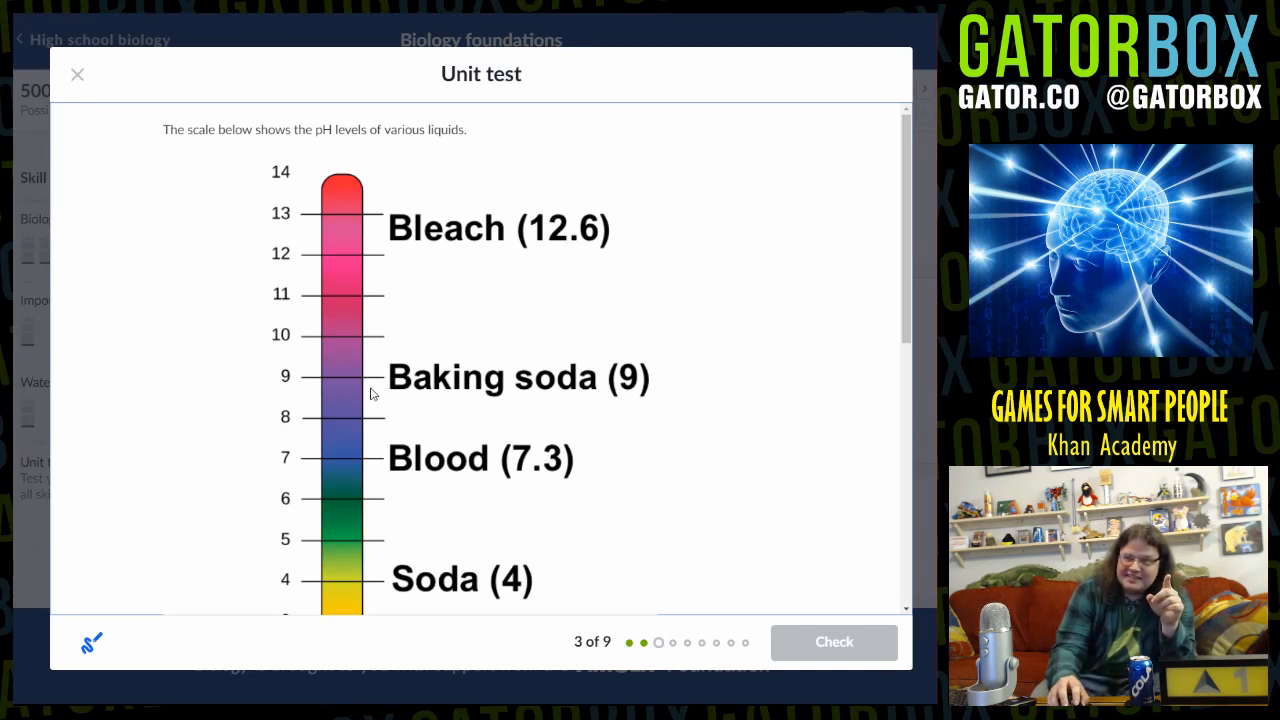
{"action": "mouse_move", "coordinate": [316, 414]}
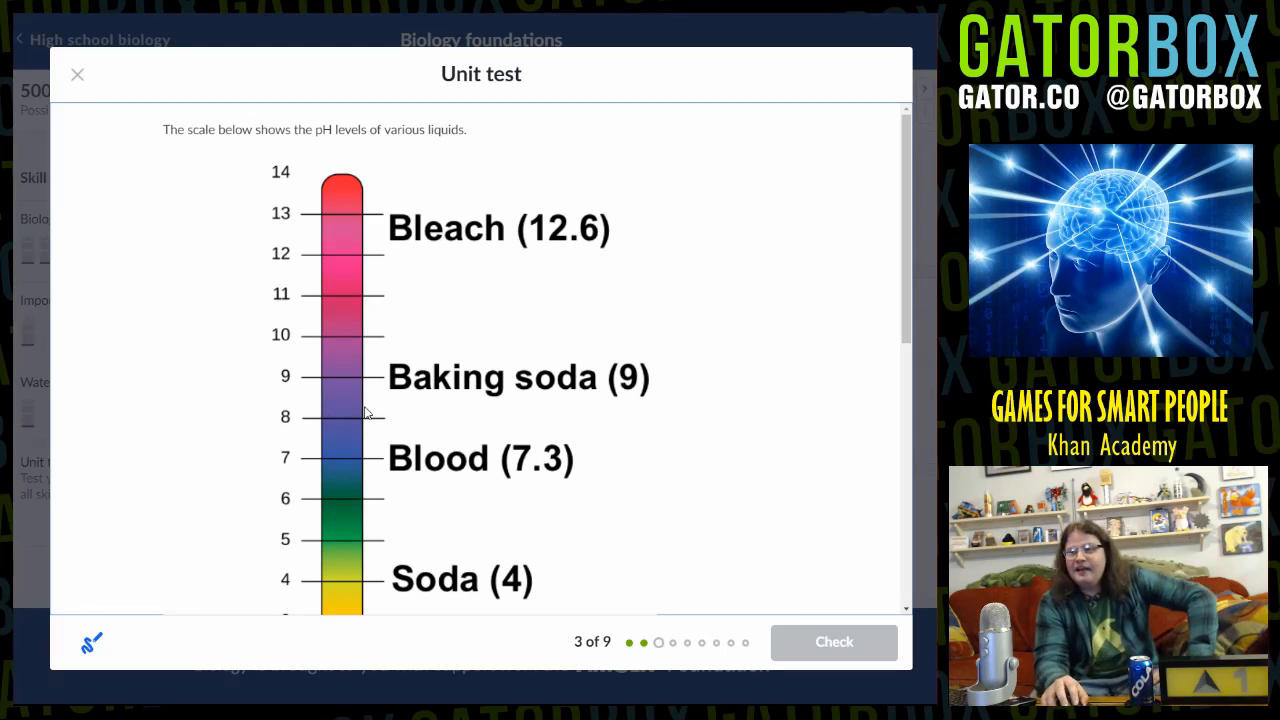
{"action": "mouse_move", "coordinate": [400, 364]}
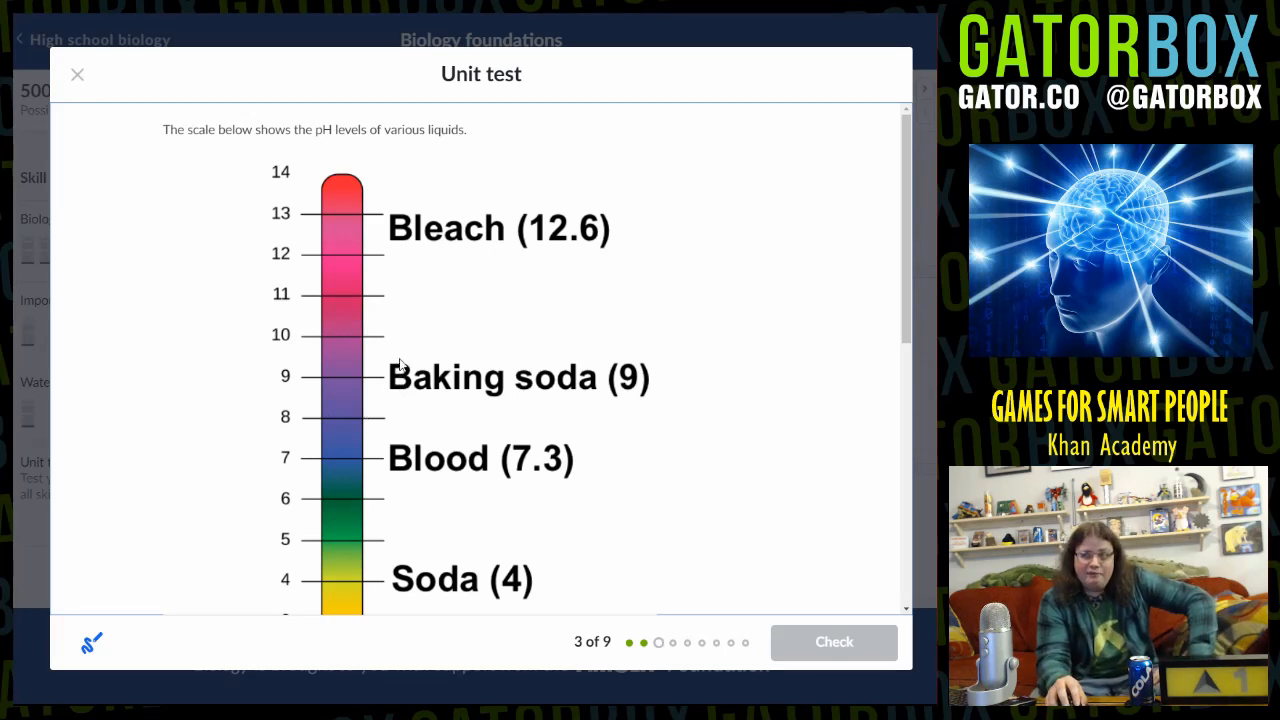
{"action": "mouse_move", "coordinate": [392, 358]}
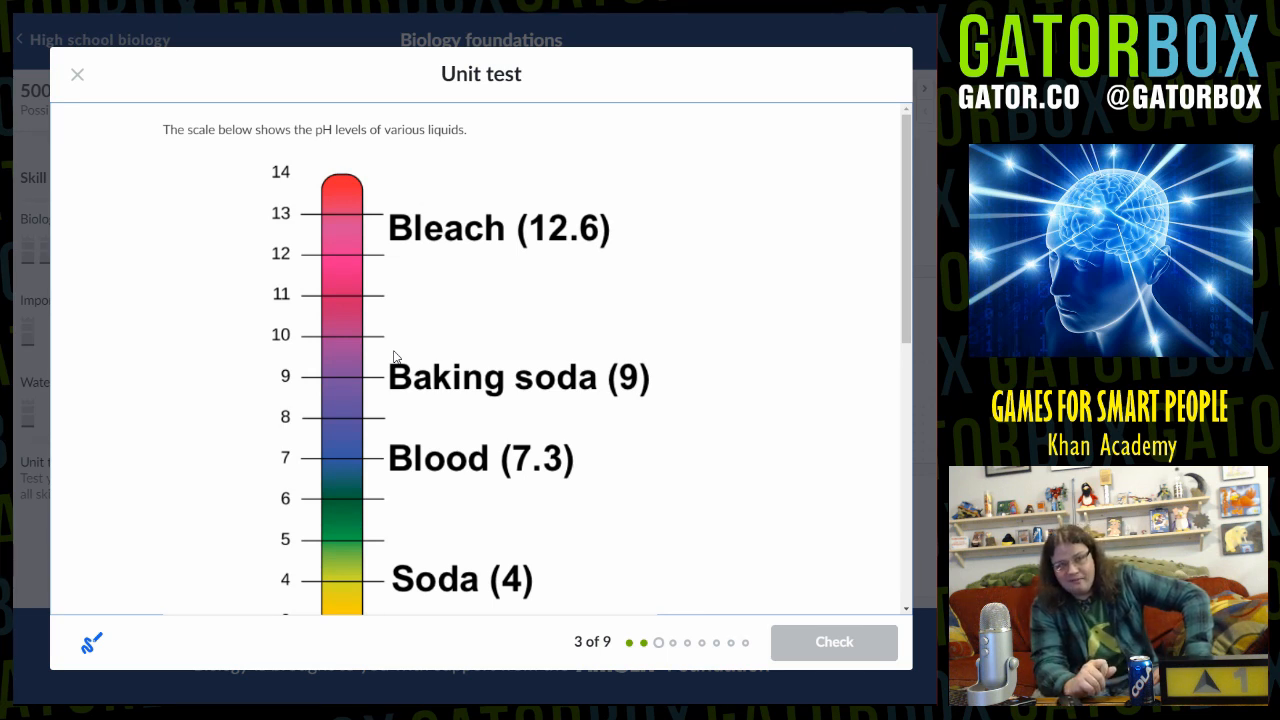
{"action": "mouse_move", "coordinate": [390, 344]}
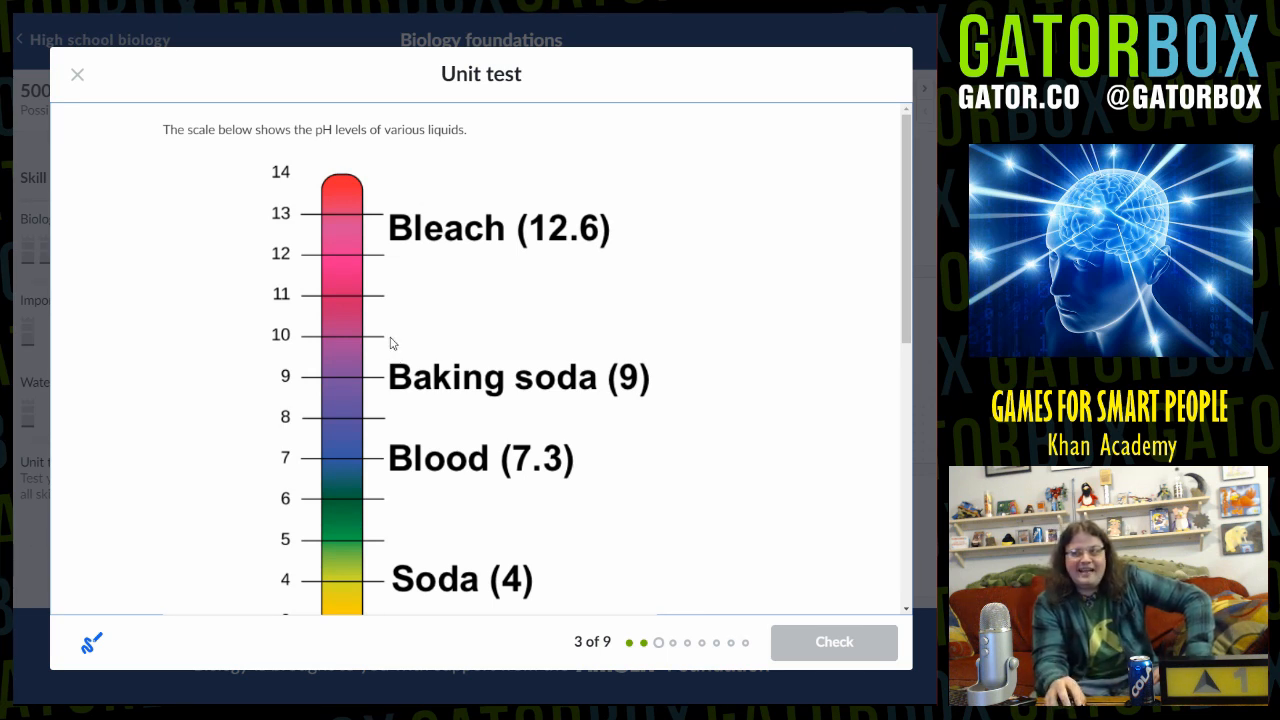
{"action": "mouse_move", "coordinate": [448, 340]}
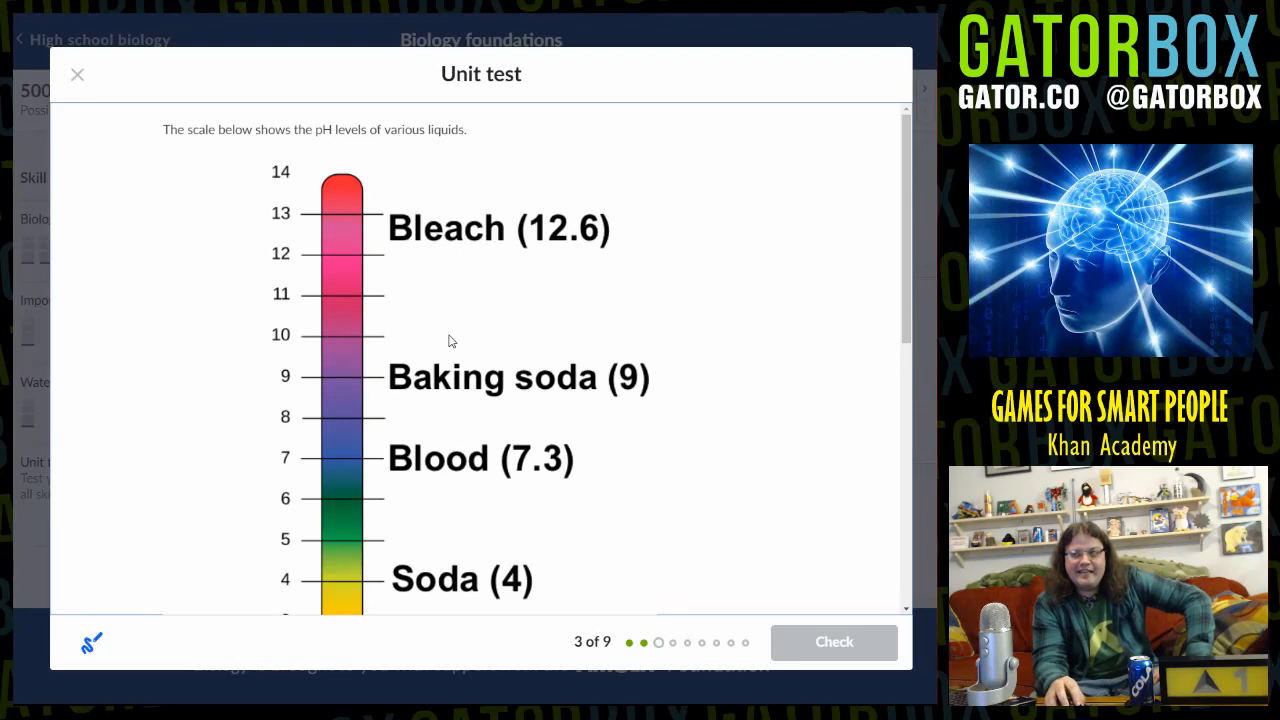
{"action": "mouse_move", "coordinate": [572, 340]}
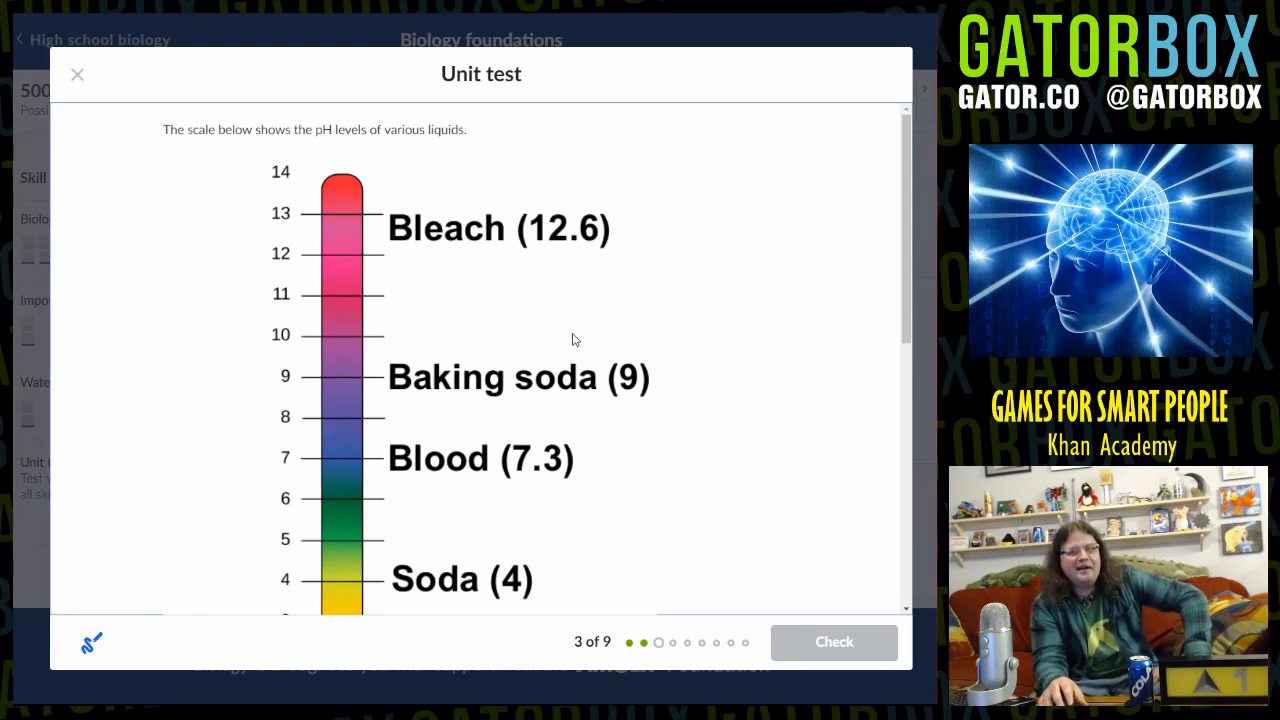
{"action": "mouse_move", "coordinate": [560, 340]}
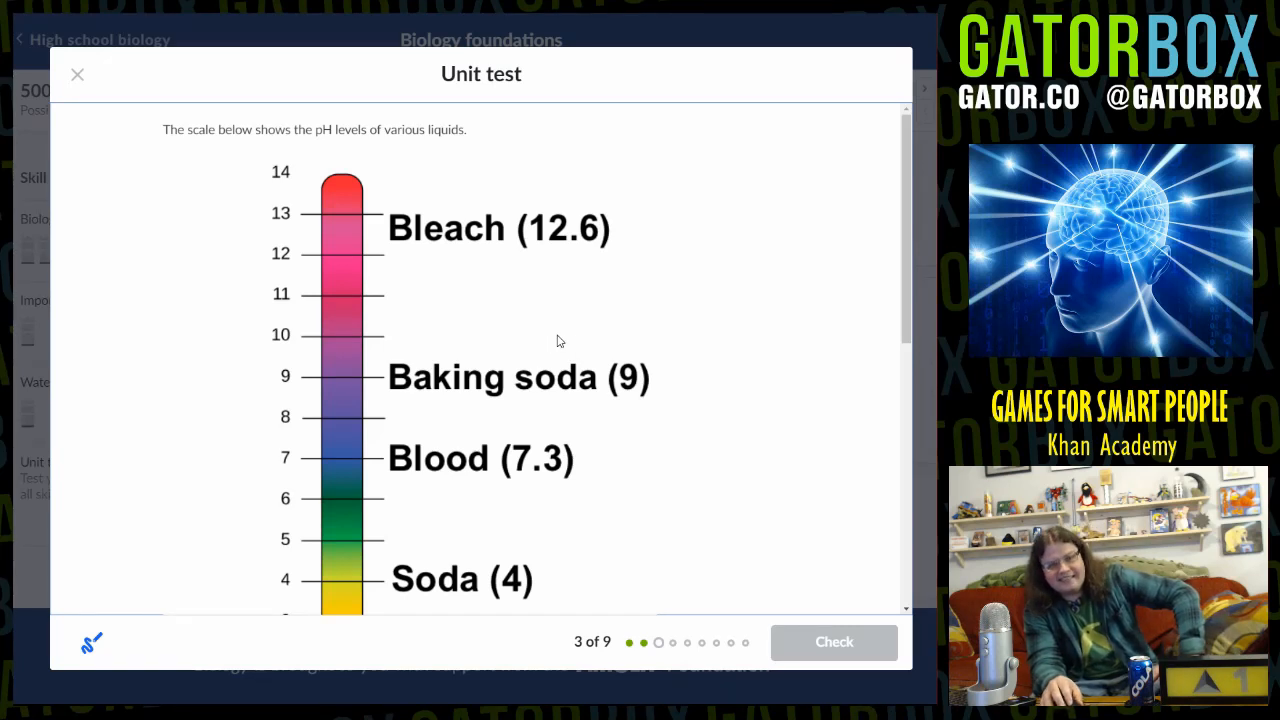
{"action": "mouse_move", "coordinate": [508, 380]}
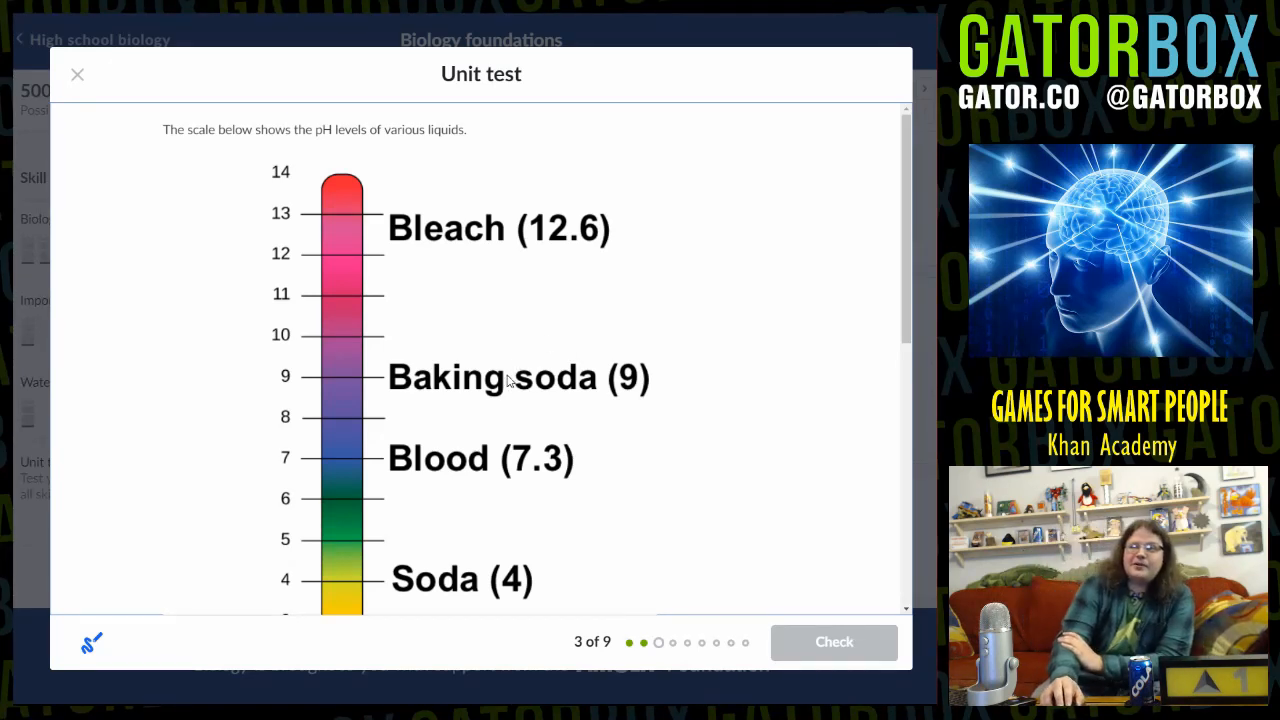
Choose Bleach as the strong base on the pH-scale question
{"action": "scroll", "scroll_direction": "down", "scroll_amount": 3}
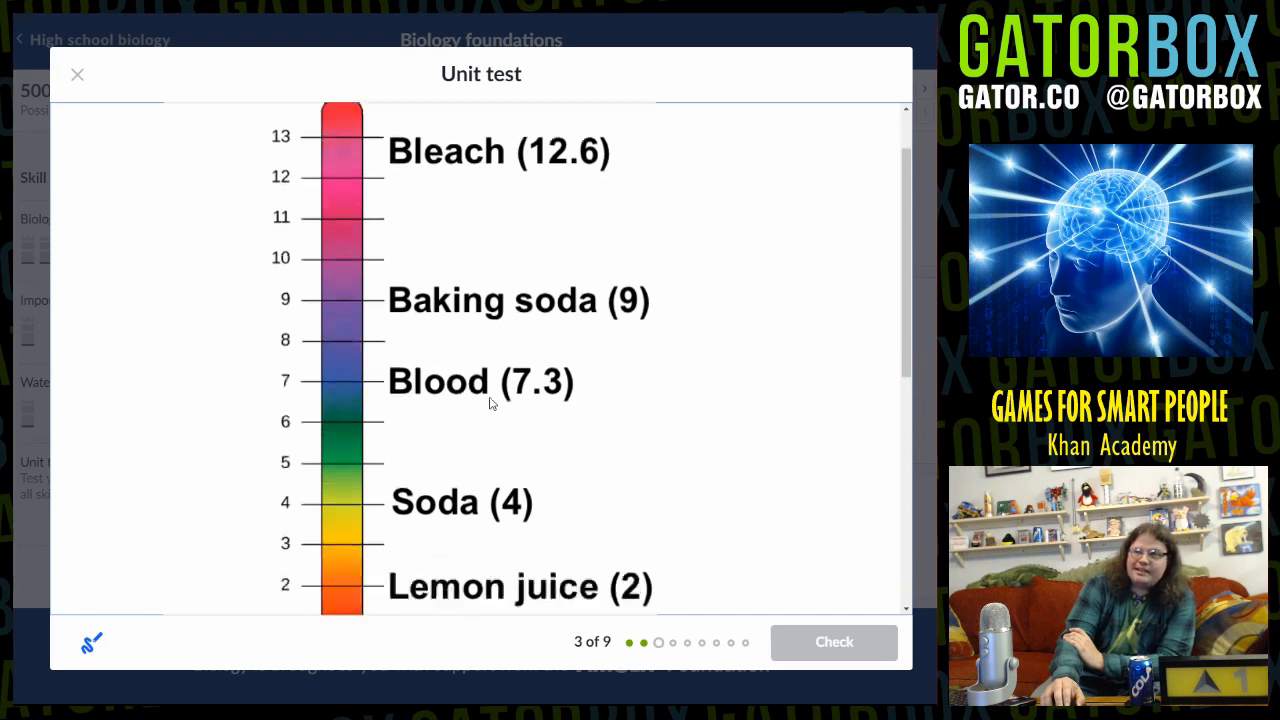
{"action": "scroll", "scroll_direction": "down", "scroll_amount": 3}
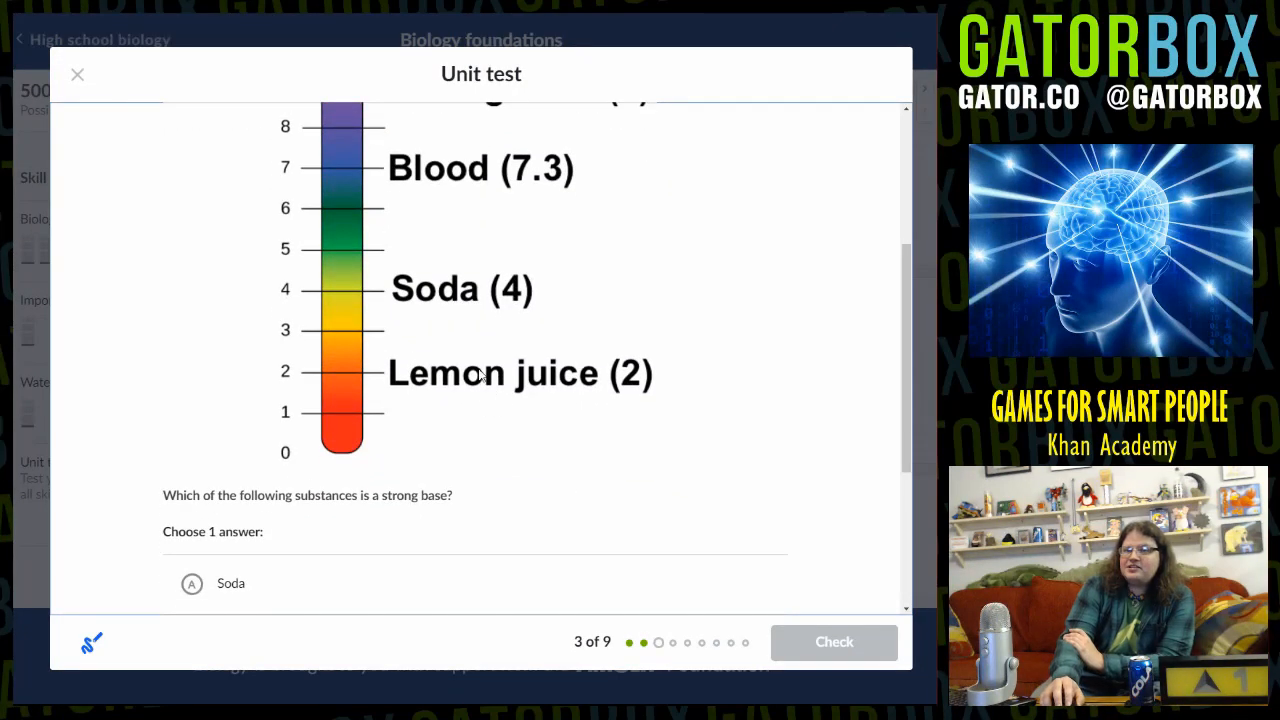
{"action": "mouse_move", "coordinate": [500, 476]}
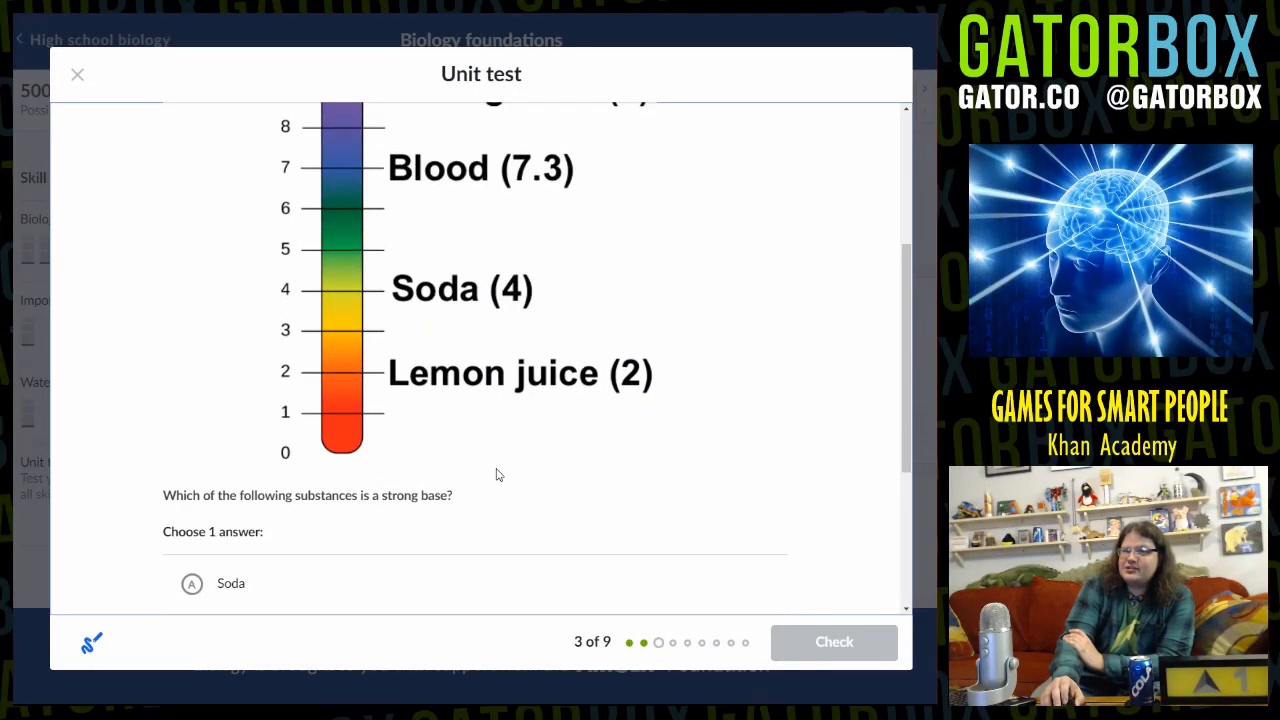
{"action": "scroll", "scroll_direction": "up", "scroll_amount": 3}
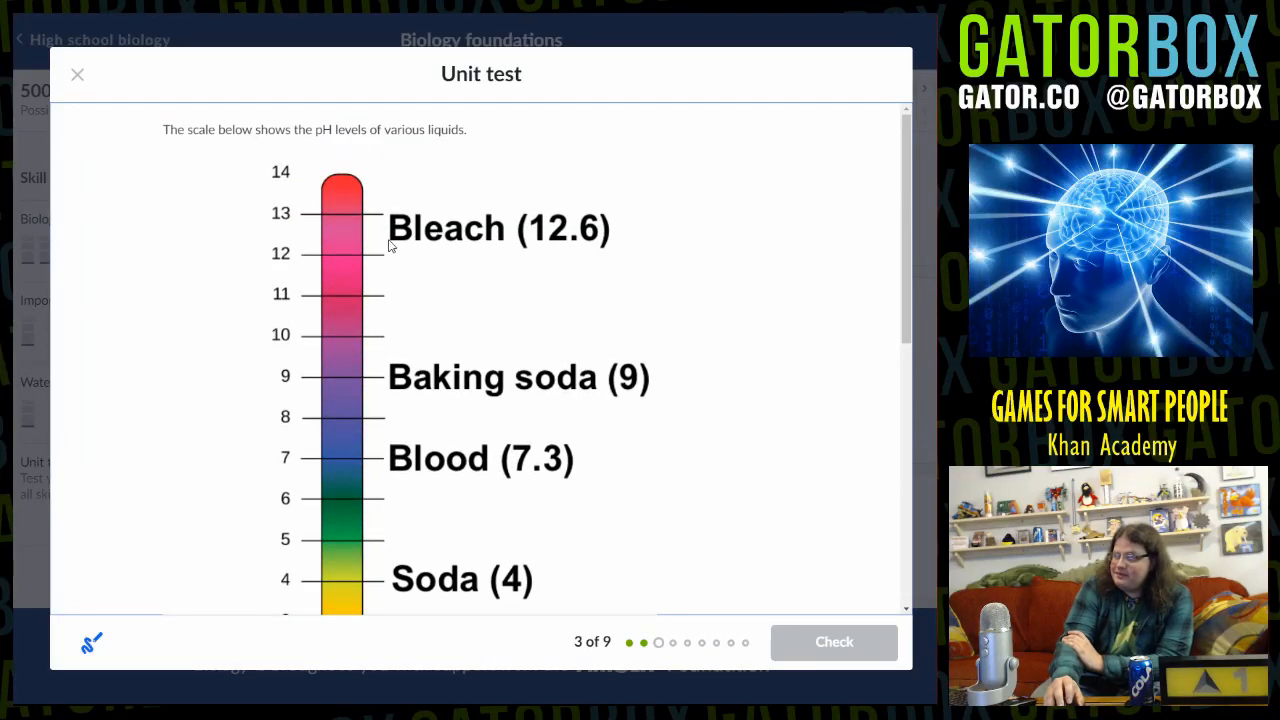
{"action": "scroll", "scroll_direction": "down", "scroll_amount": 3}
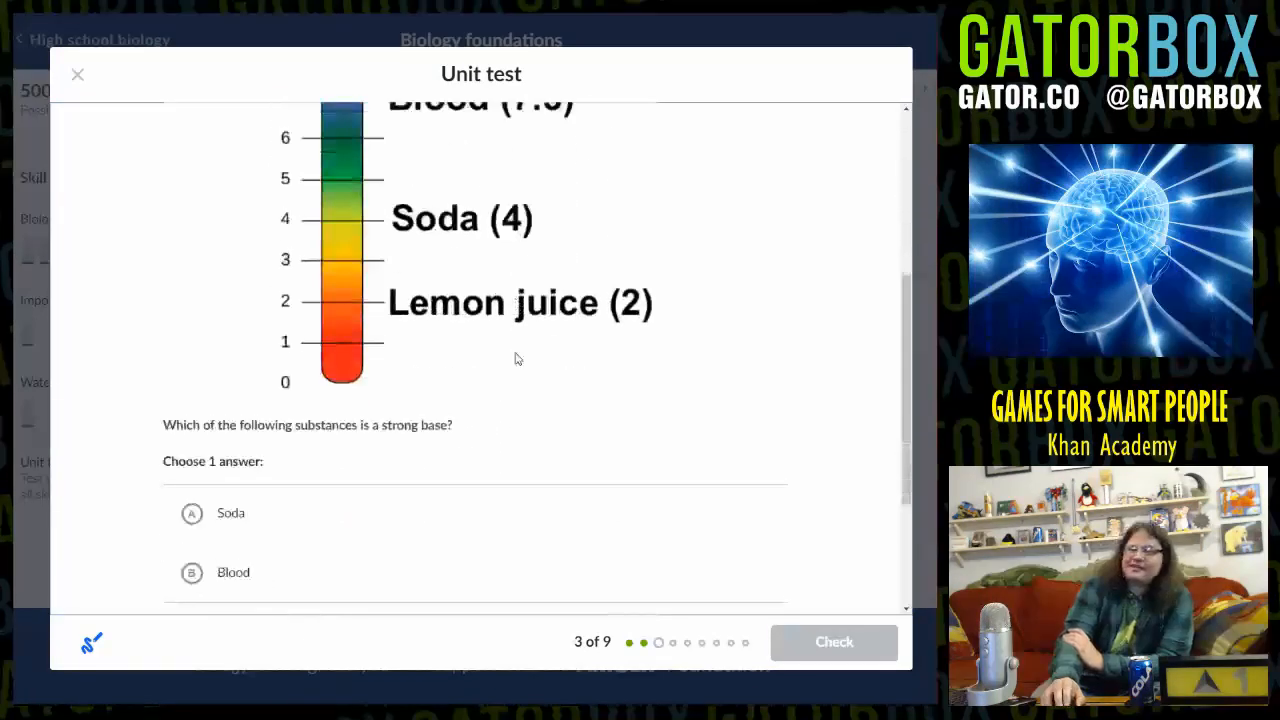
{"action": "scroll", "scroll_direction": "down", "scroll_amount": 3}
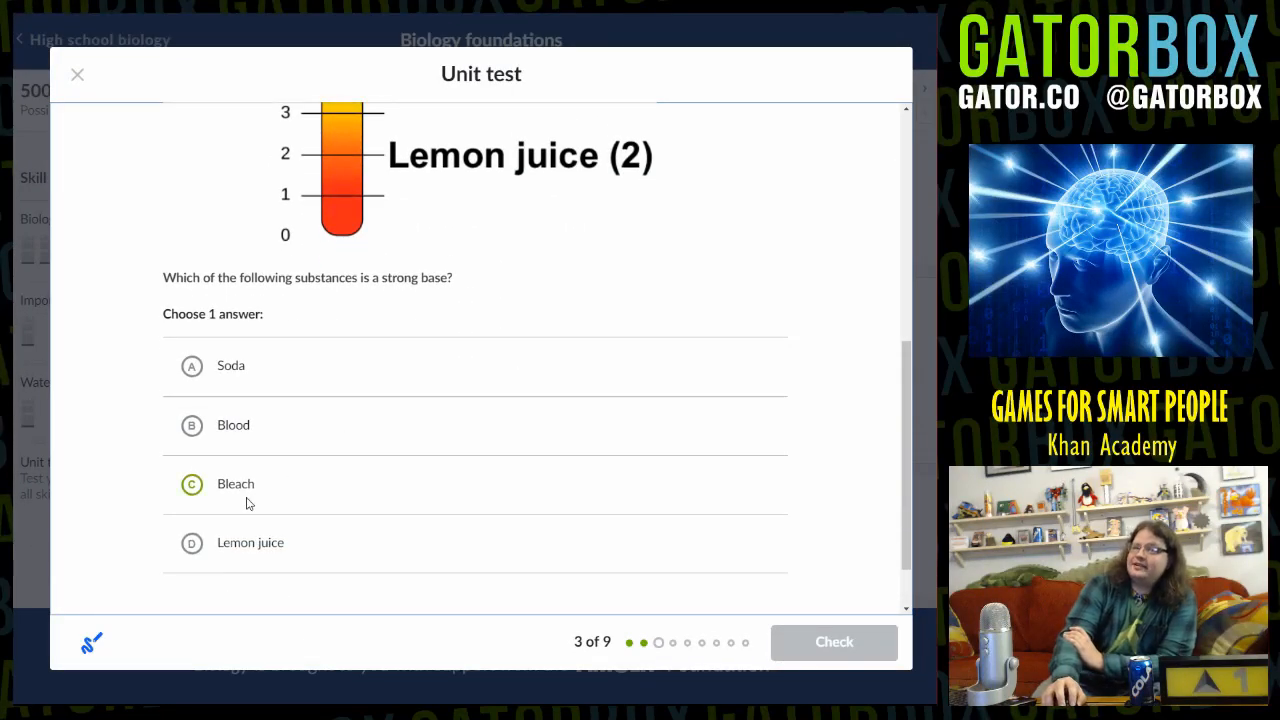
{"action": "left_click", "coordinate": [192, 484]}
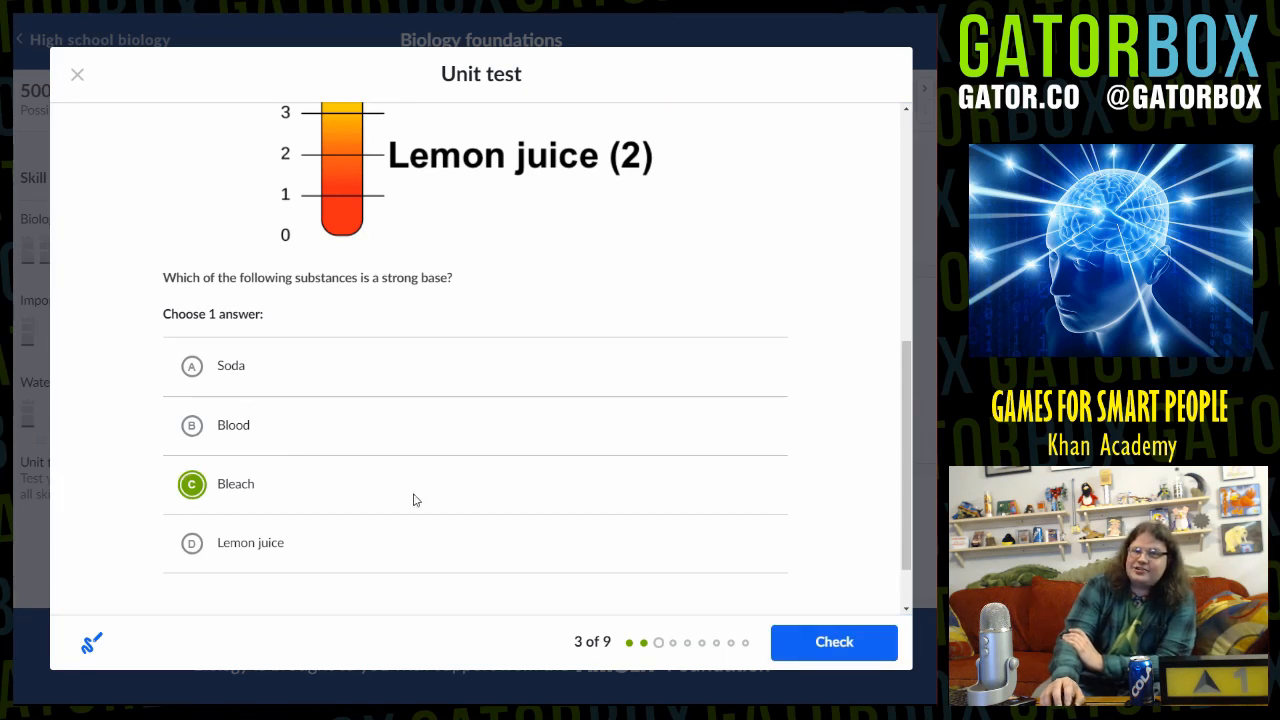
{"action": "mouse_move", "coordinate": [412, 490]}
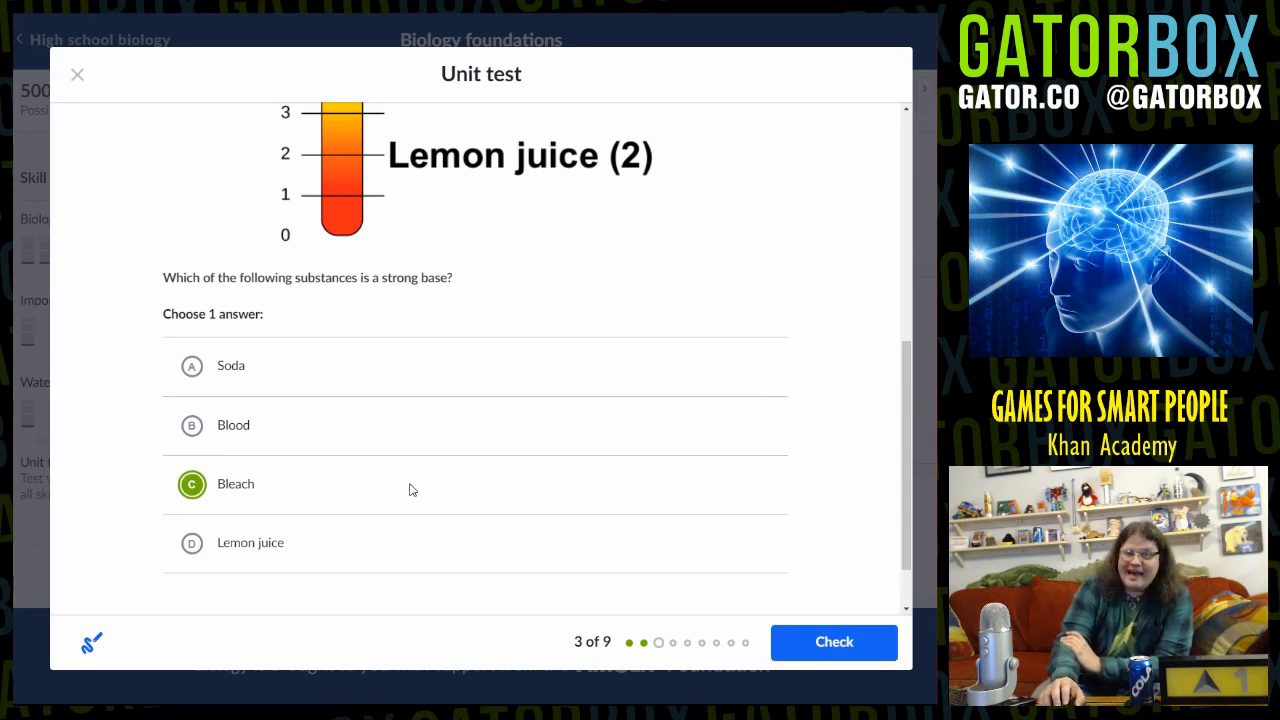
Check the Bleach answer, then answer question 4 with monosaccharides → polysaccharides and check it
{"action": "left_click", "coordinate": [832, 640]}
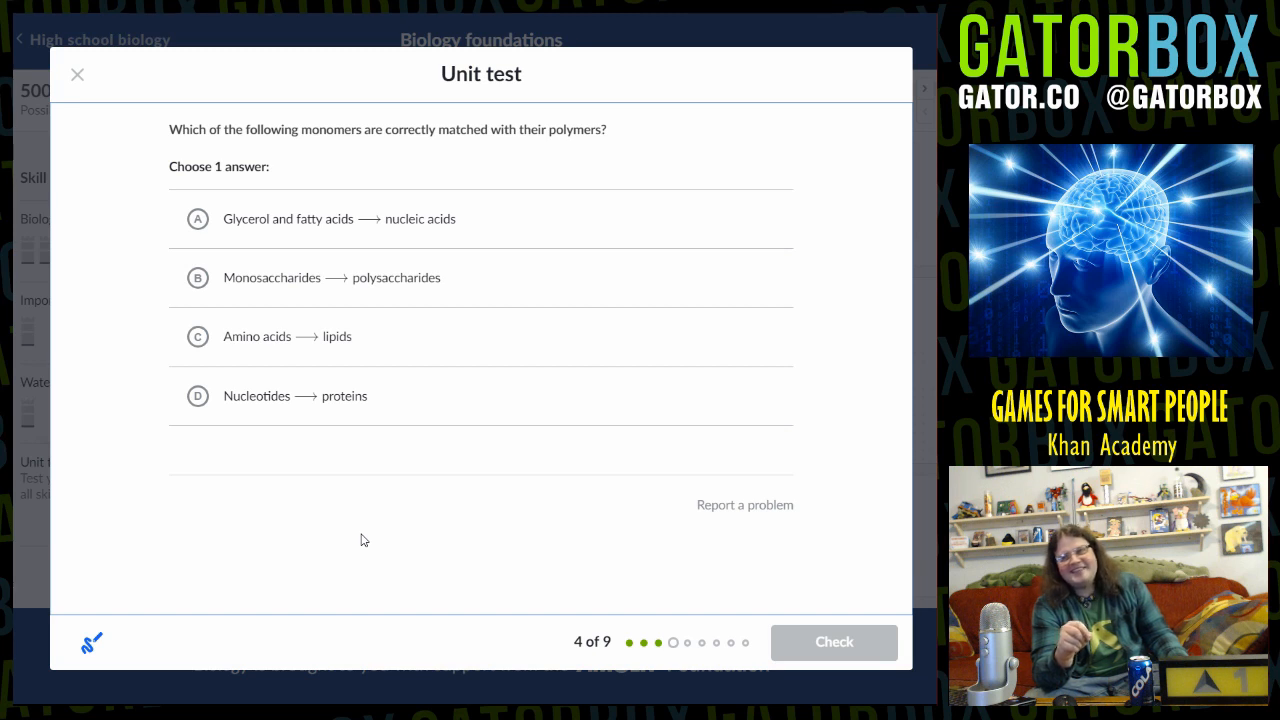
{"action": "mouse_move", "coordinate": [100, 156]}
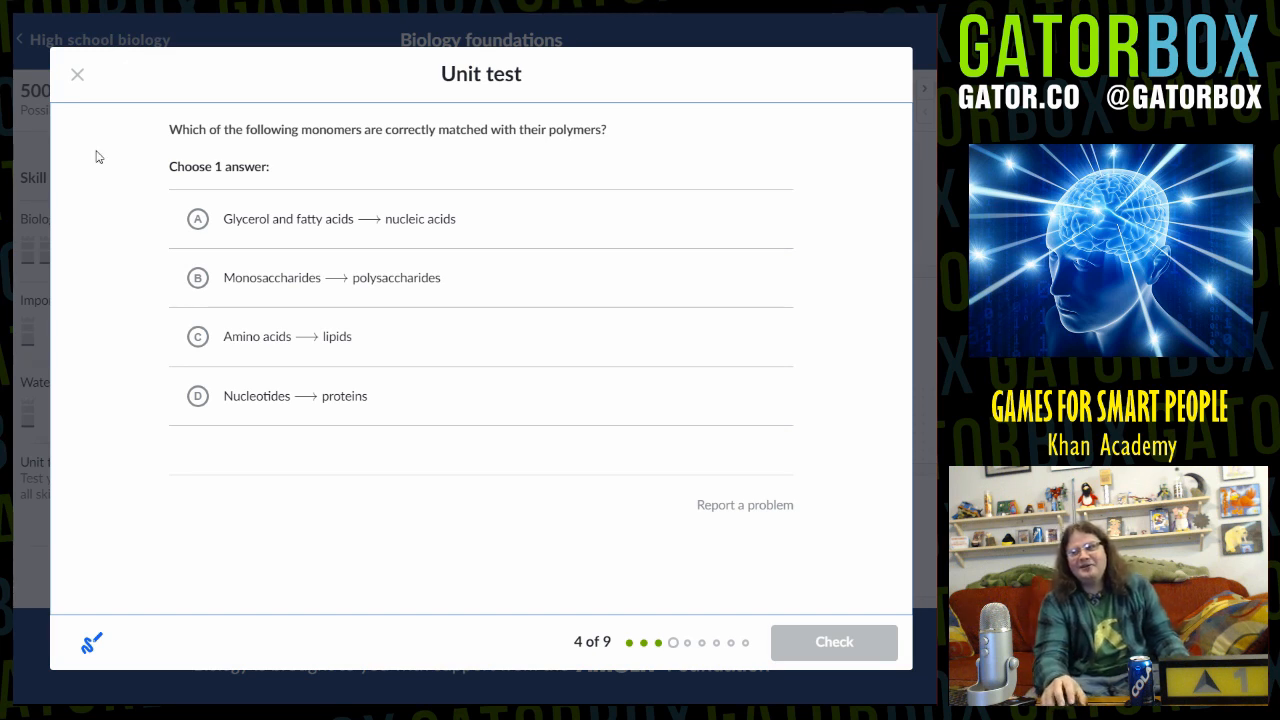
{"action": "double_click", "coordinate": [332, 128]}
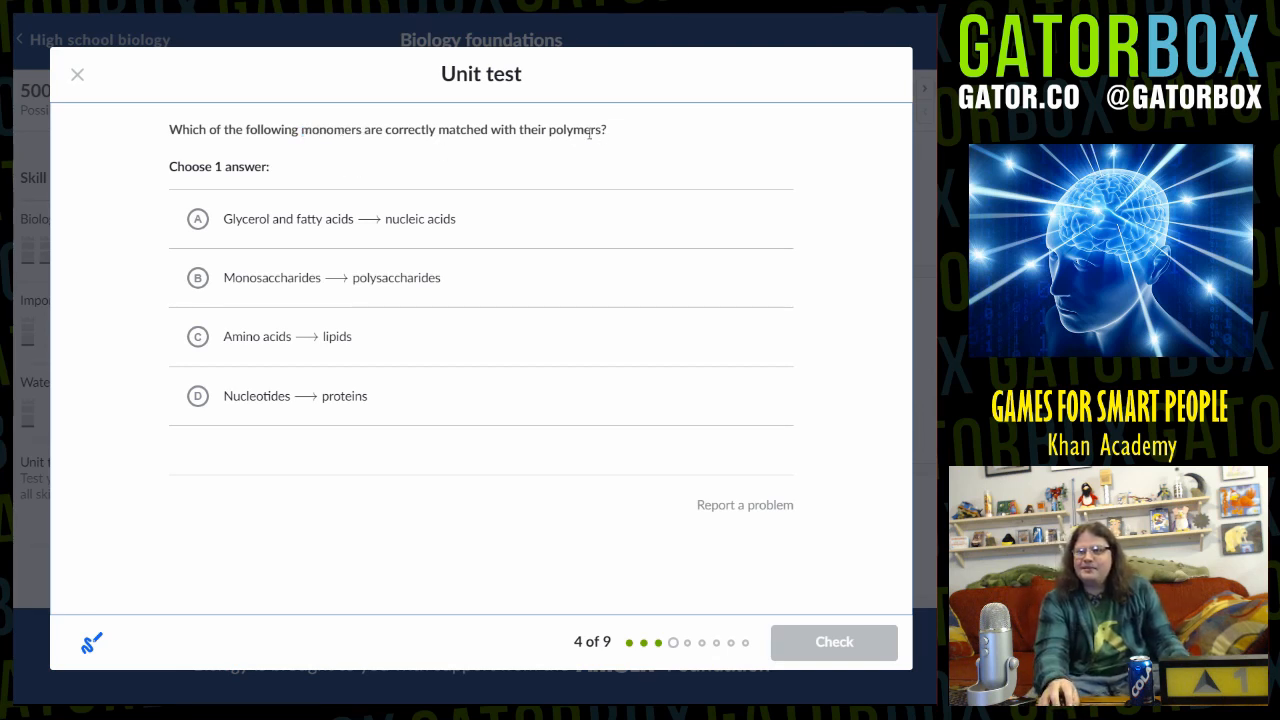
{"action": "double_click", "coordinate": [576, 128]}
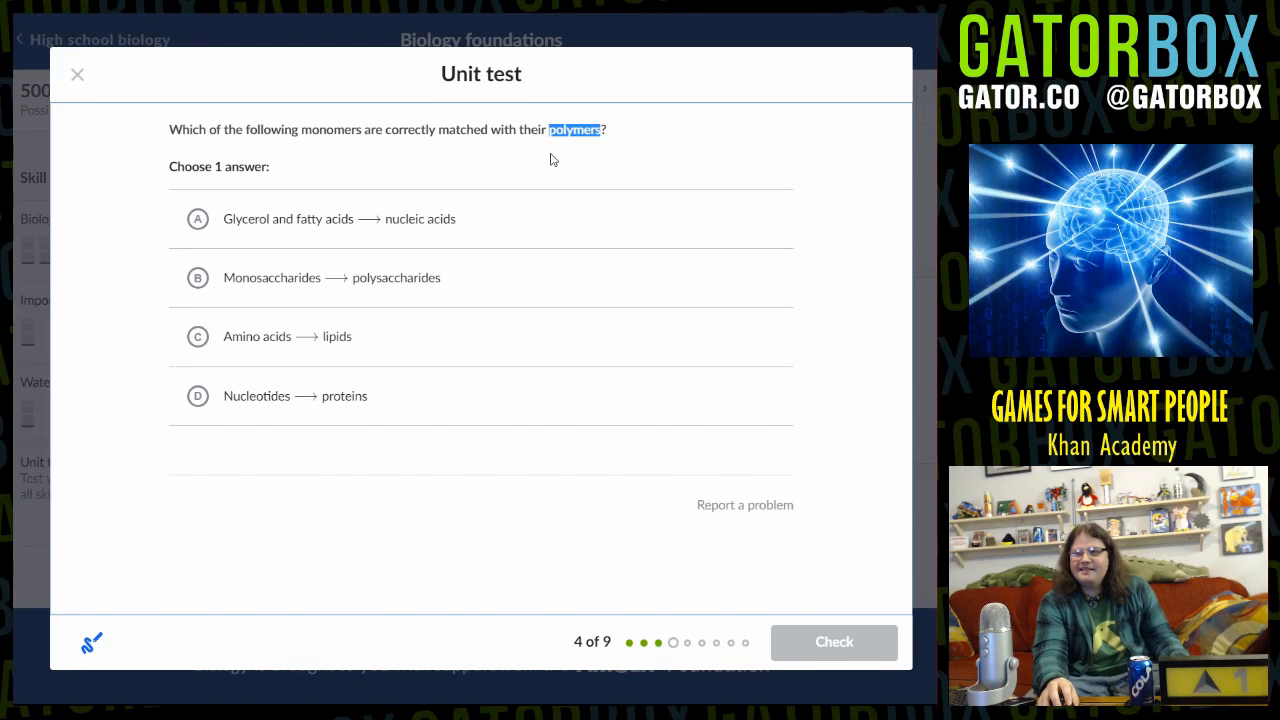
{"action": "mouse_move", "coordinate": [392, 174]}
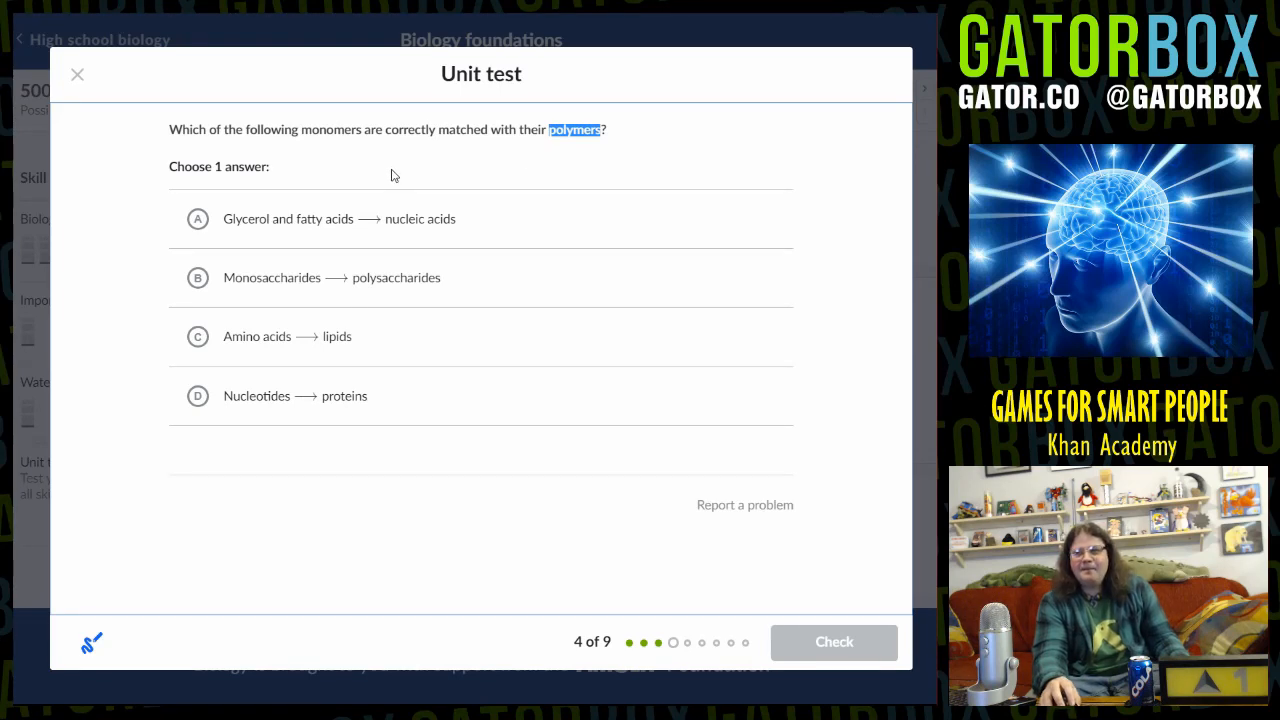
{"action": "mouse_move", "coordinate": [248, 218]}
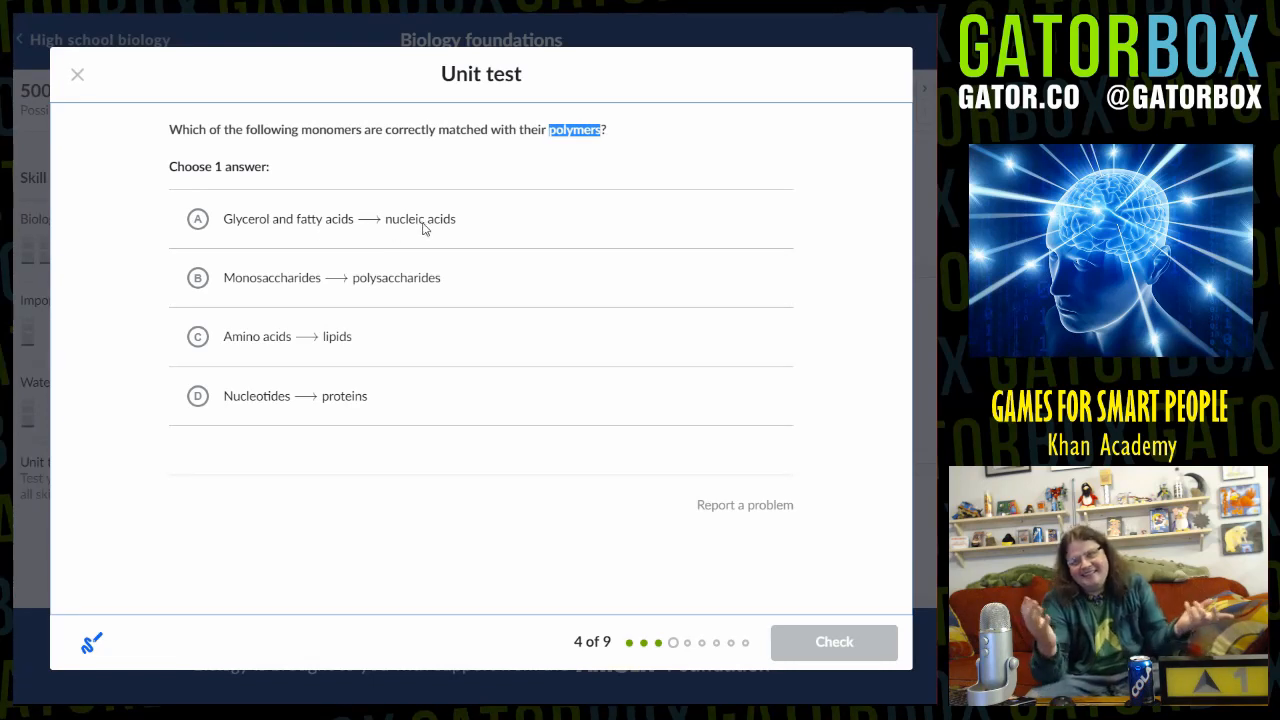
{"action": "mouse_move", "coordinate": [372, 284]}
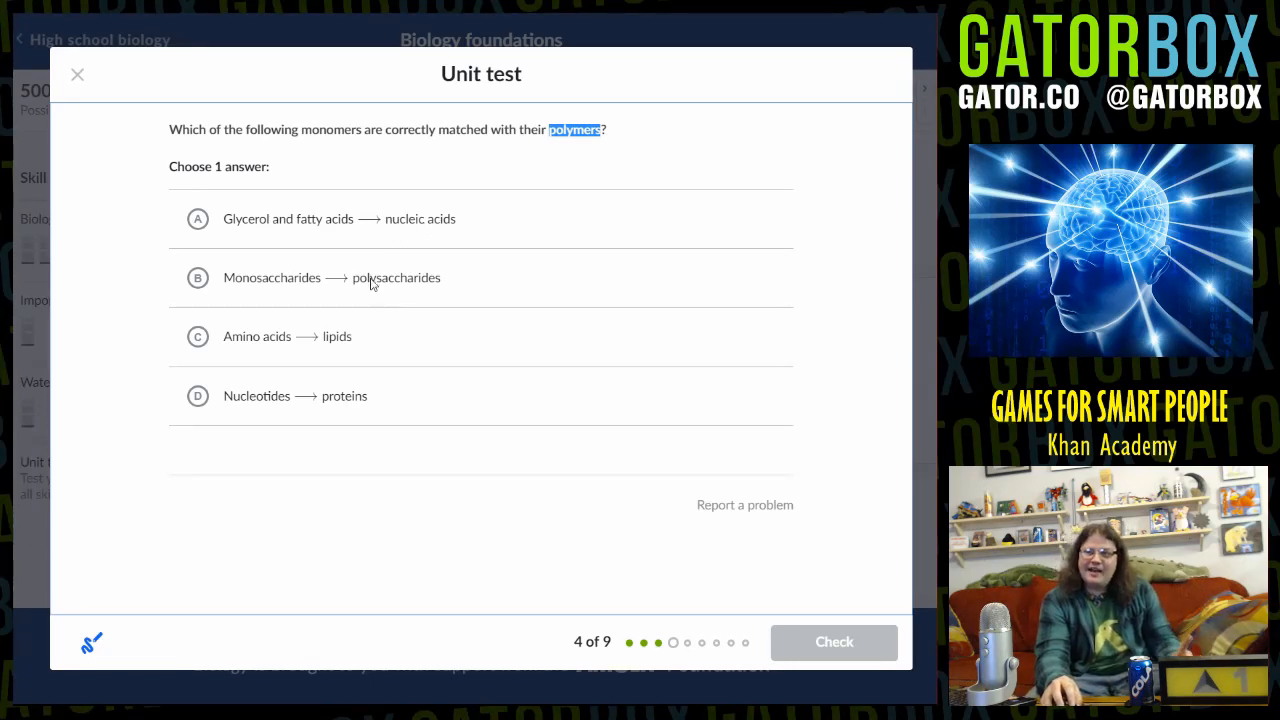
{"action": "left_click", "coordinate": [196, 276]}
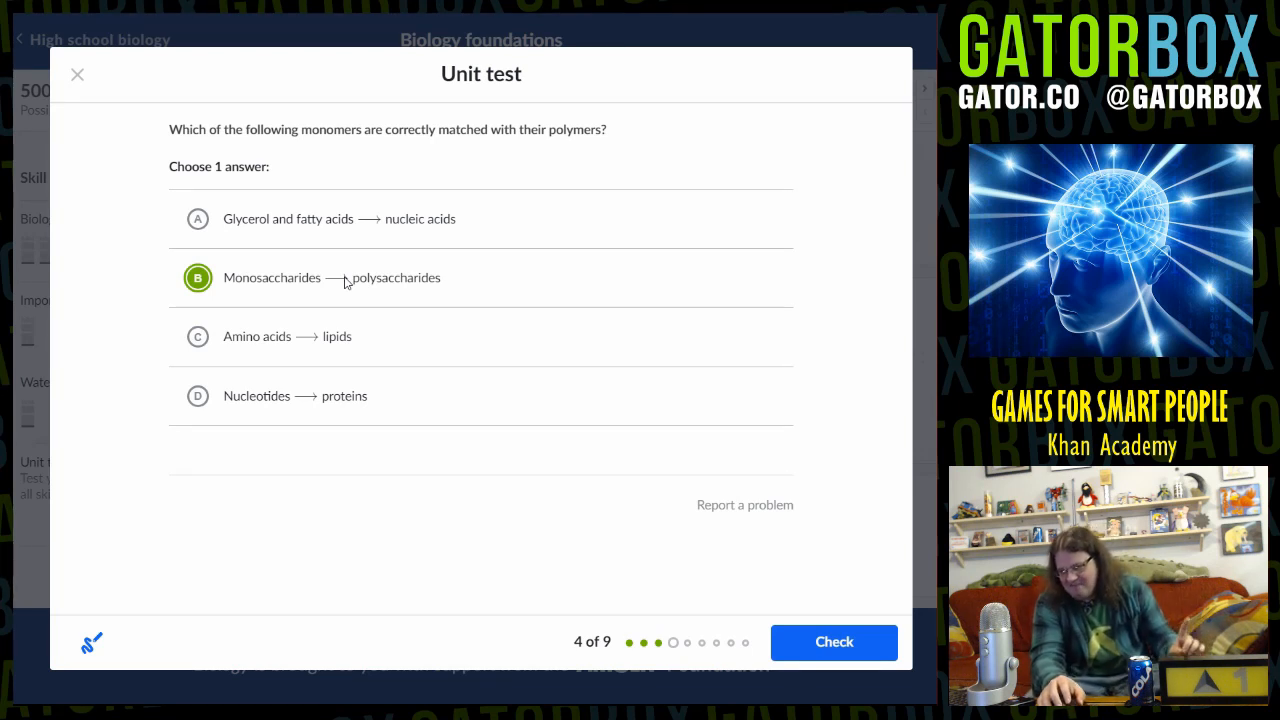
{"action": "mouse_move", "coordinate": [252, 348]}
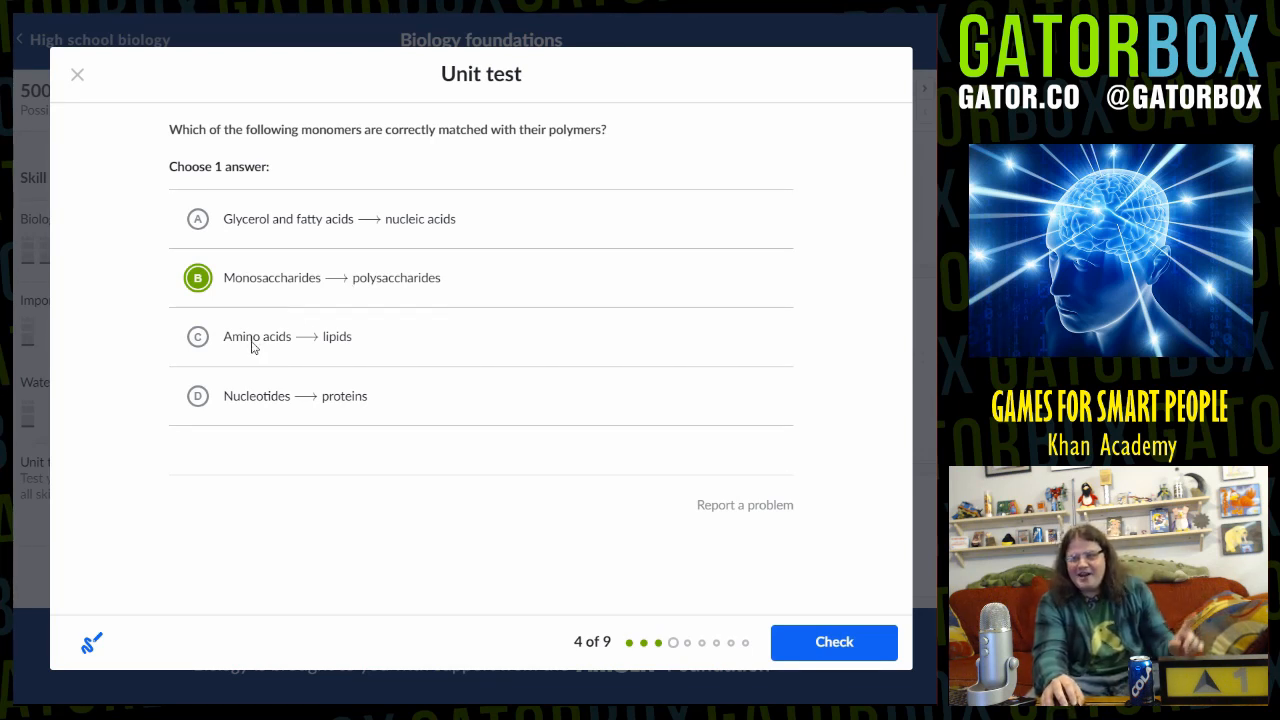
{"action": "mouse_move", "coordinate": [334, 352]}
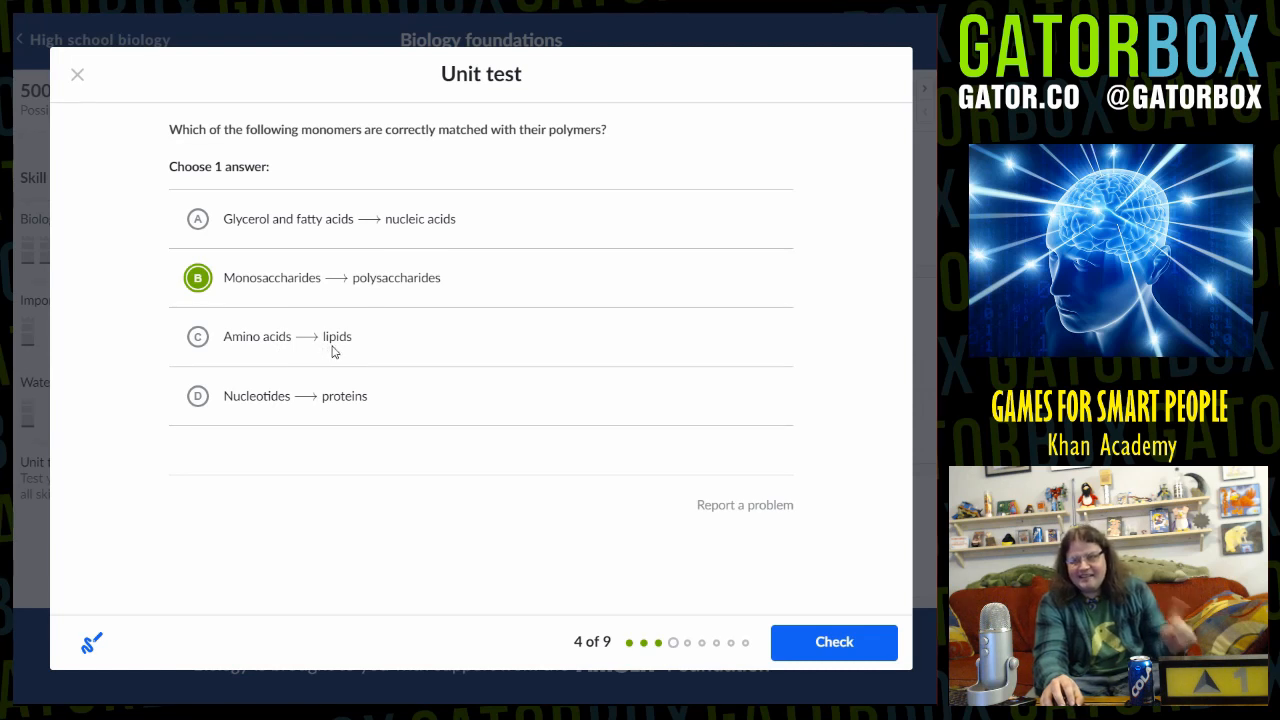
{"action": "mouse_move", "coordinate": [240, 358]}
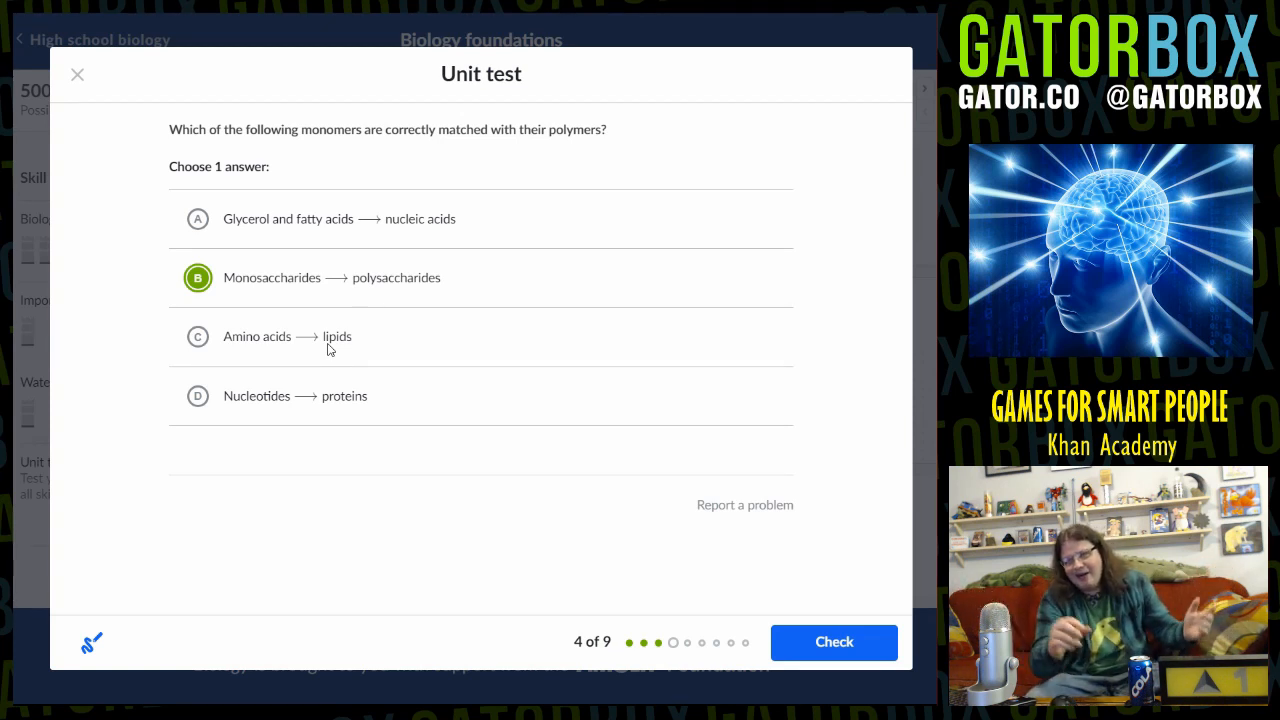
{"action": "mouse_move", "coordinate": [312, 418]}
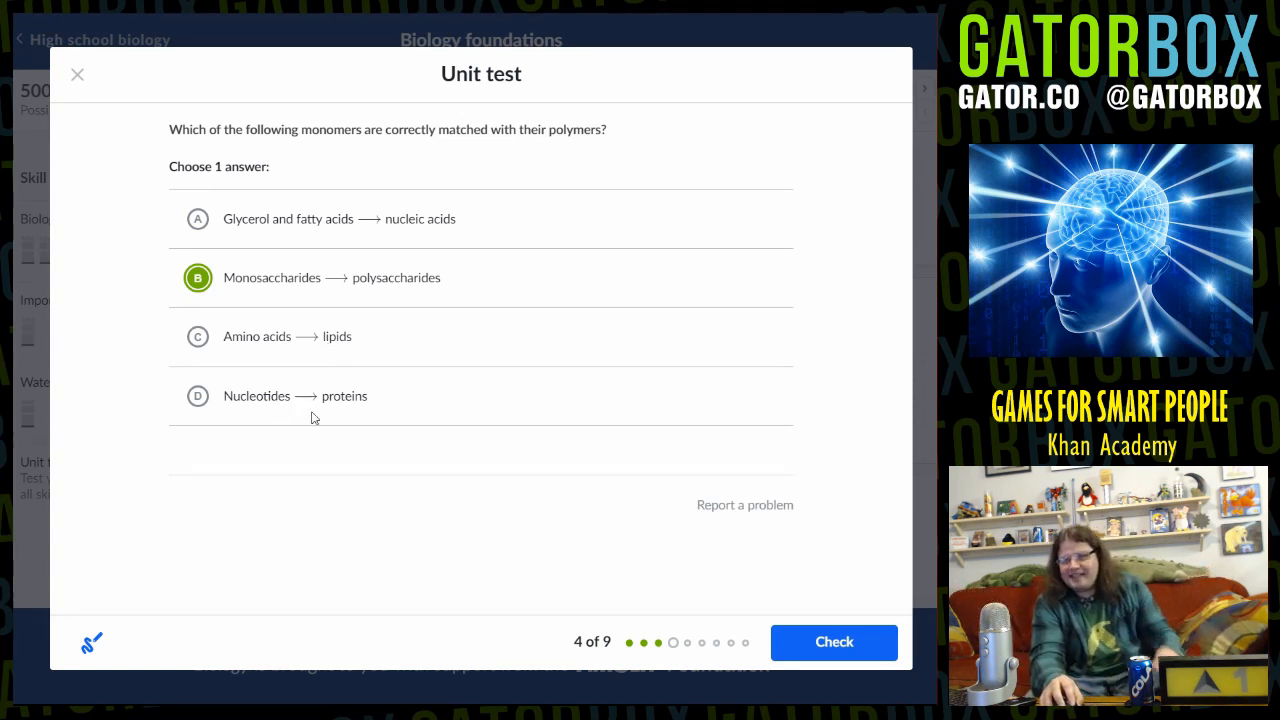
{"action": "mouse_move", "coordinate": [350, 410]}
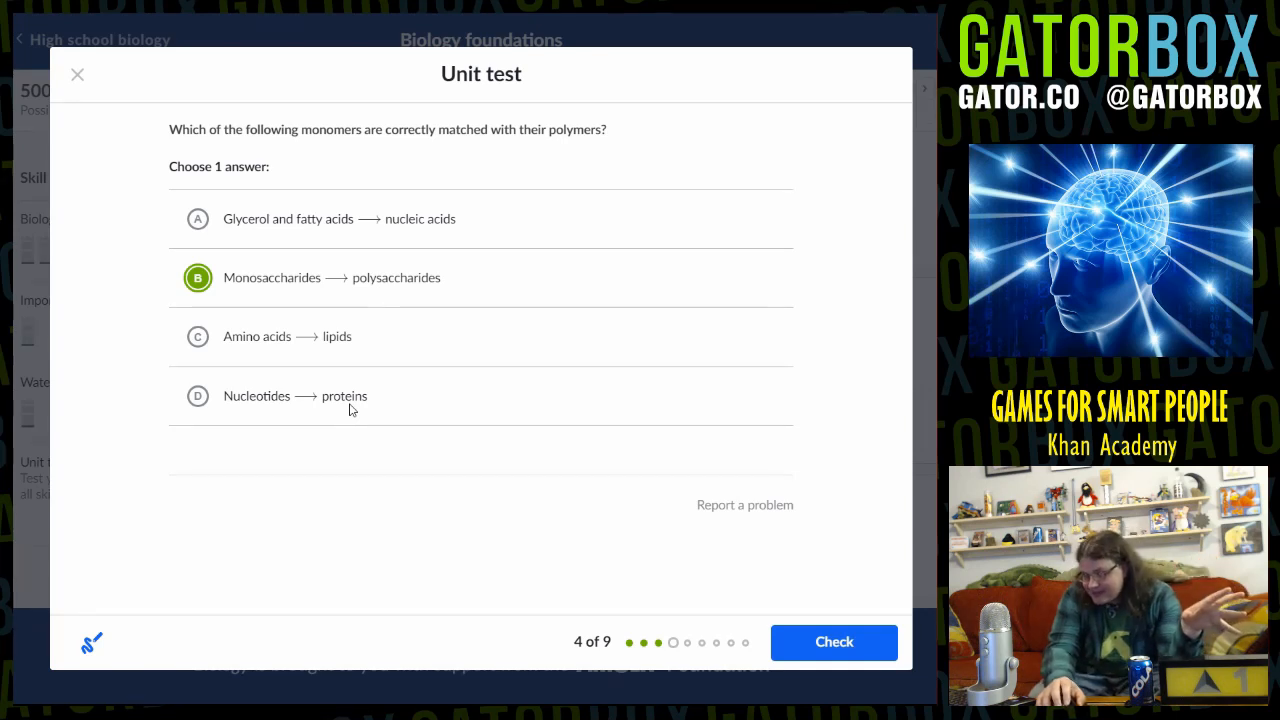
{"action": "mouse_move", "coordinate": [364, 310]}
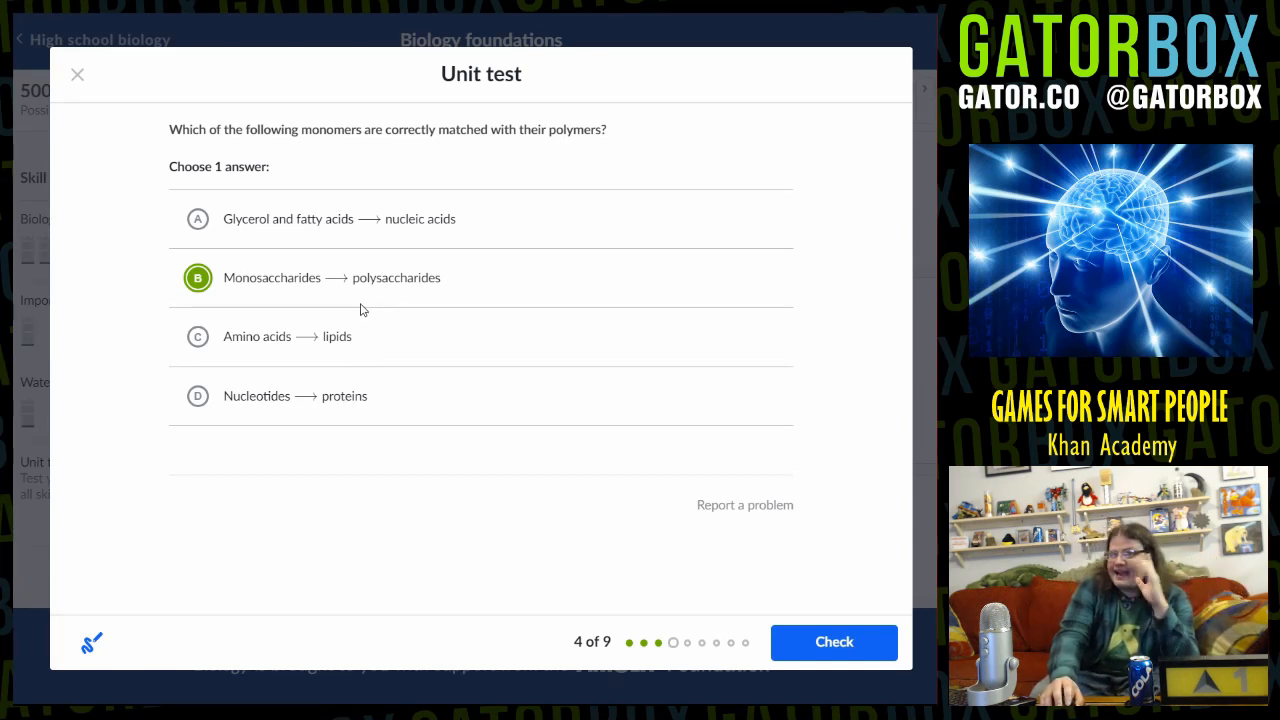
{"action": "mouse_move", "coordinate": [362, 284]}
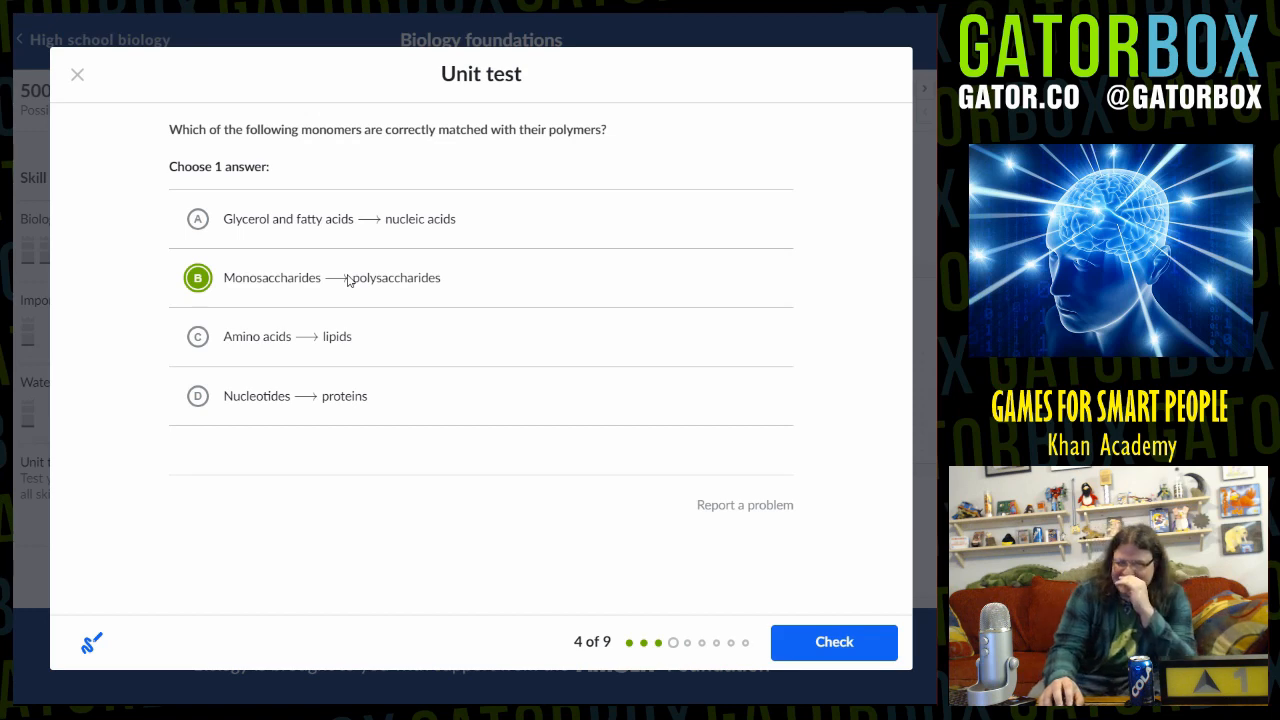
{"action": "left_click", "coordinate": [834, 642]}
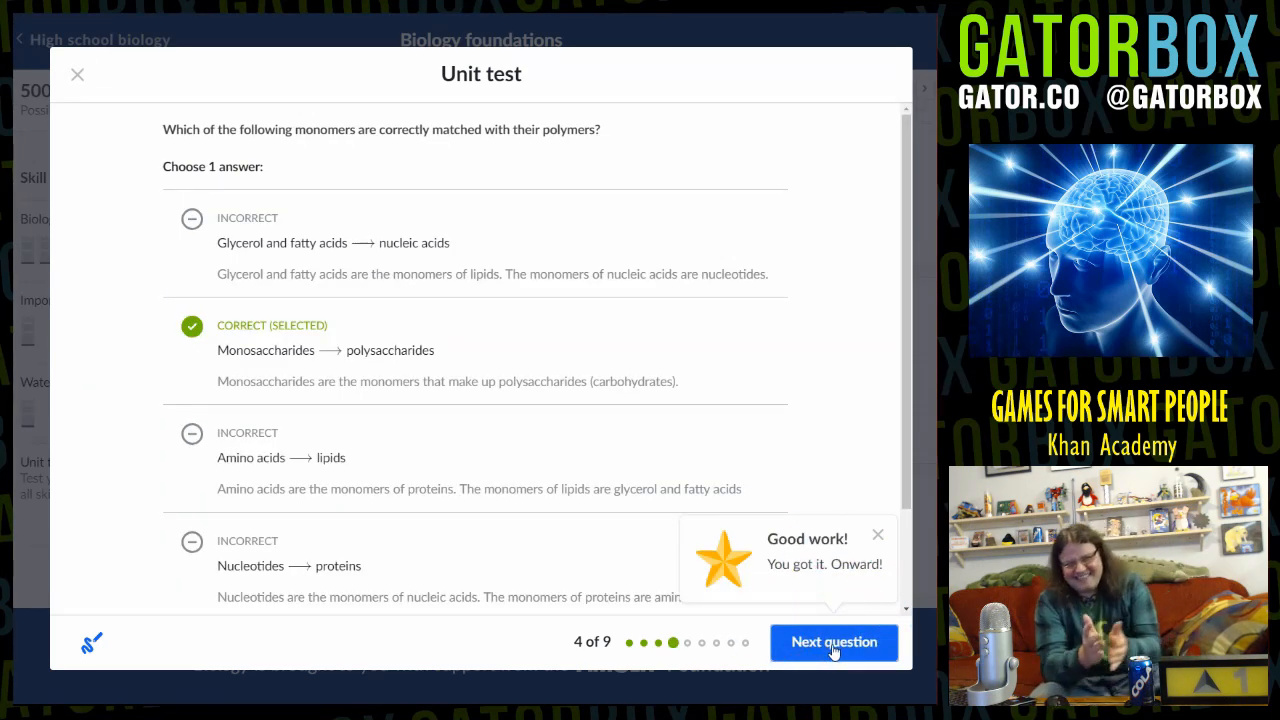
Advance to question 5 showing the average rainfall by month table
{"action": "left_click", "coordinate": [832, 642]}
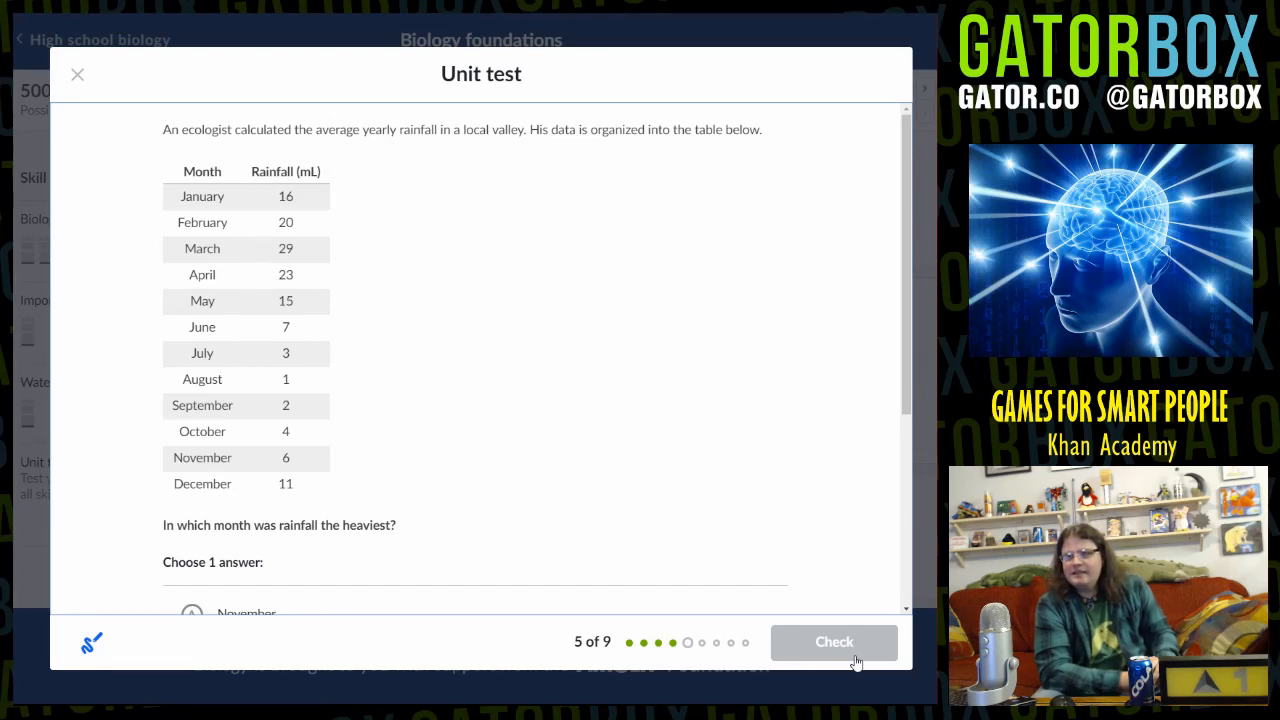
{"action": "mouse_move", "coordinate": [252, 170]}
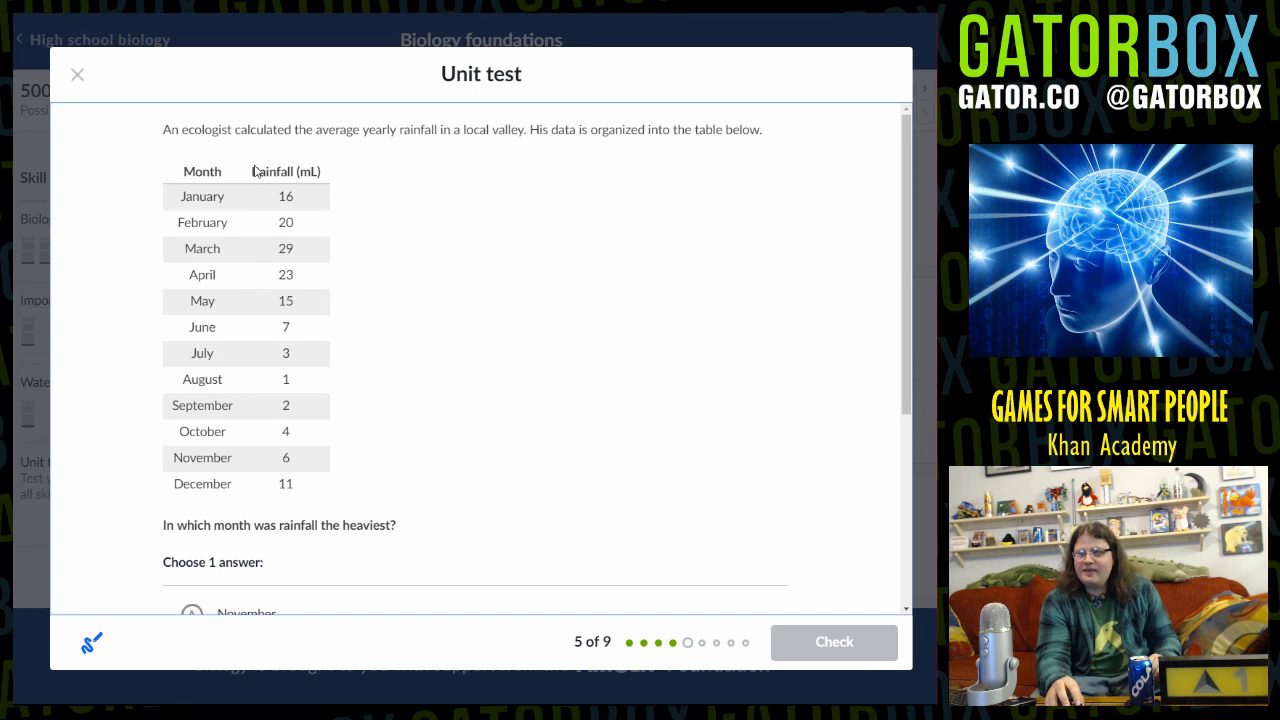
{"action": "double_click", "coordinate": [284, 172]}
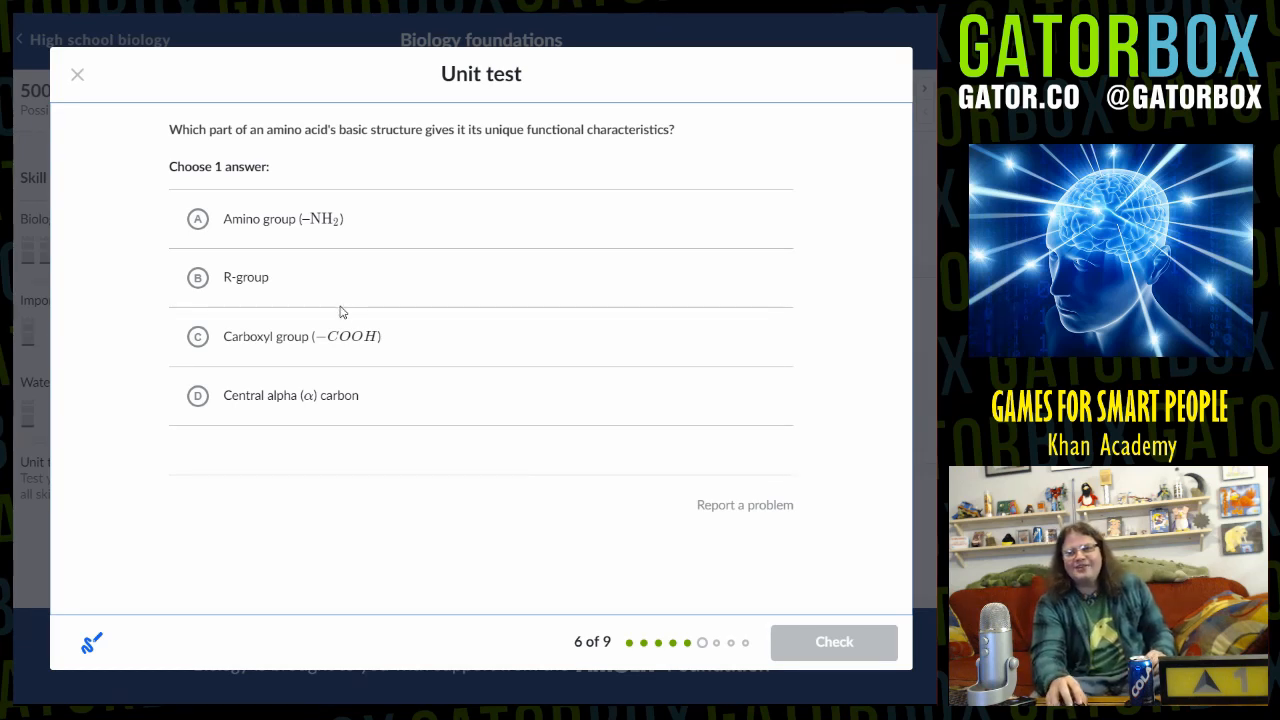
{"action": "mouse_move", "coordinate": [432, 352]}
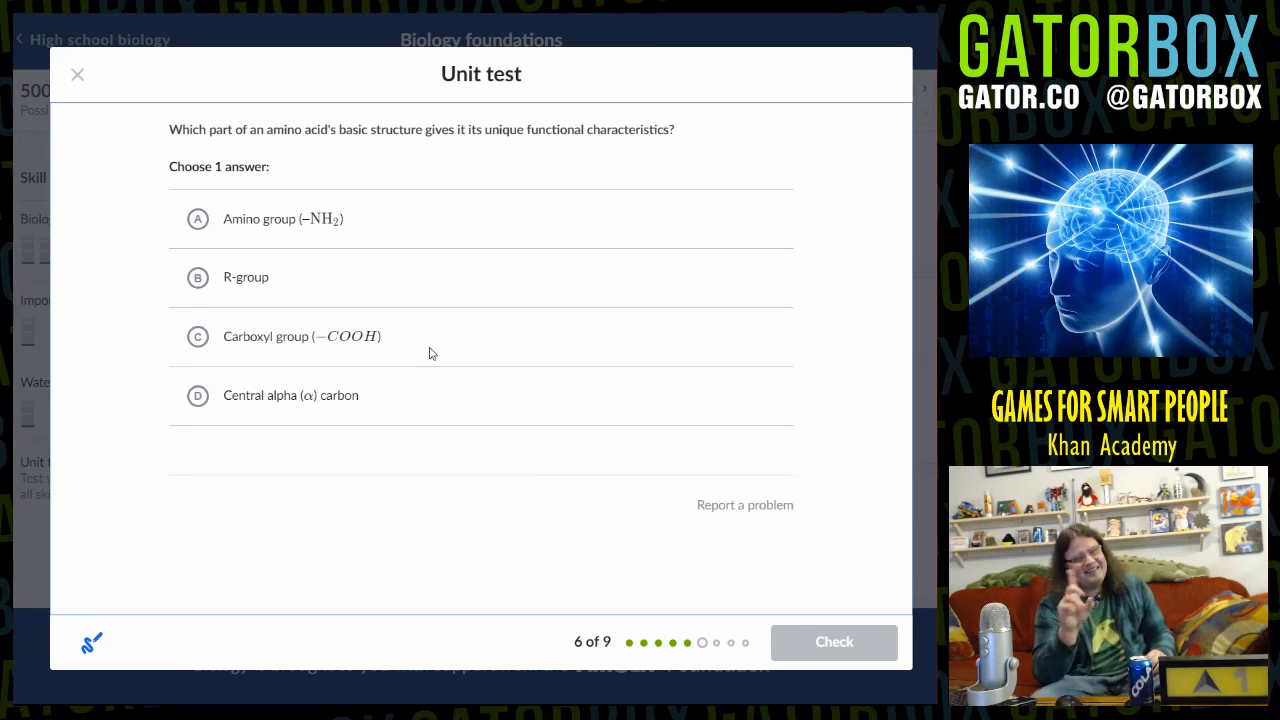
{"action": "mouse_move", "coordinate": [400, 356]}
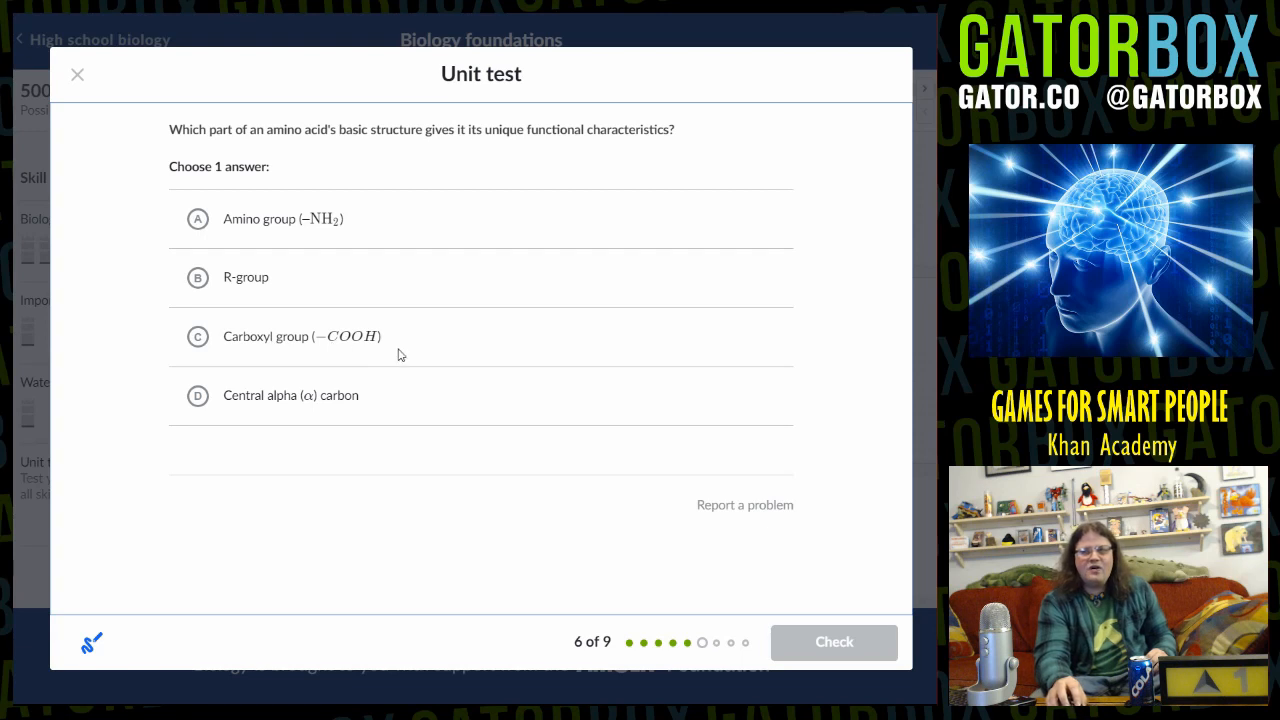
{"action": "mouse_move", "coordinate": [420, 352]}
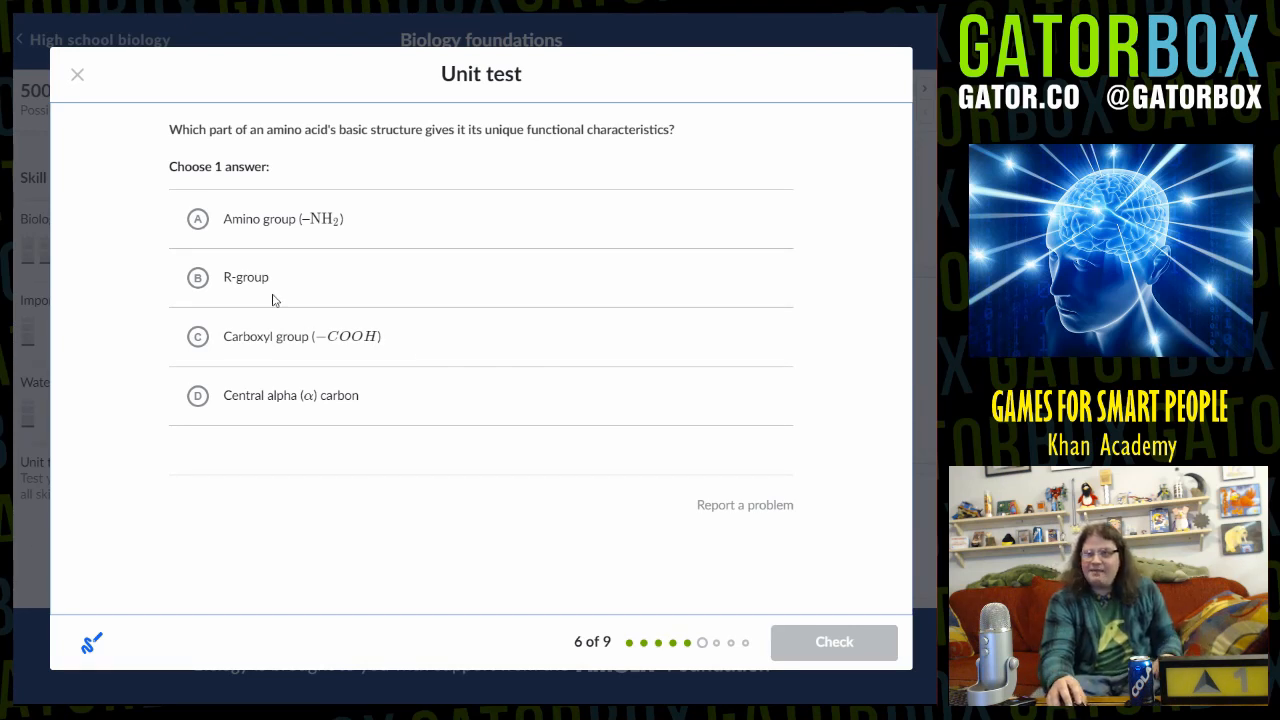
Choose R-group as the amino acid part giving unique function on question 6
{"action": "left_click", "coordinate": [196, 276]}
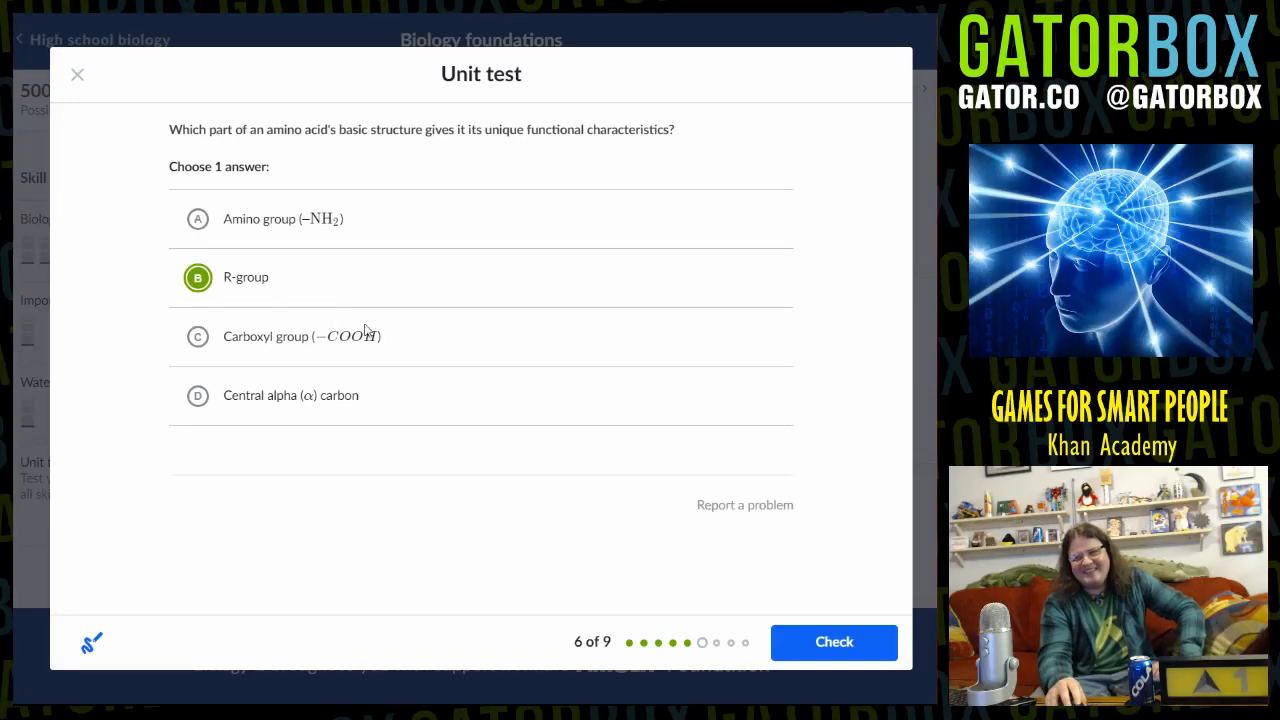
Check the R-group answer for question 6, graded correct
{"action": "left_click", "coordinate": [832, 640]}
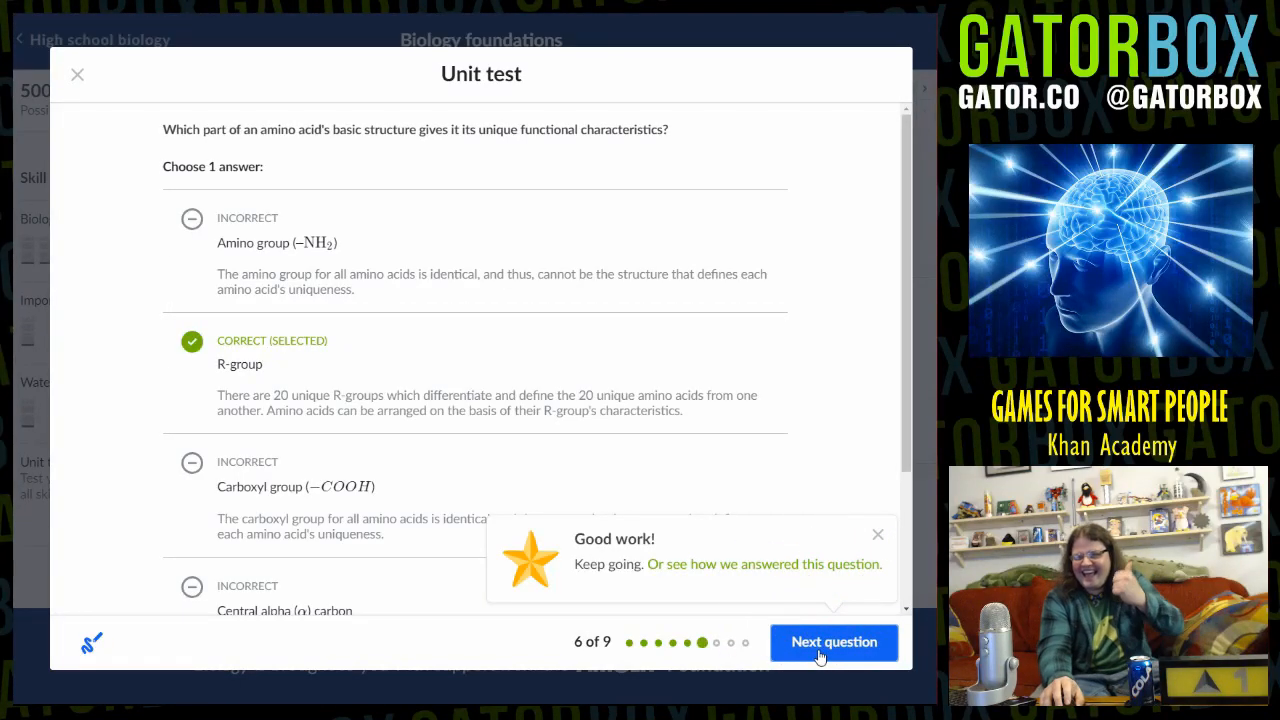
{"action": "mouse_move", "coordinate": [436, 428]}
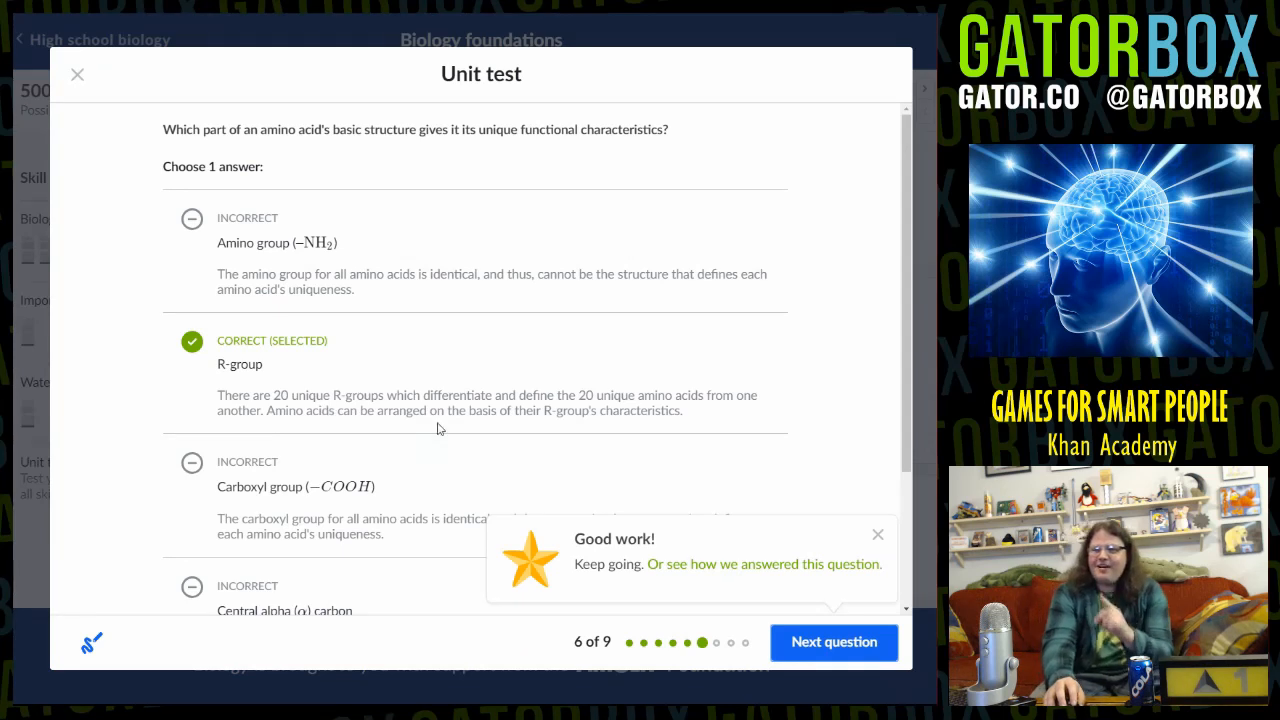
{"action": "mouse_move", "coordinate": [488, 472]}
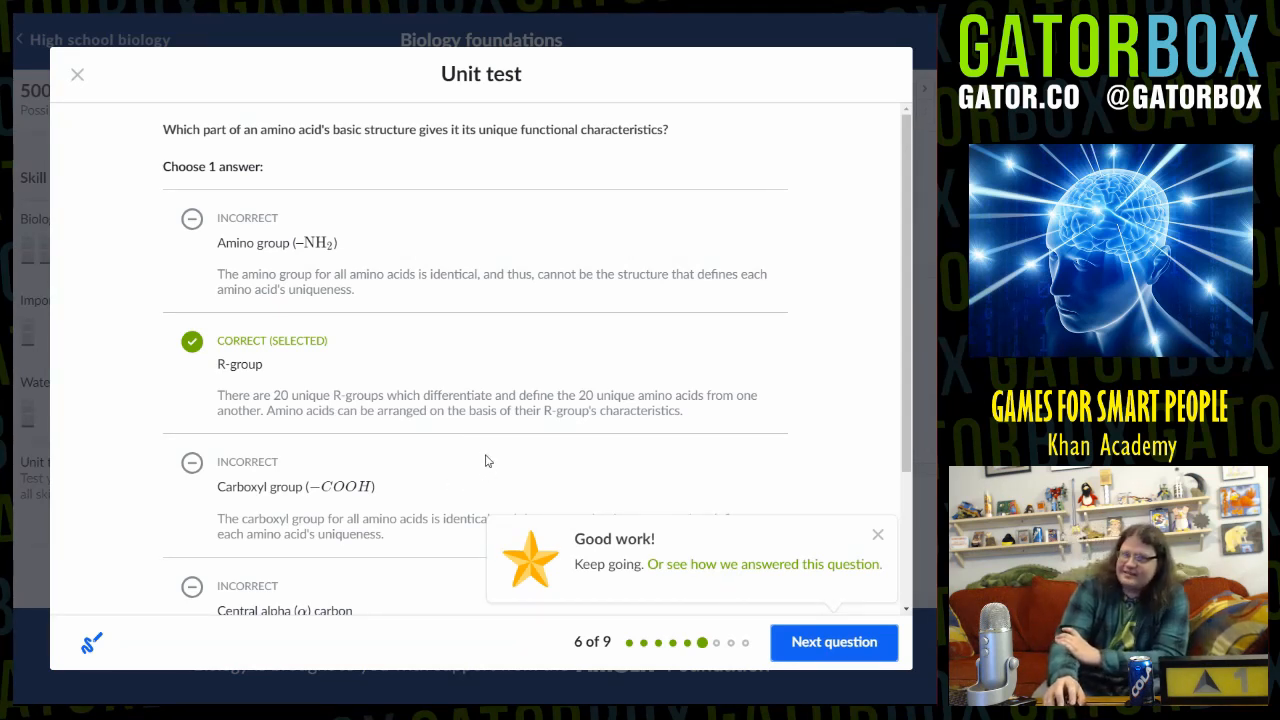
{"action": "mouse_move", "coordinate": [492, 456]}
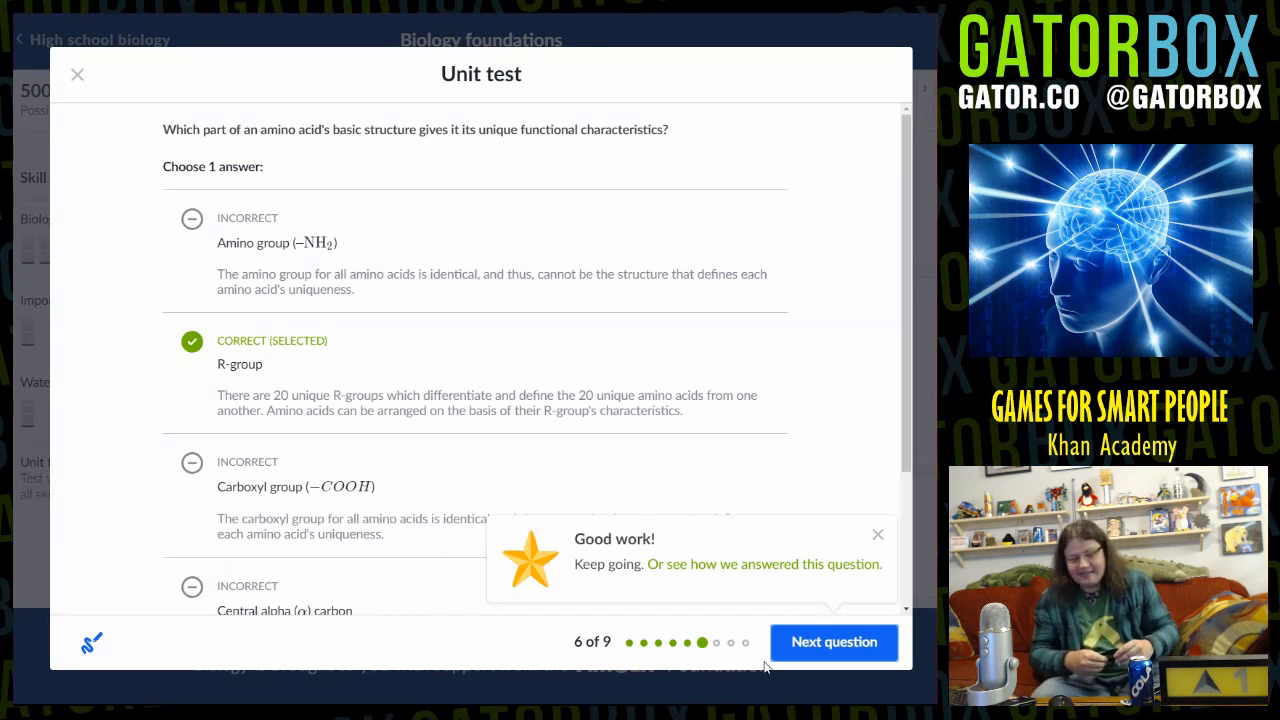
Advance to question 7 and answer why ice floats with Density, checked correct
{"action": "left_click", "coordinate": [832, 642]}
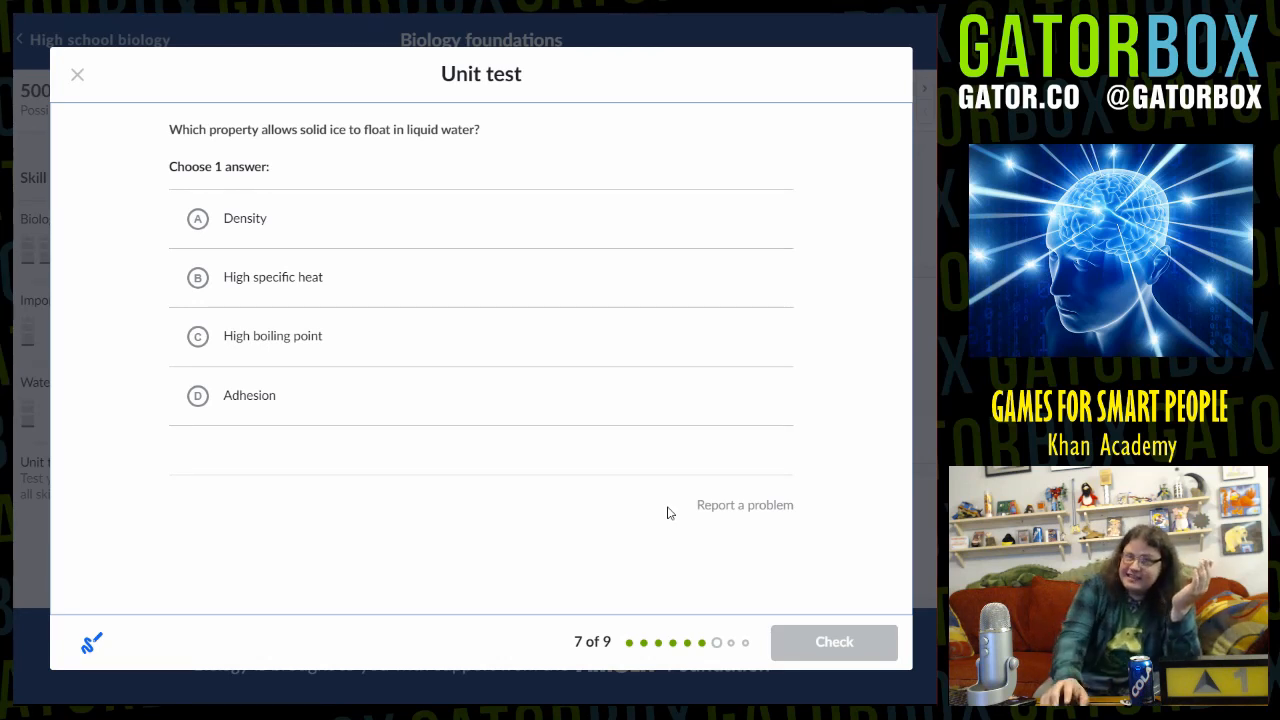
{"action": "left_click", "coordinate": [196, 218]}
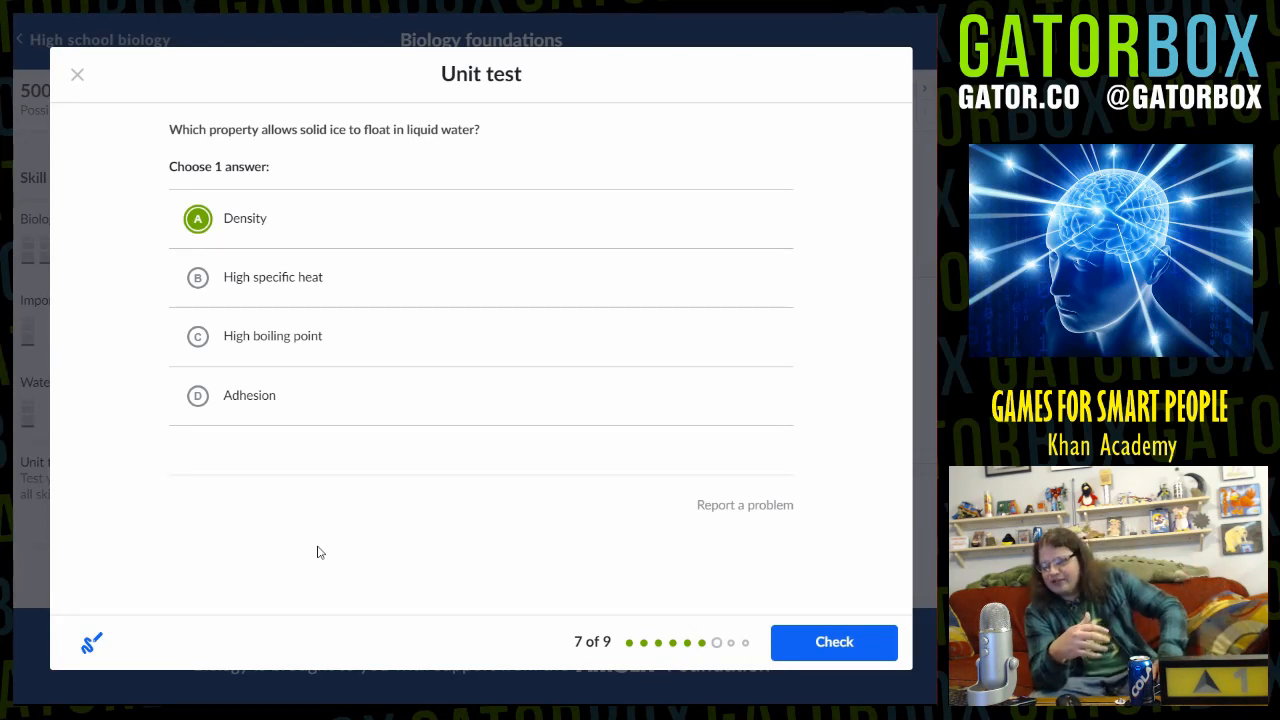
{"action": "mouse_move", "coordinate": [248, 408]}
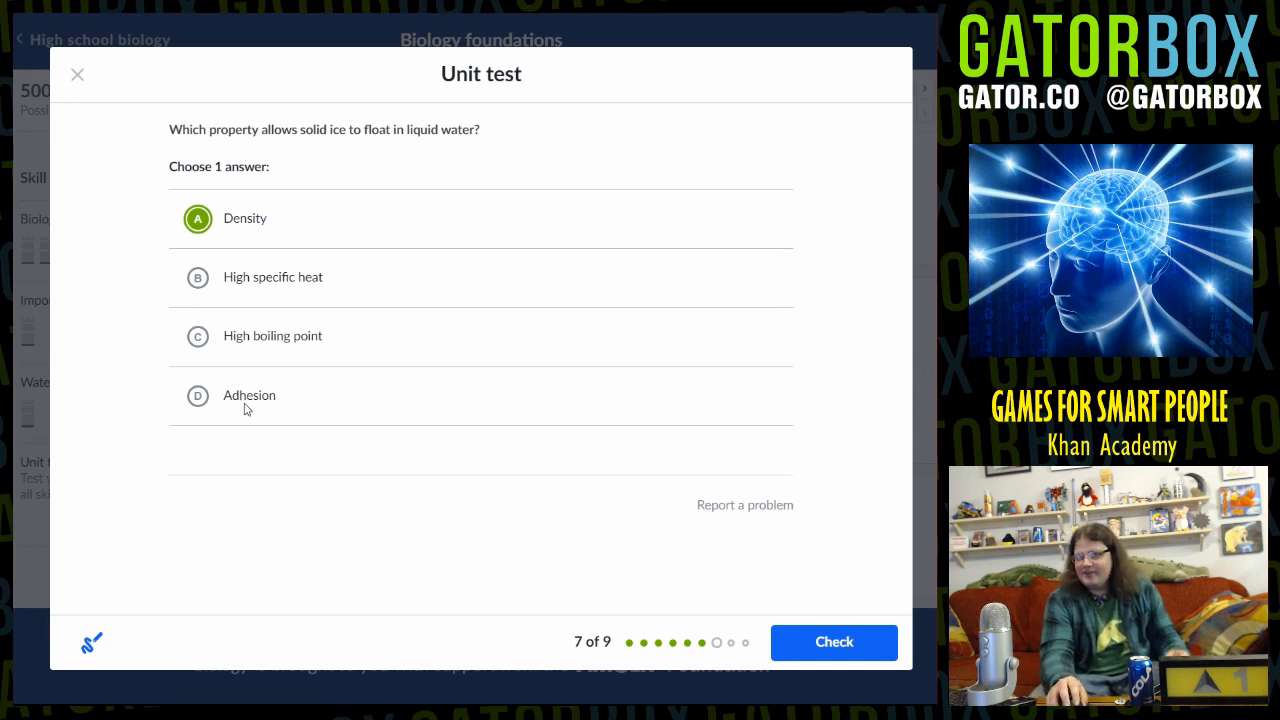
{"action": "mouse_move", "coordinate": [256, 464]}
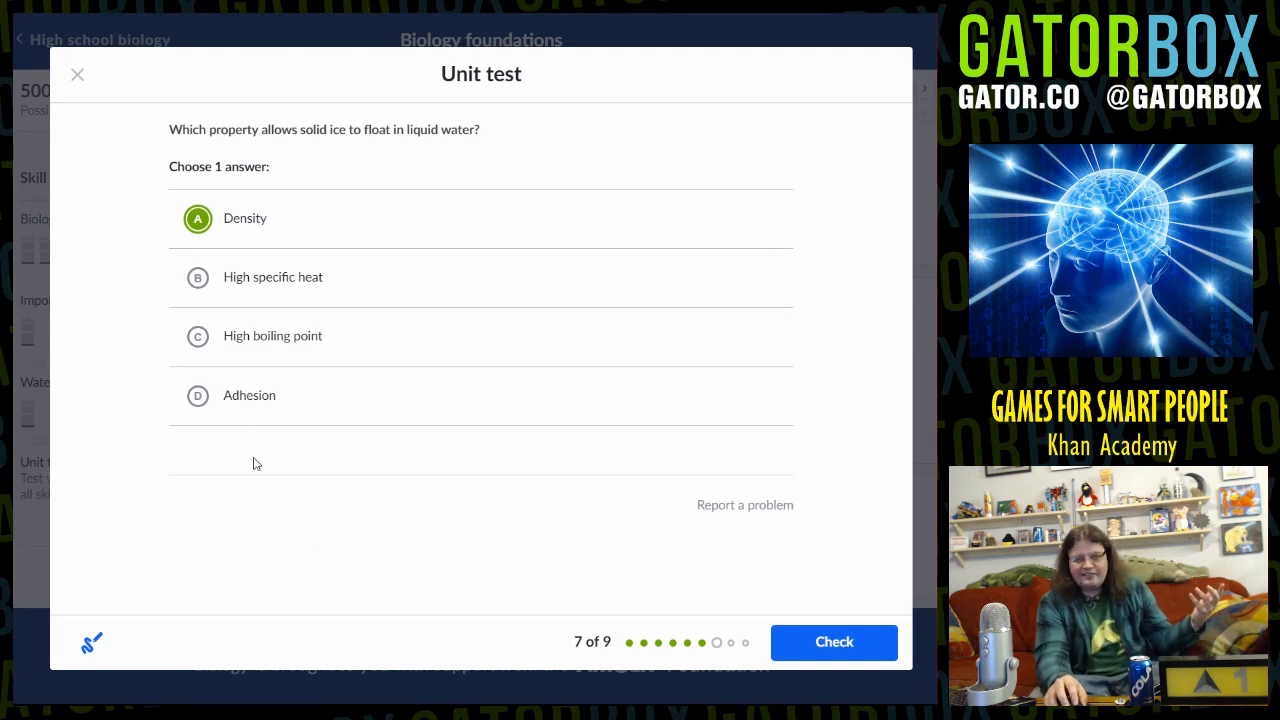
{"action": "mouse_move", "coordinate": [264, 448]}
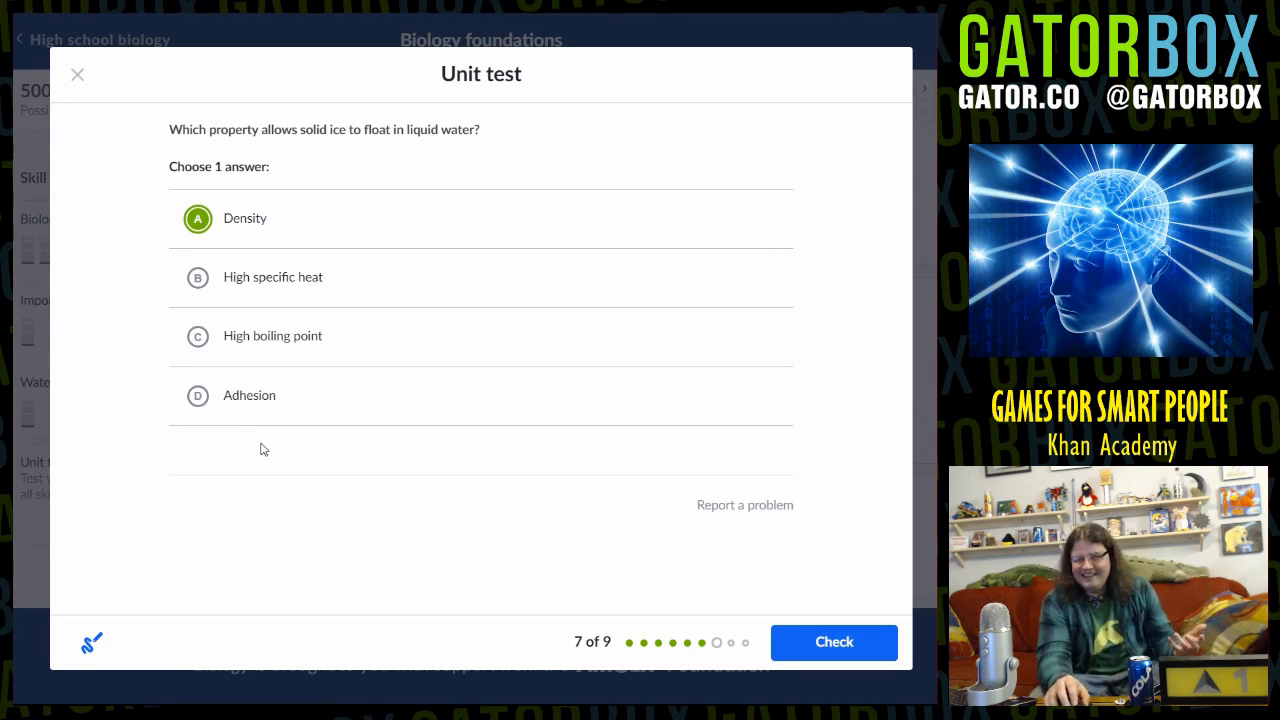
{"action": "left_click", "coordinate": [832, 642]}
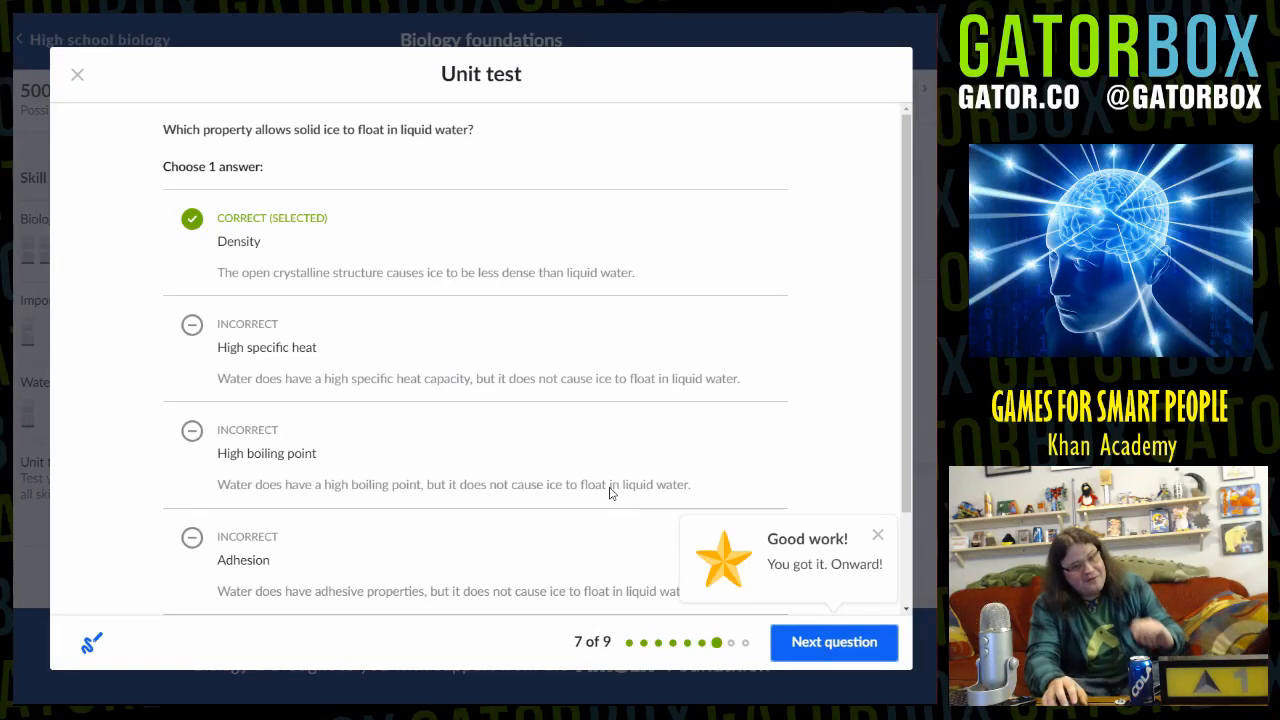
Answer question 8 on the heart rate versus height scatter plot and get it graded correct
{"action": "left_click", "coordinate": [832, 642]}
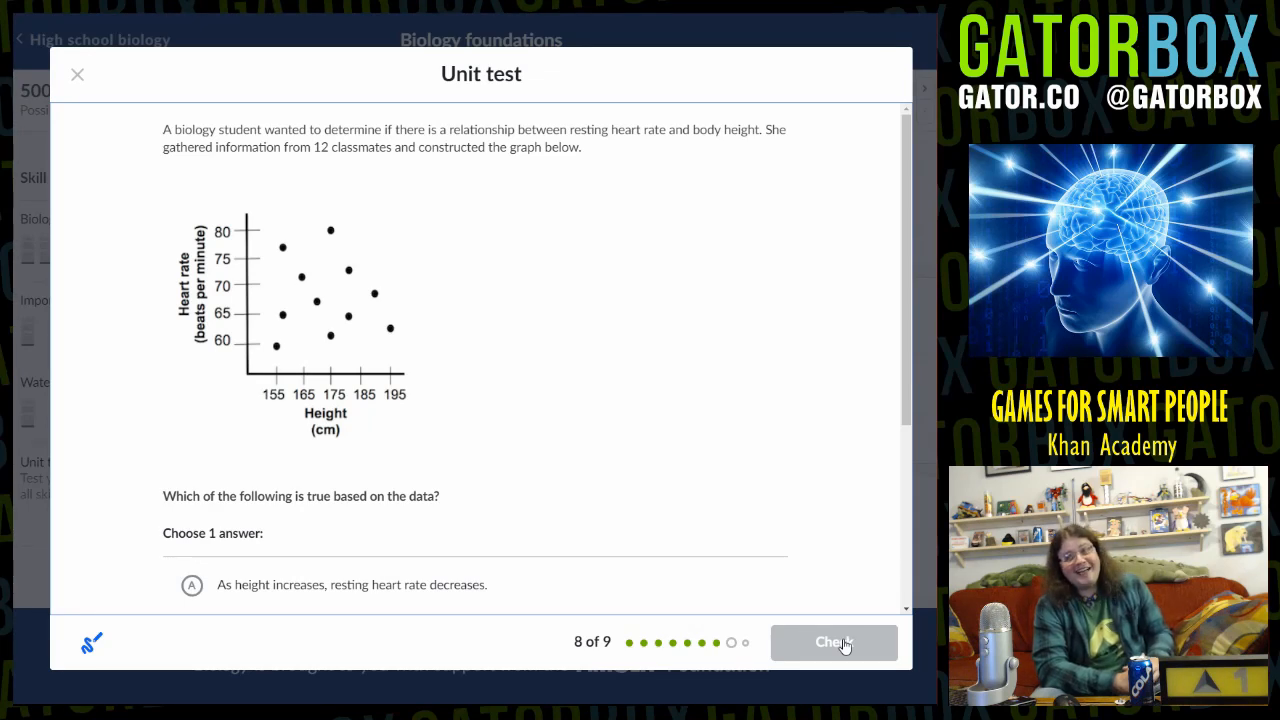
{"action": "left_click", "coordinate": [834, 642]}
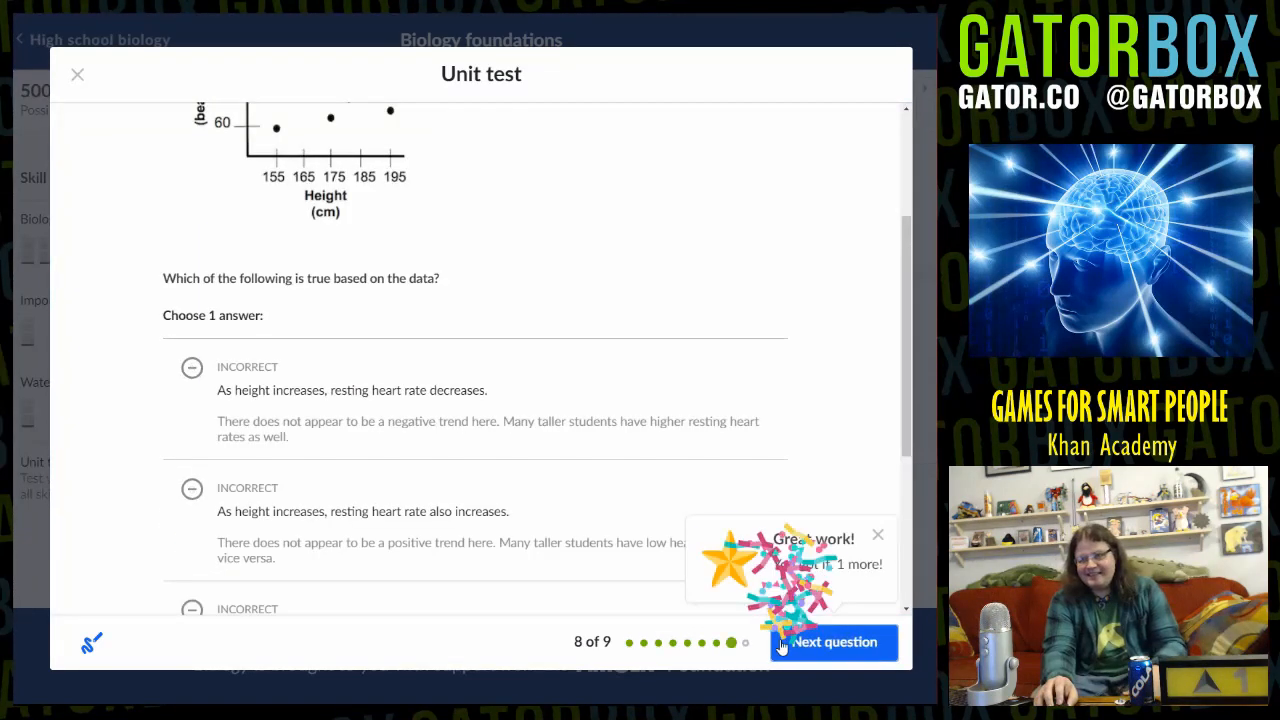
{"action": "scroll", "scroll_direction": "up", "scroll_amount": 3}
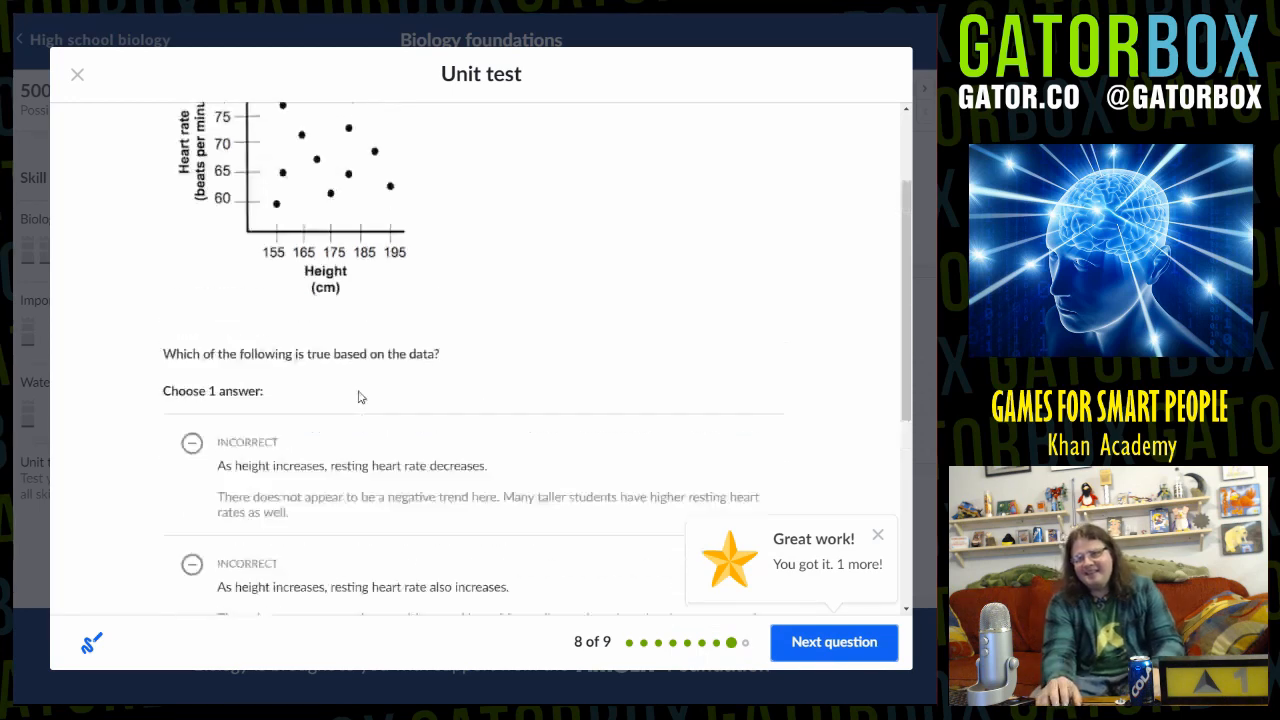
{"action": "scroll", "scroll_direction": "up", "scroll_amount": 3}
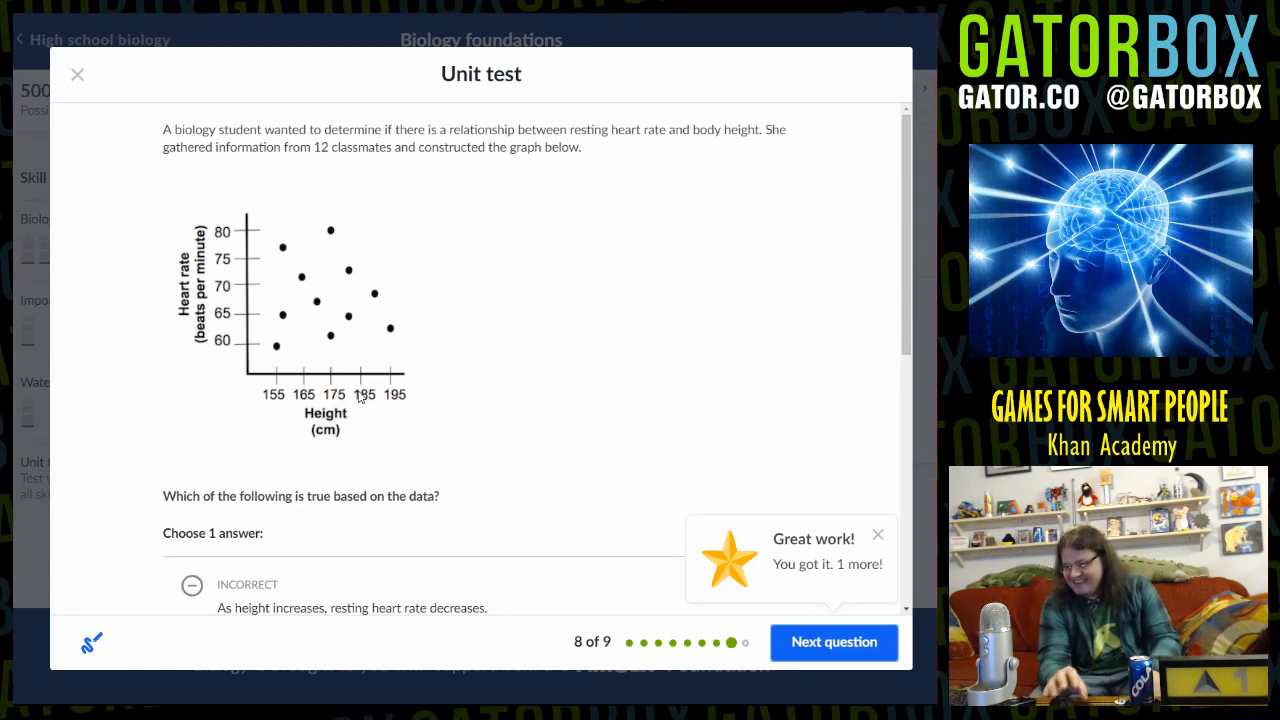
Answer question 9 on the pH 7.9 pond sample with 'It is basic' and get it graded correct
{"action": "left_click", "coordinate": [832, 642]}
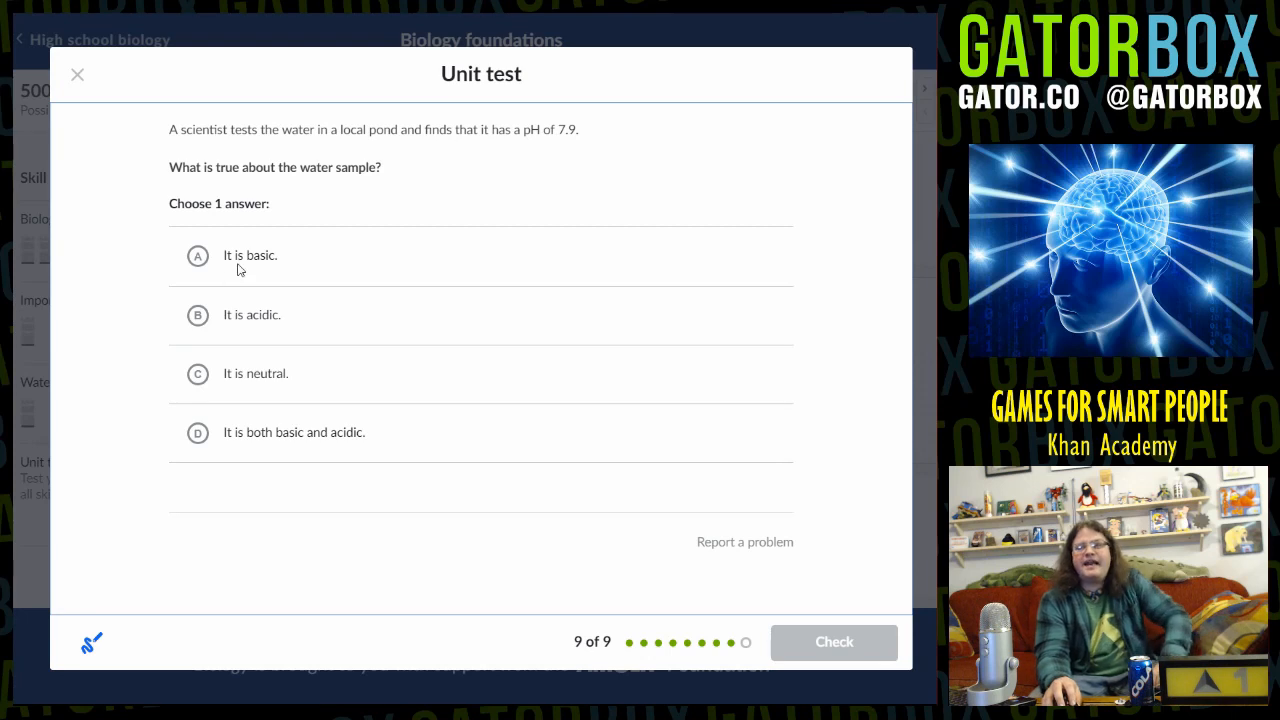
{"action": "mouse_move", "coordinate": [260, 392]}
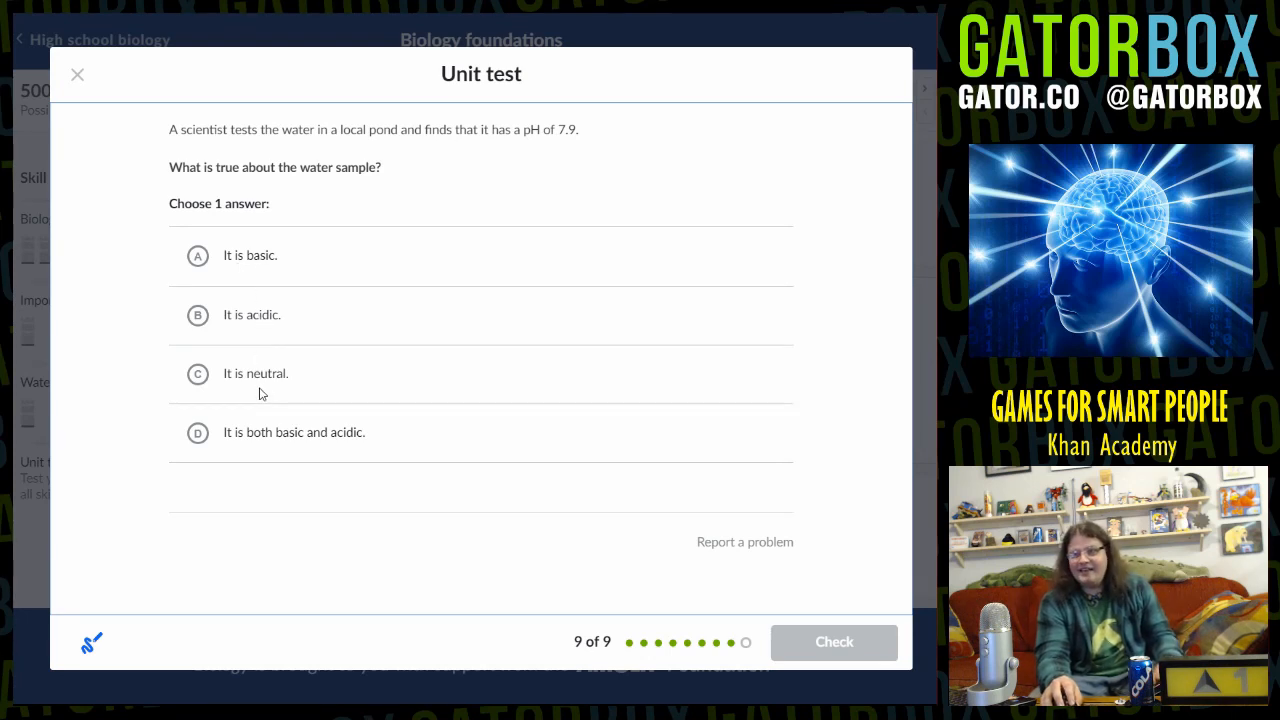
{"action": "left_click", "coordinate": [196, 432]}
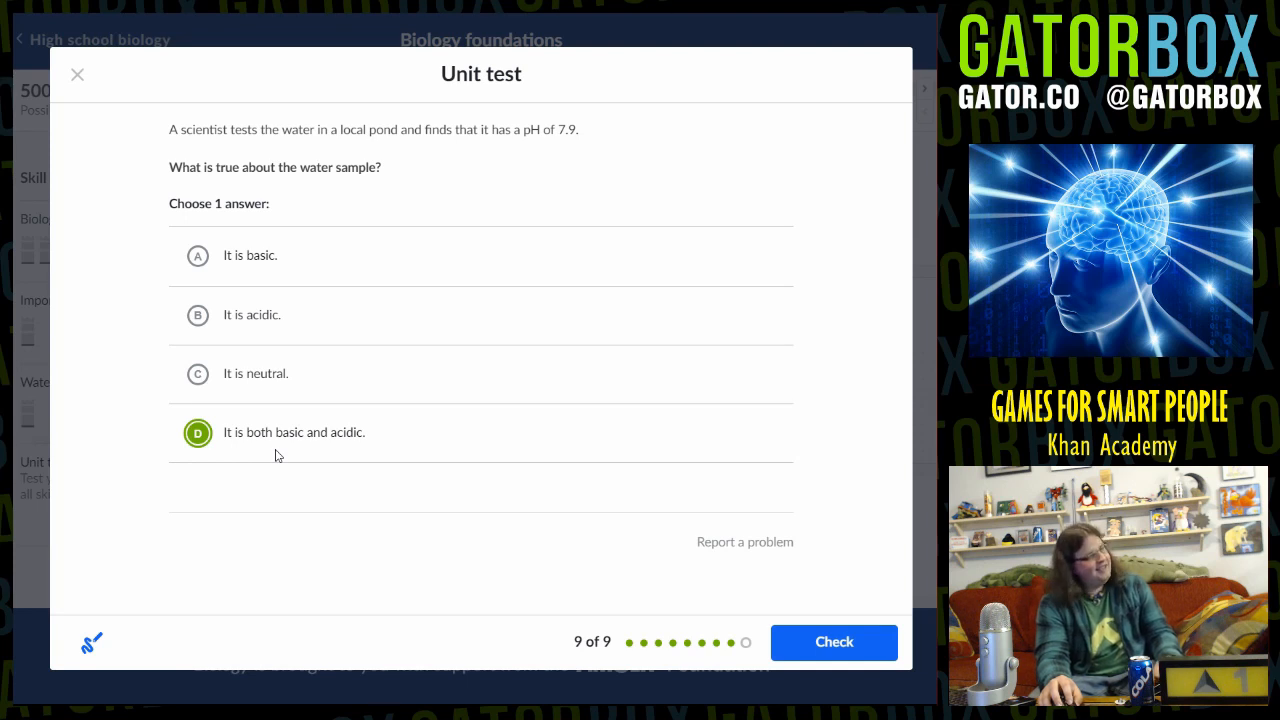
{"action": "mouse_move", "coordinate": [242, 272]}
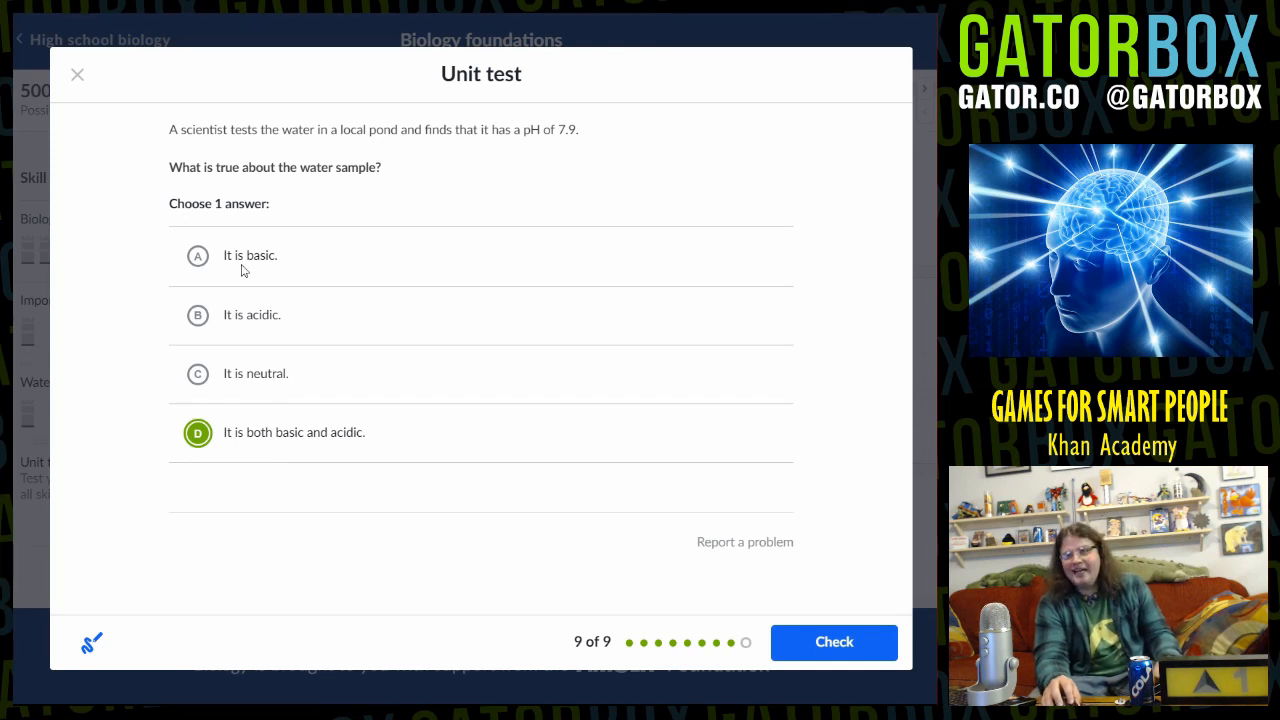
{"action": "left_click", "coordinate": [196, 256]}
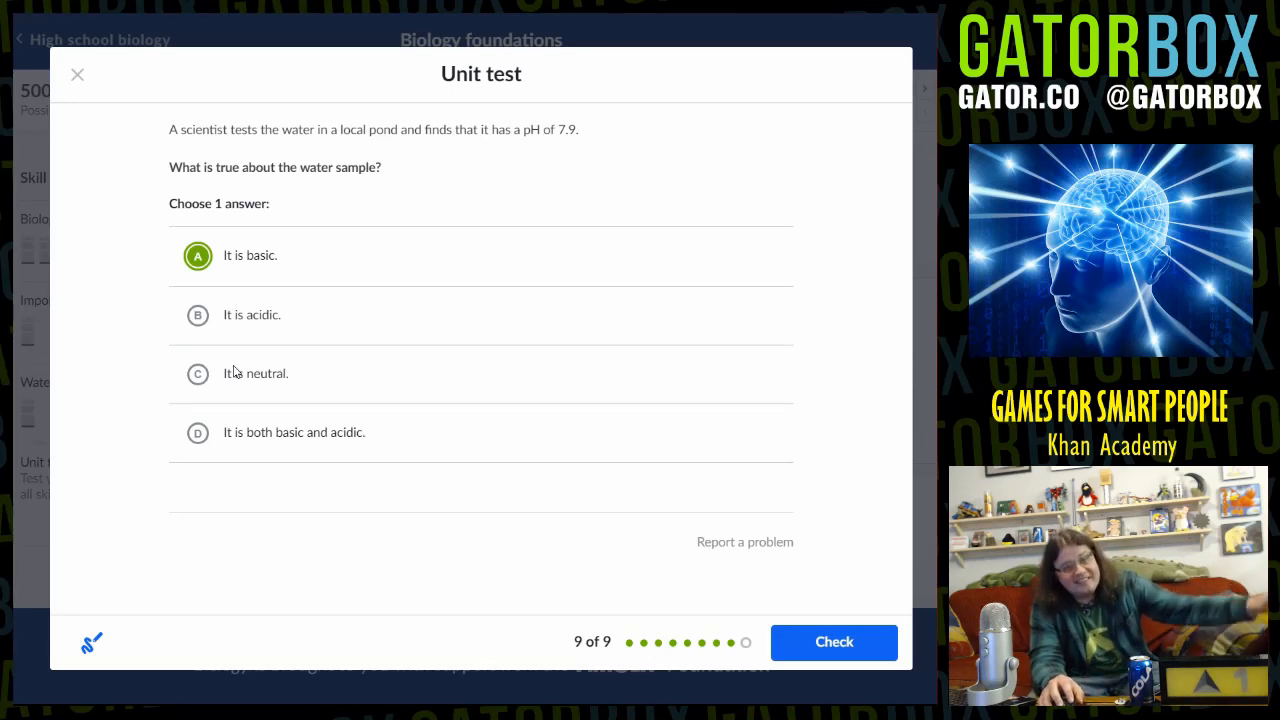
{"action": "mouse_move", "coordinate": [504, 484]}
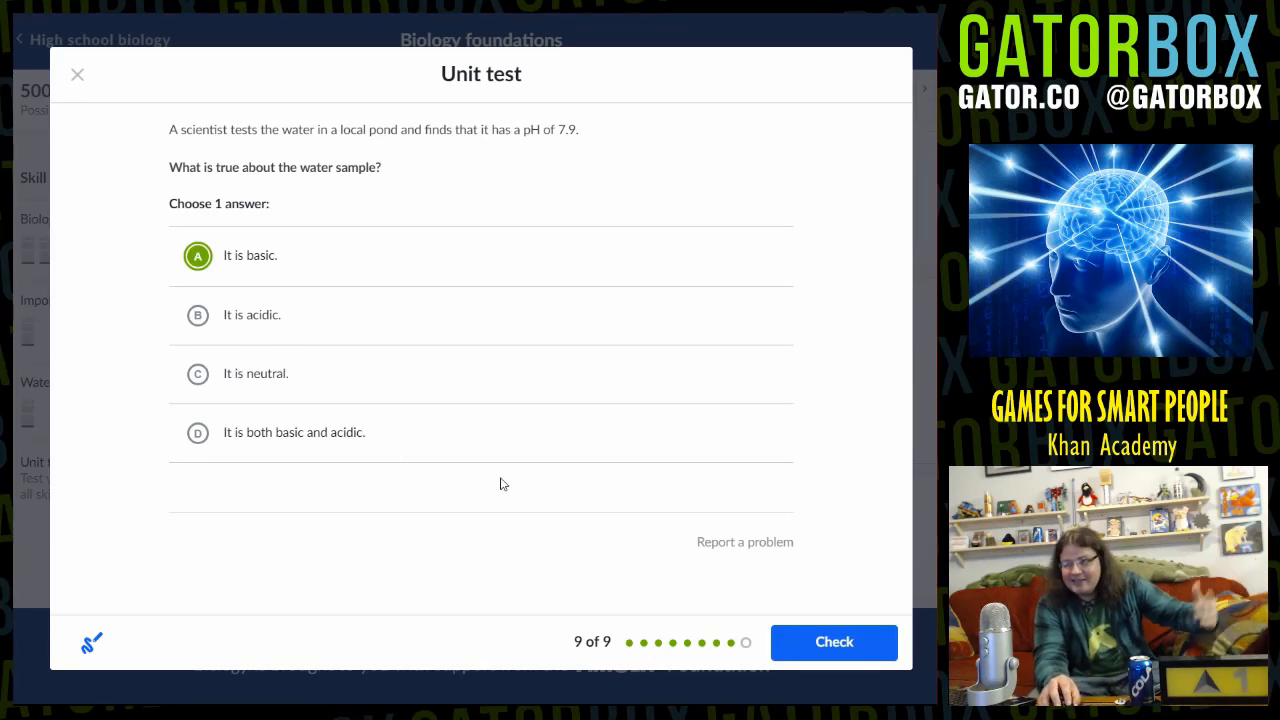
{"action": "left_click", "coordinate": [832, 642]}
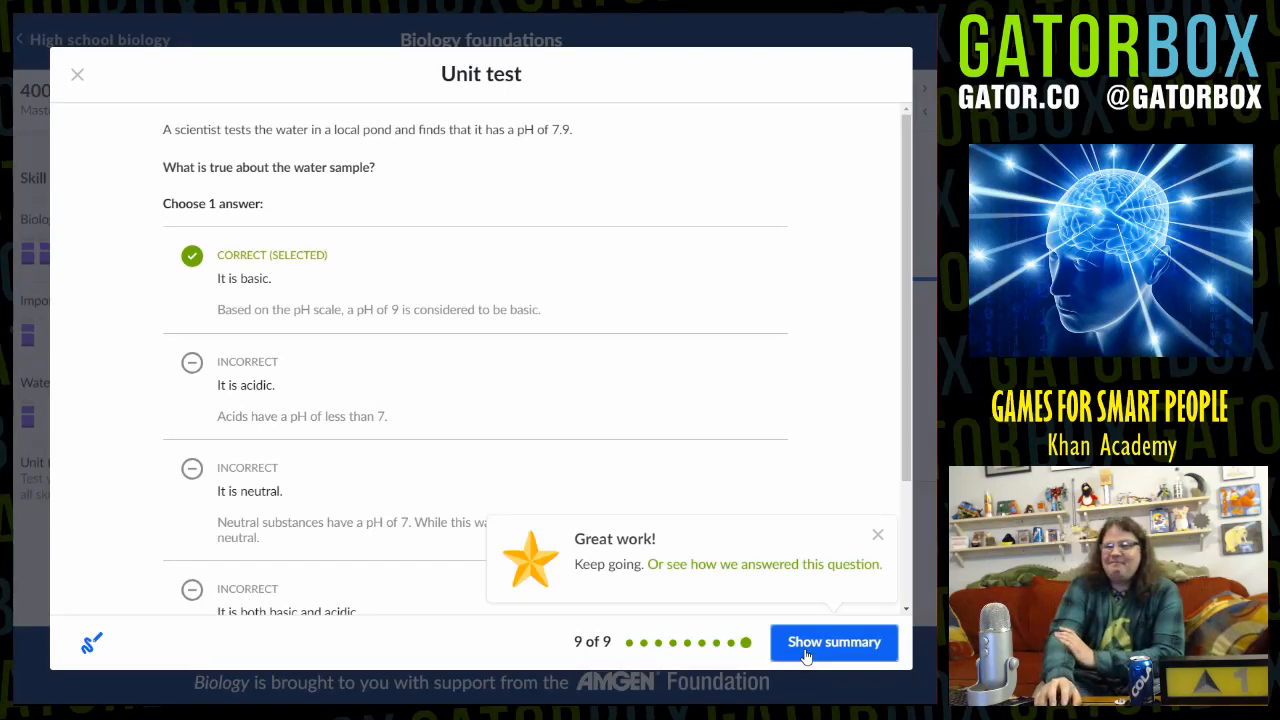
Show the unit test summary and review the collected points: 400/500 mastery and 1025 energy points
{"action": "left_click", "coordinate": [834, 642]}
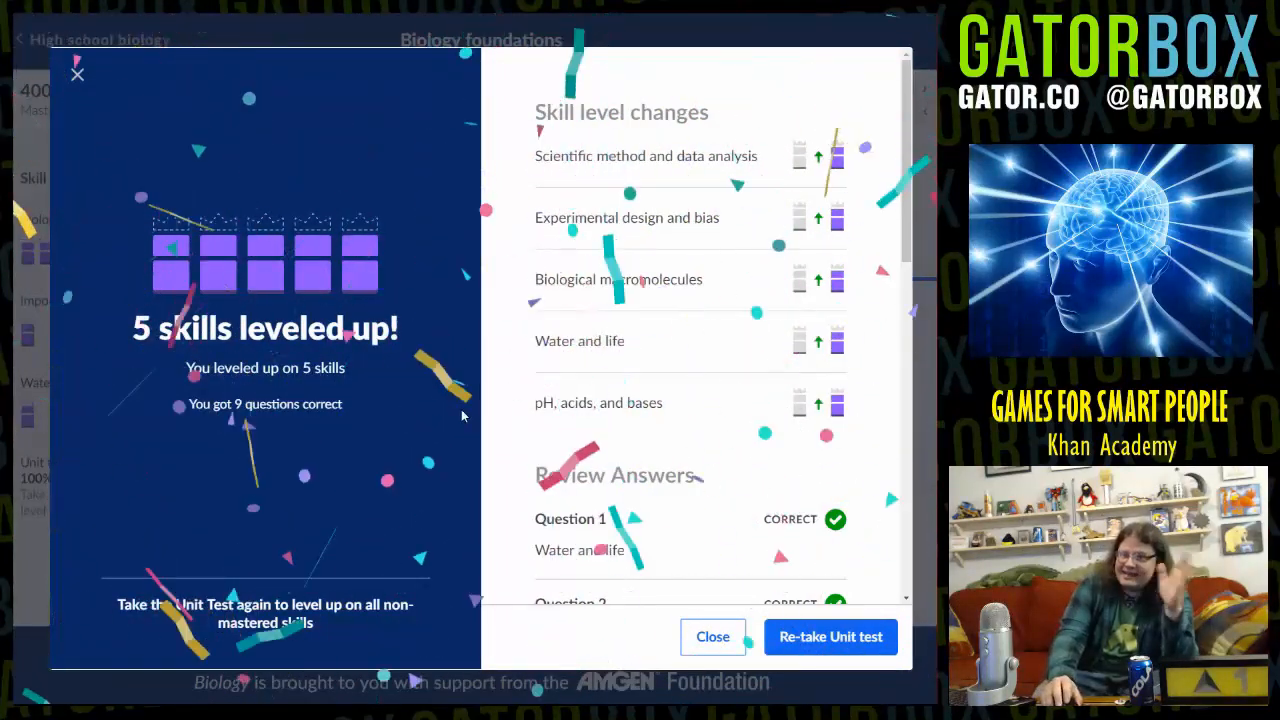
{"action": "scroll", "scroll_direction": "down", "scroll_amount": 3}
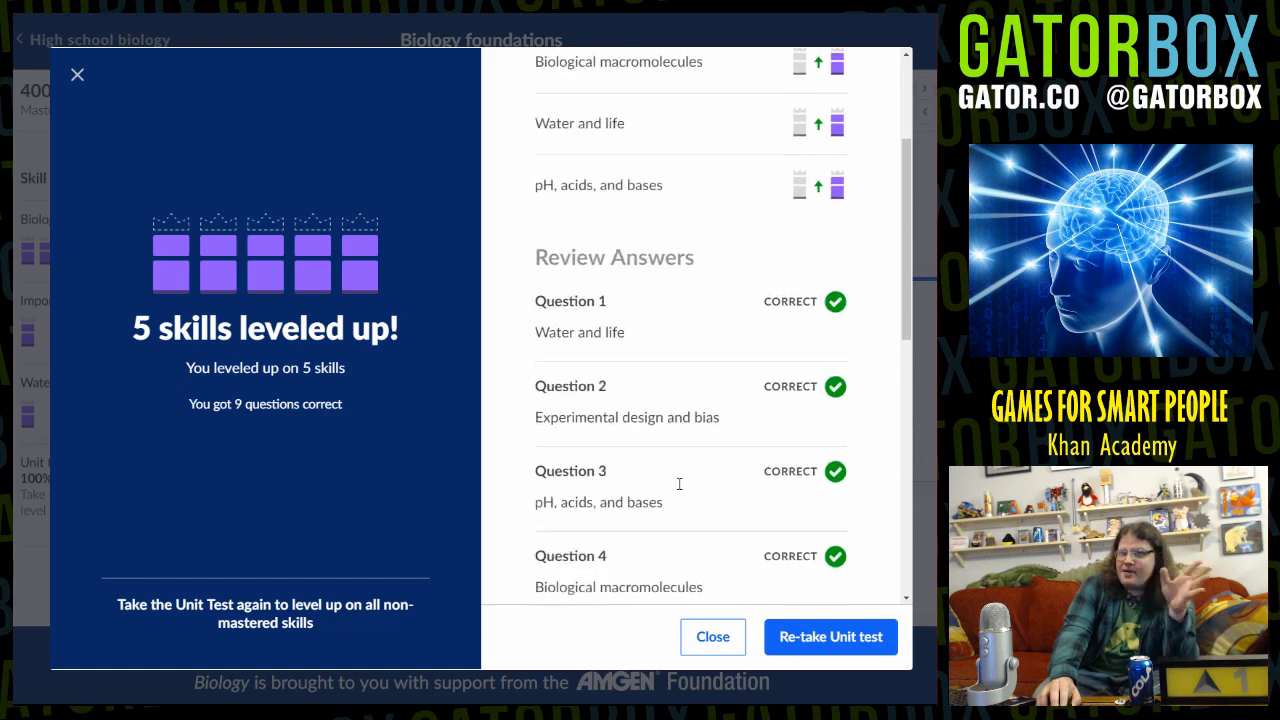
{"action": "scroll", "scroll_direction": "down", "scroll_amount": 3}
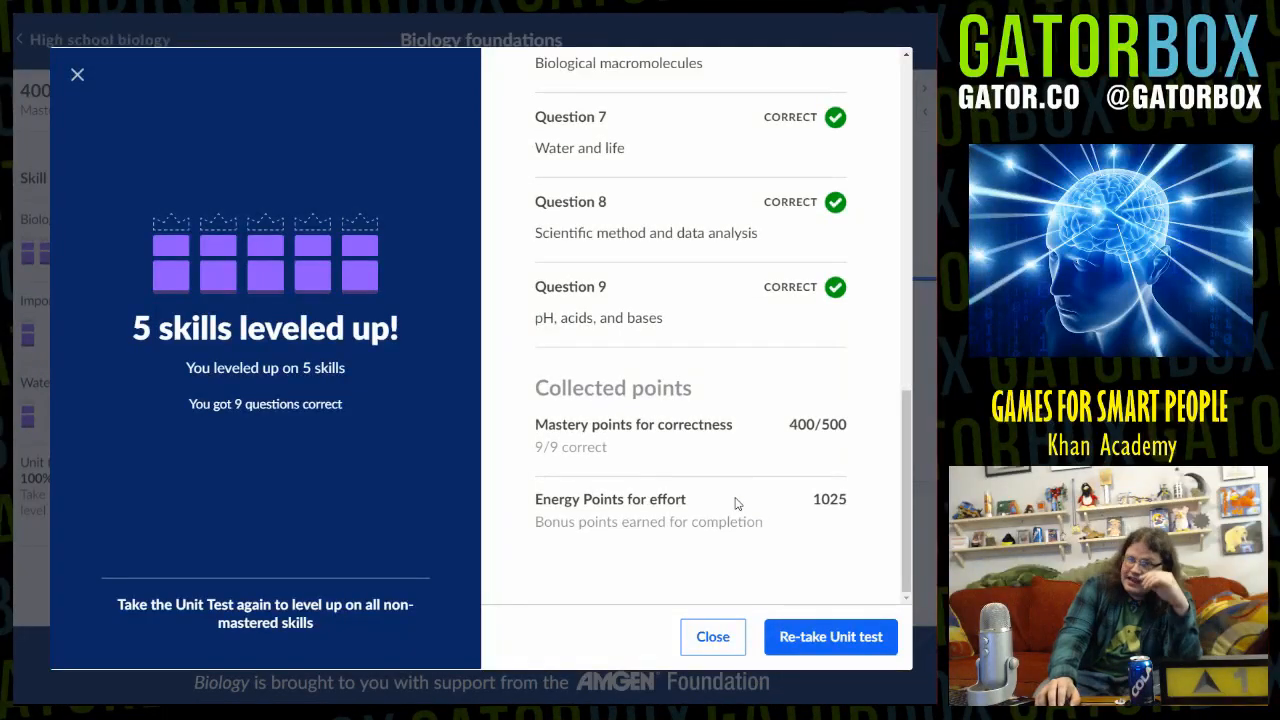
{"action": "double_click", "coordinate": [828, 500]}
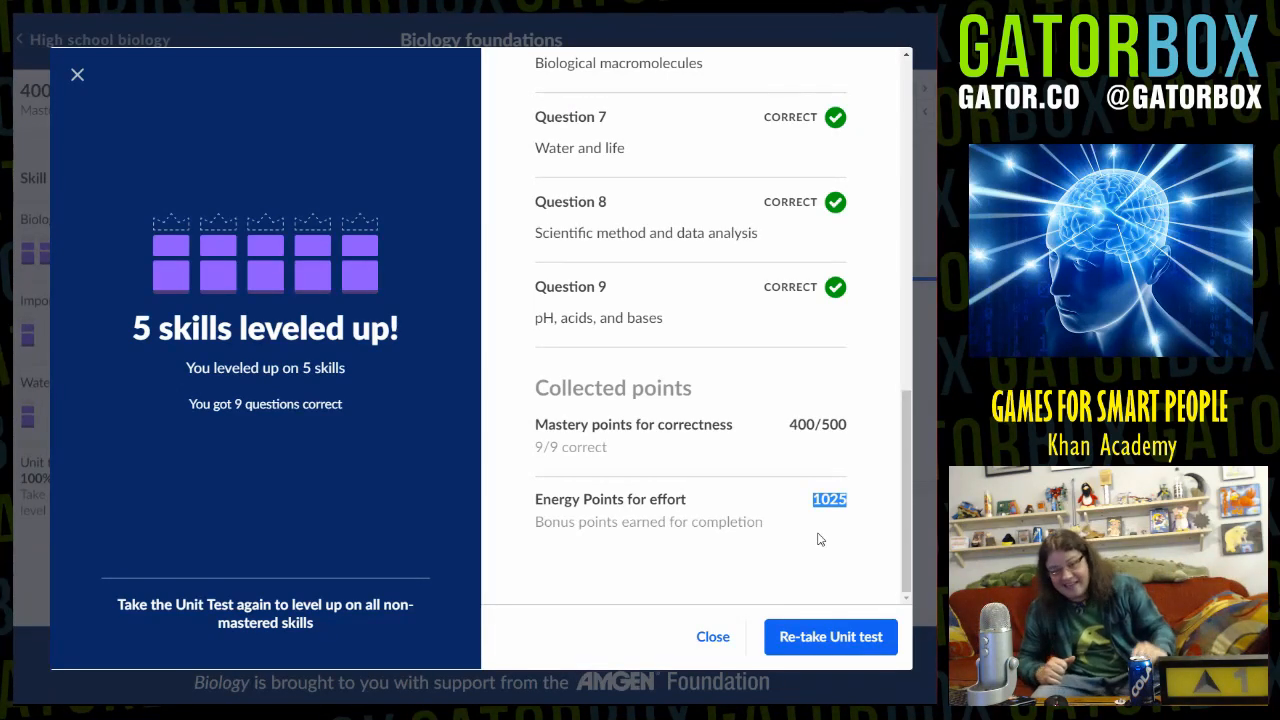
{"action": "mouse_move", "coordinate": [792, 516]}
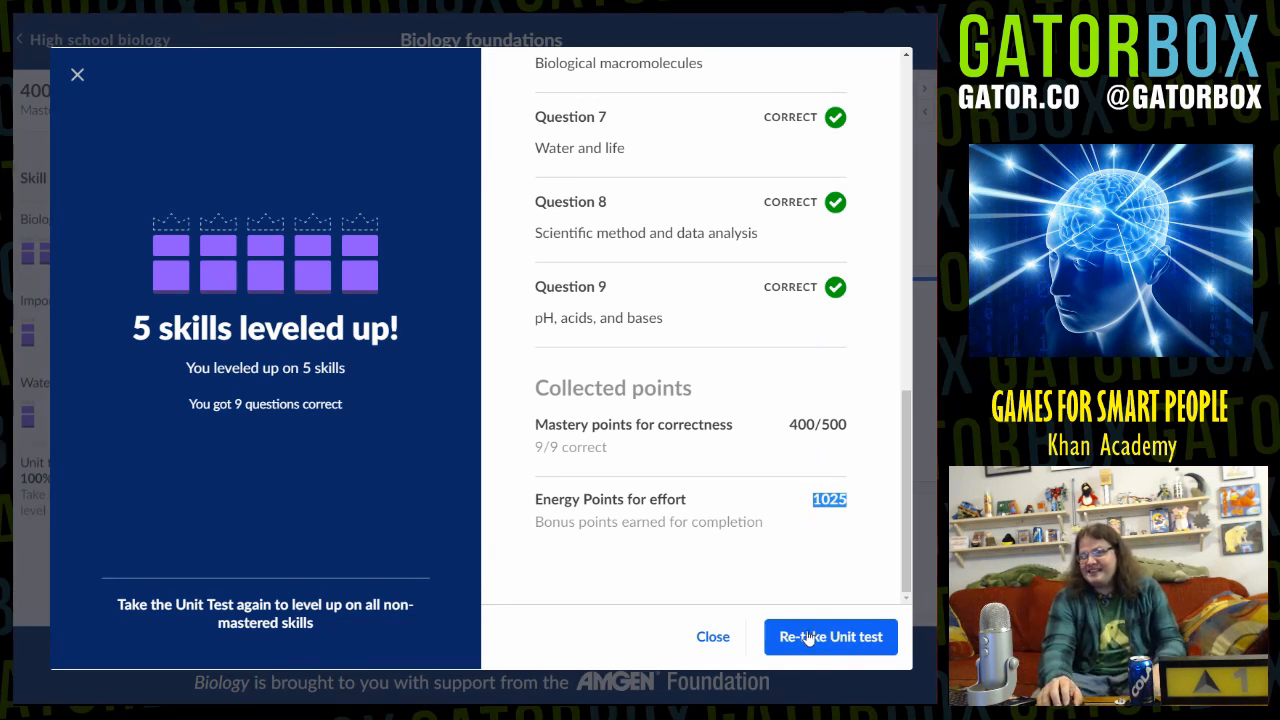
{"action": "mouse_move", "coordinate": [608, 442]}
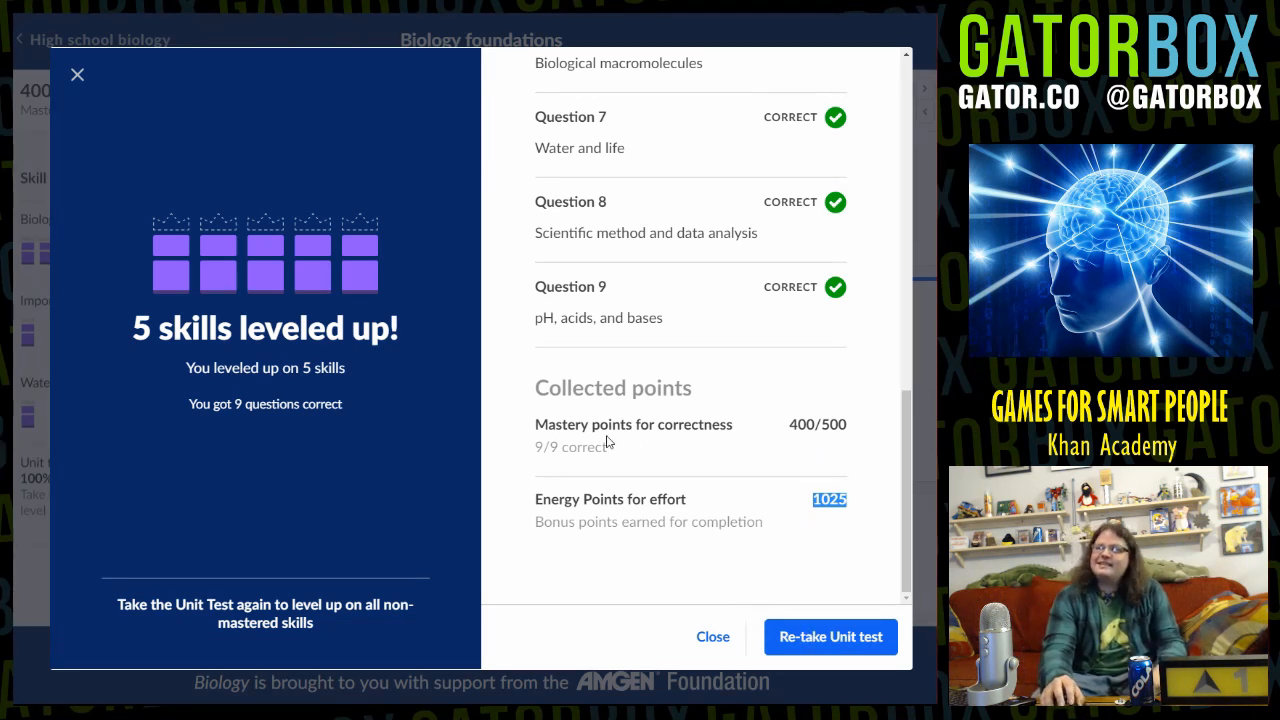
{"action": "double_click", "coordinate": [632, 424]}
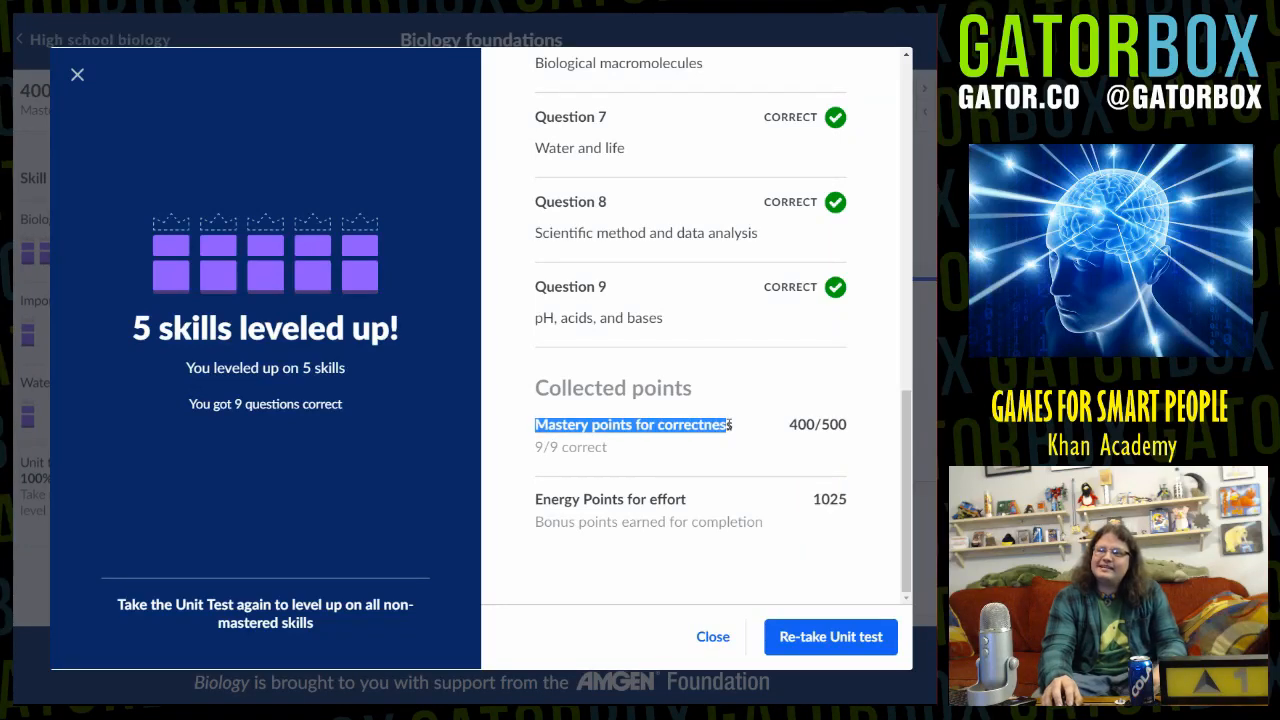
{"action": "mouse_move", "coordinate": [576, 444]}
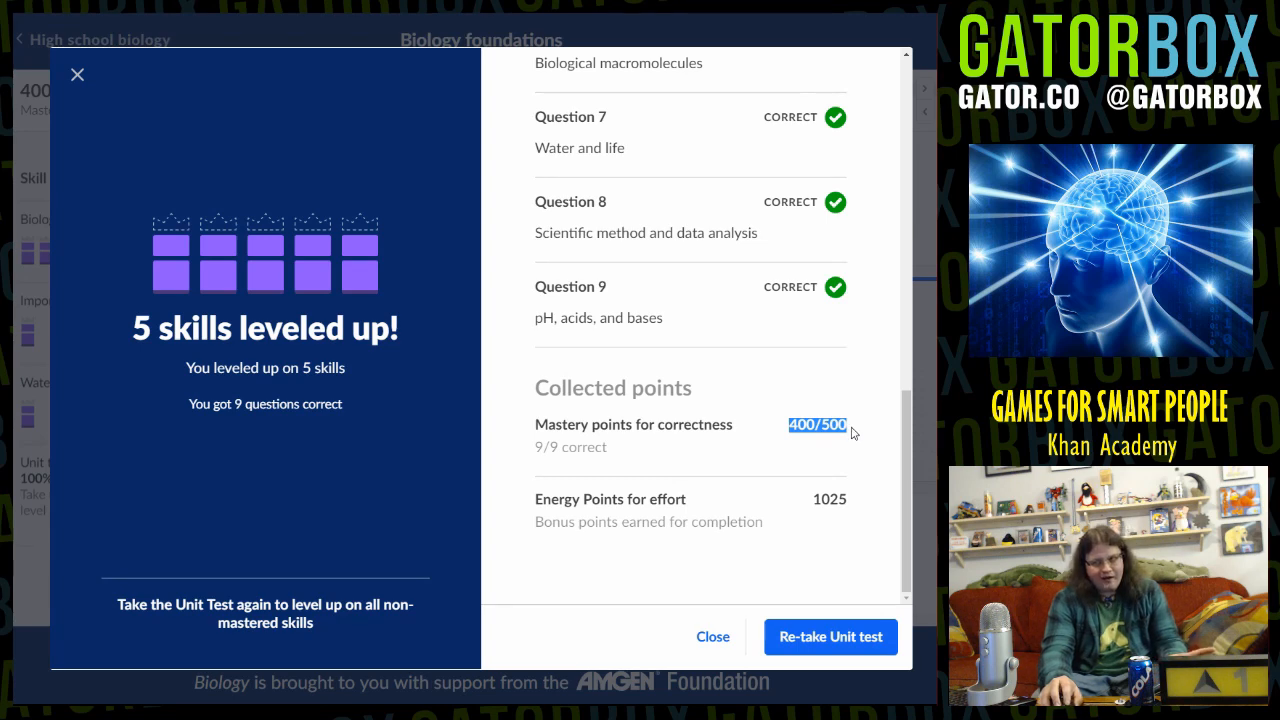
{"action": "mouse_move", "coordinate": [838, 444]}
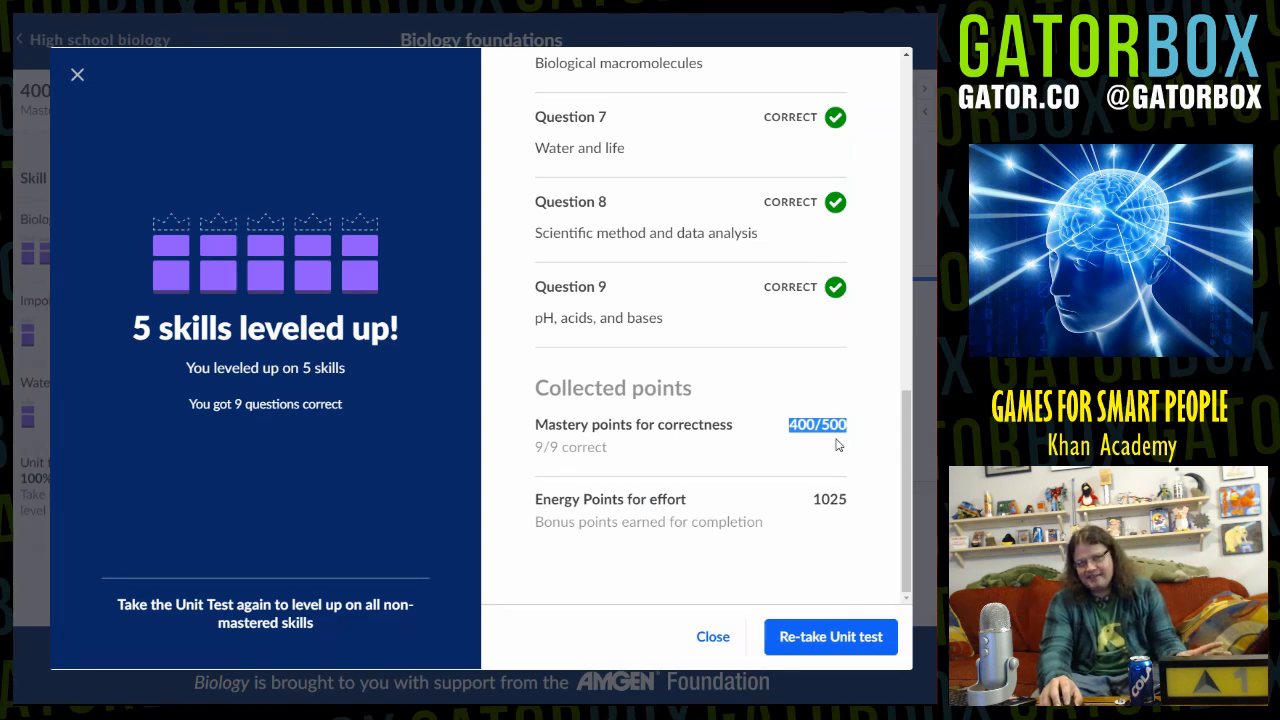